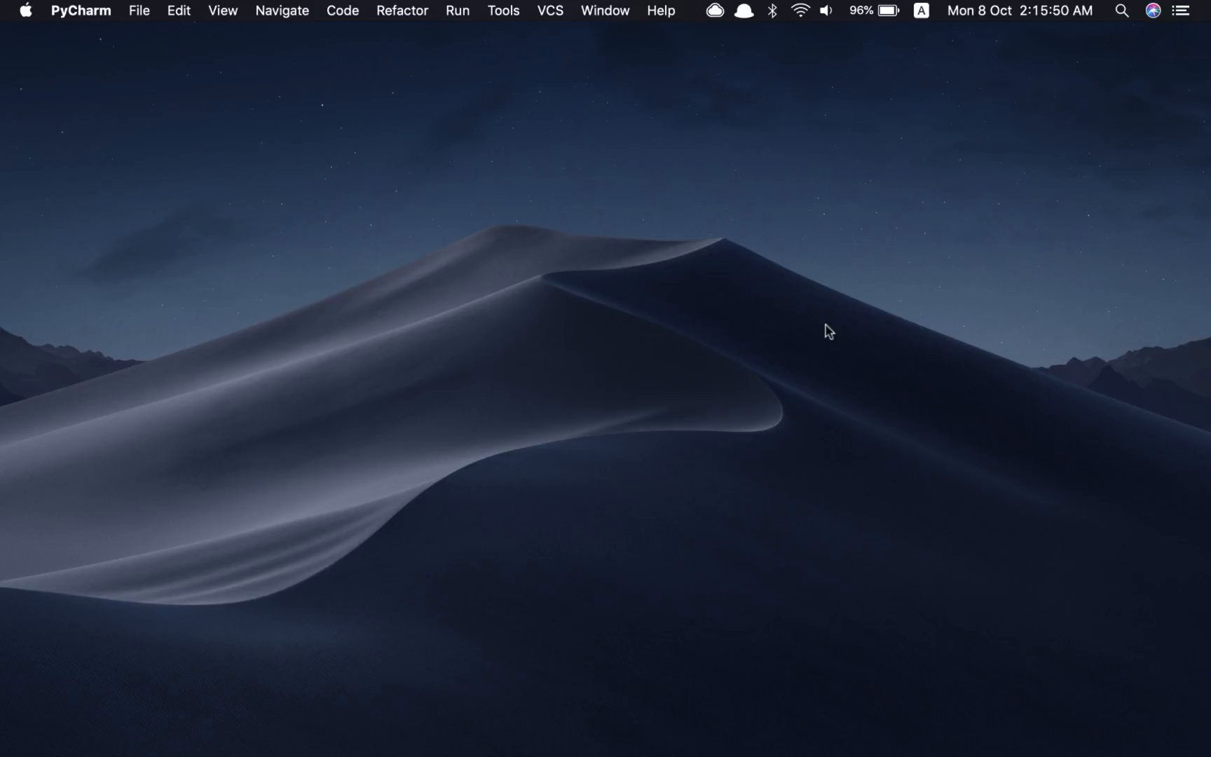
mouse_move(738, 455)
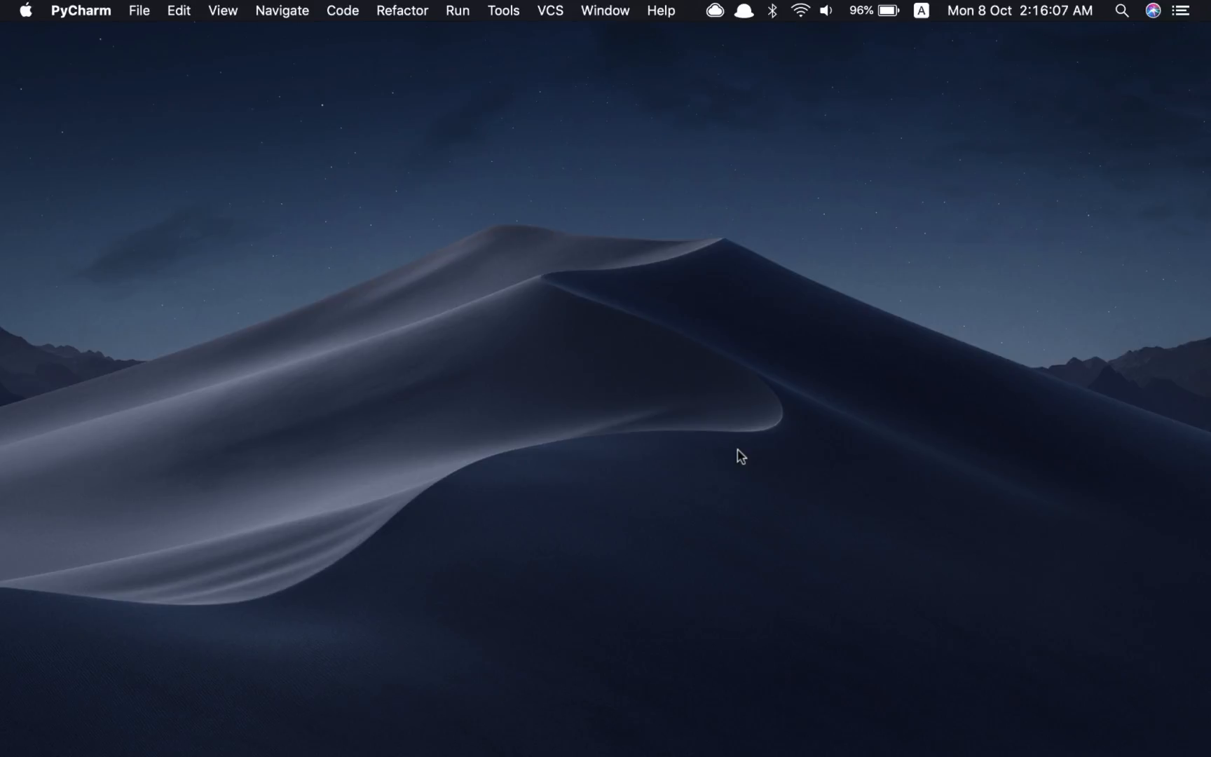
mouse_move(780, 648)
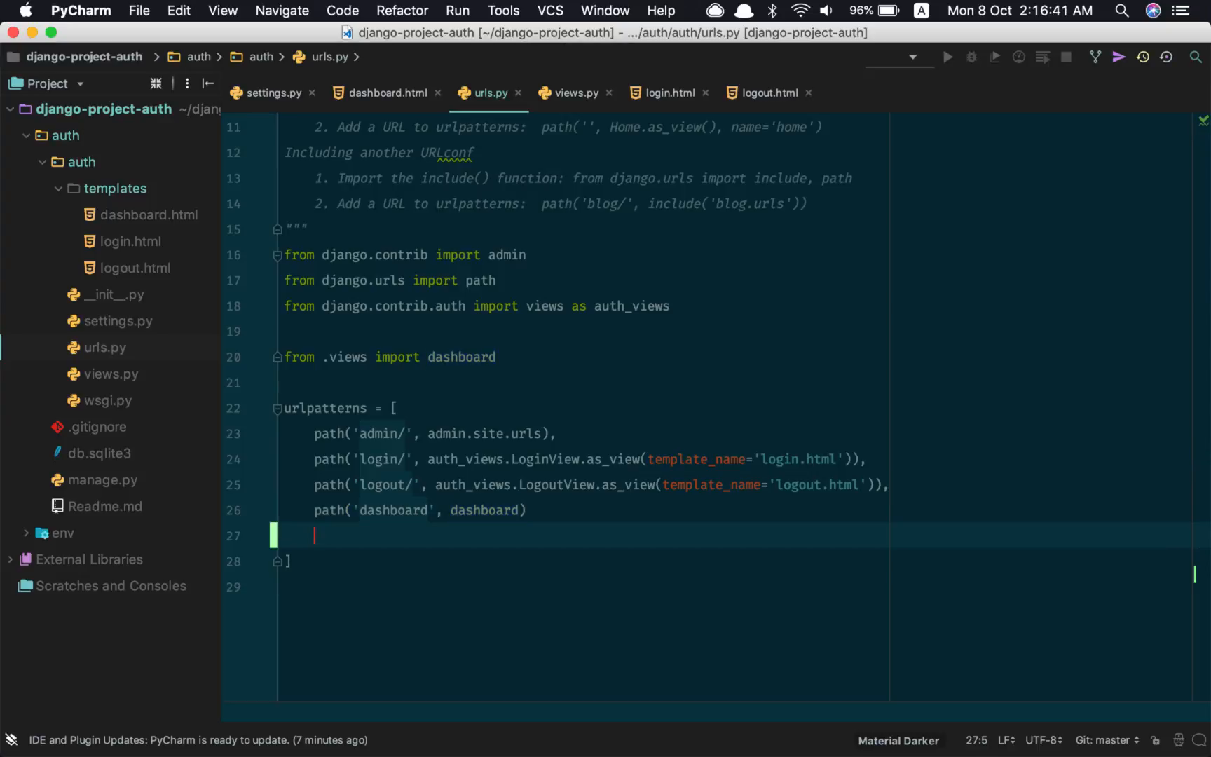
- Add path('dashboard/send_email', send_email) to the urlpatterns list in urls.py
type("path(")
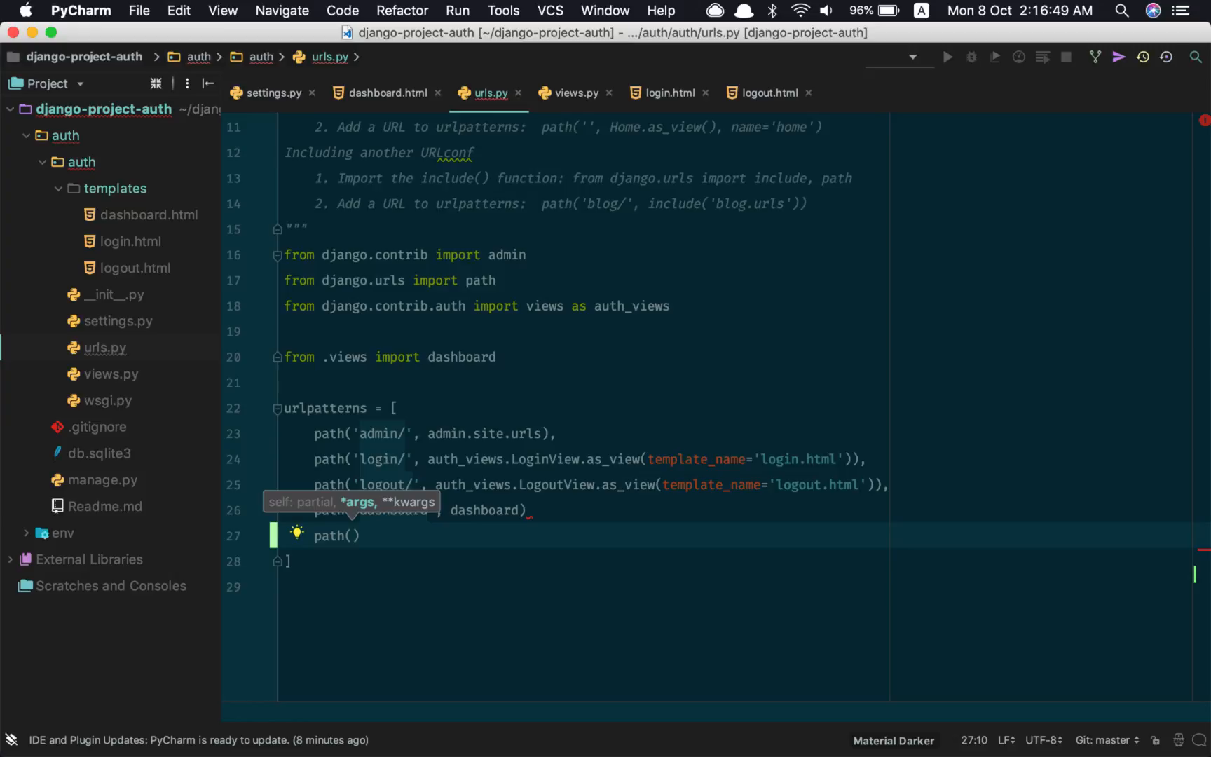
type("'dashboard/send_email'")
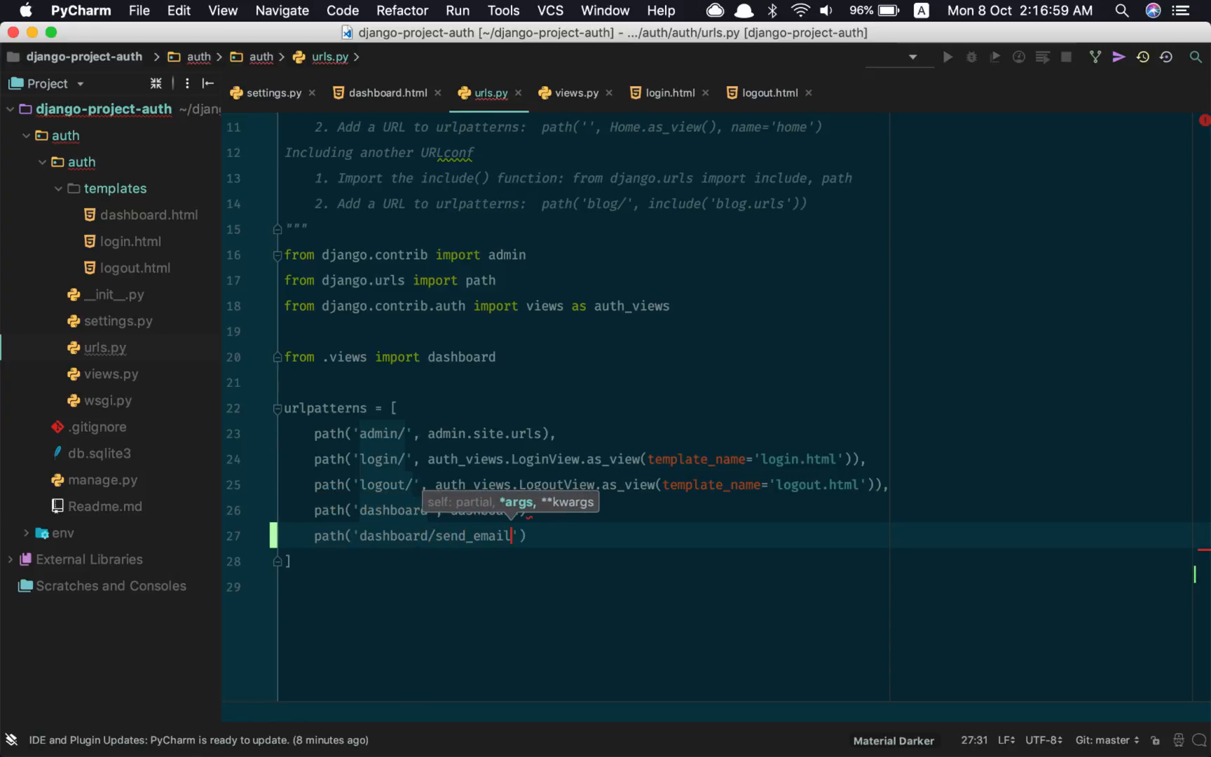
type(", send_email")
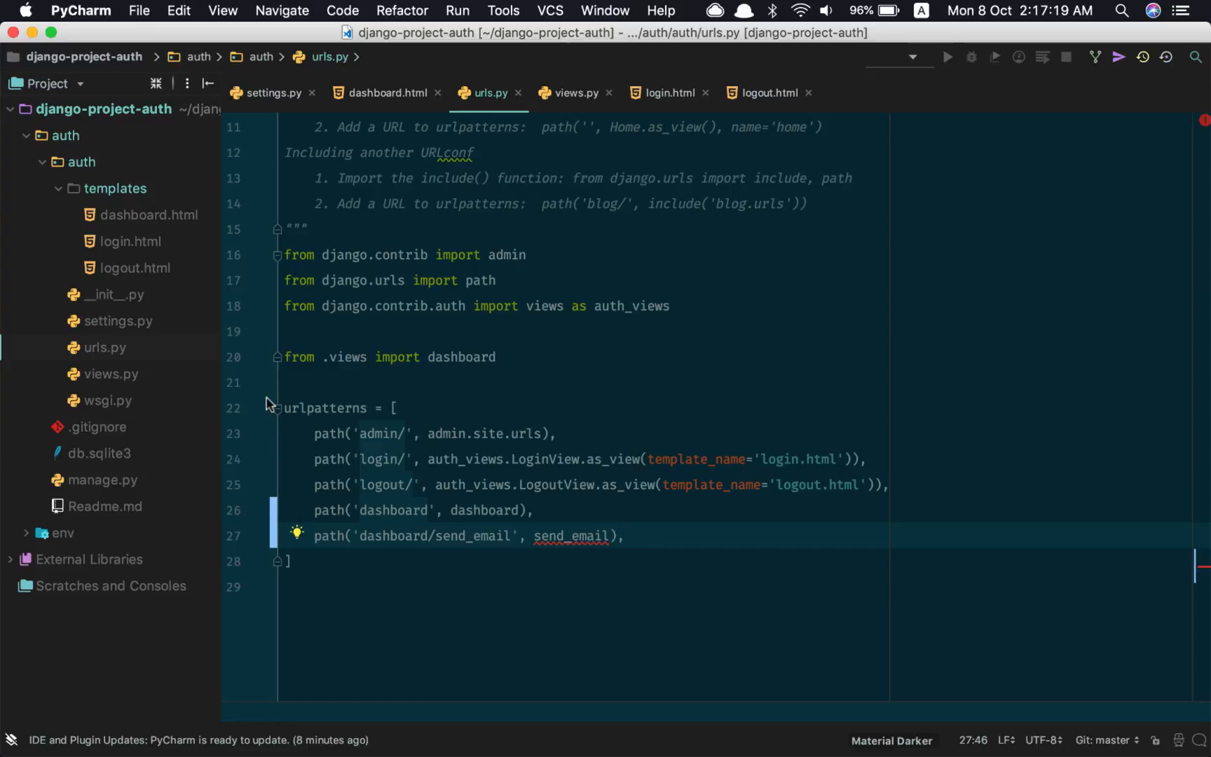
mouse_move(101, 401)
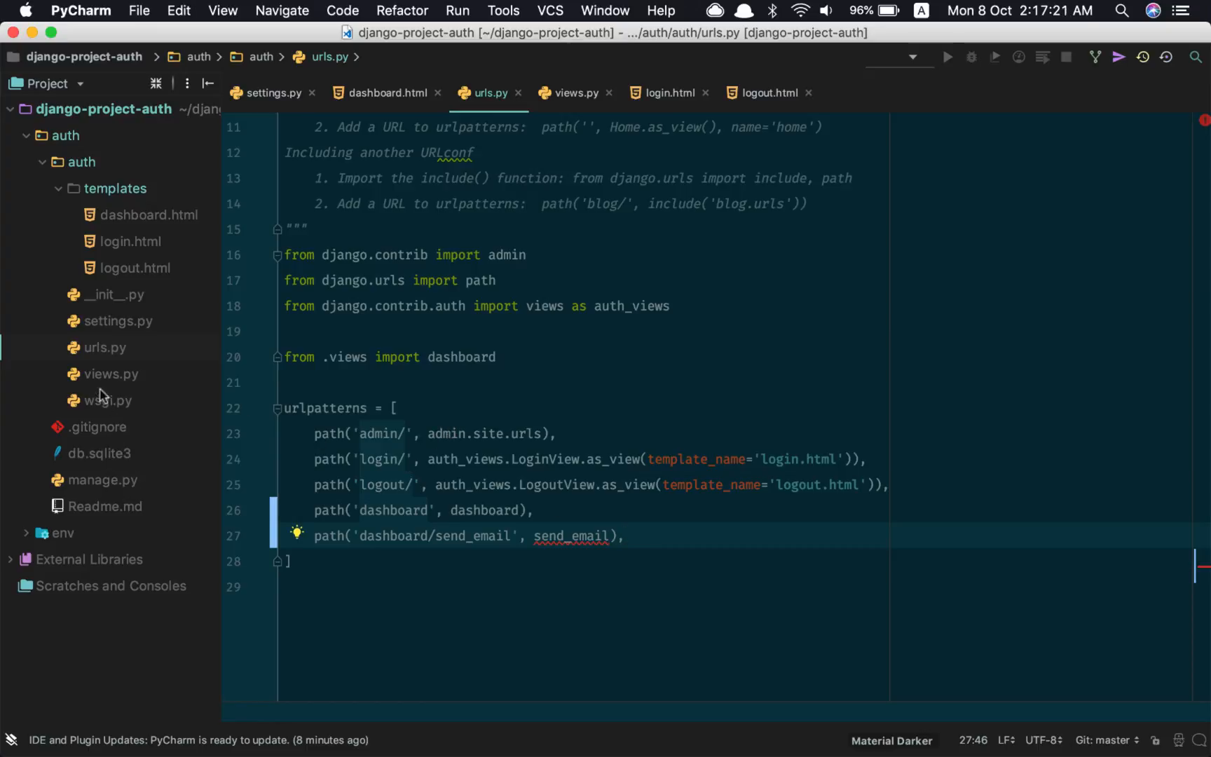
- Write def send_email(request) in views.py returning render(request, 'send_email.html')
left_click(574, 92)
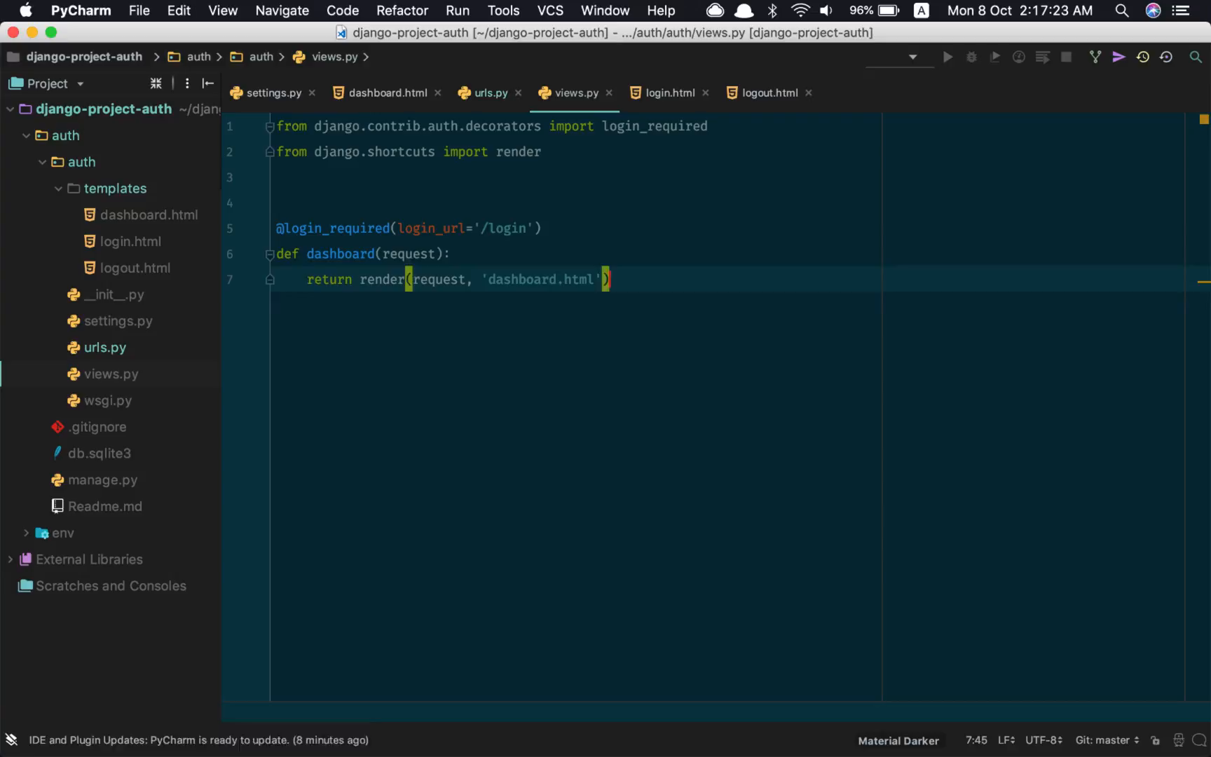
type("def")
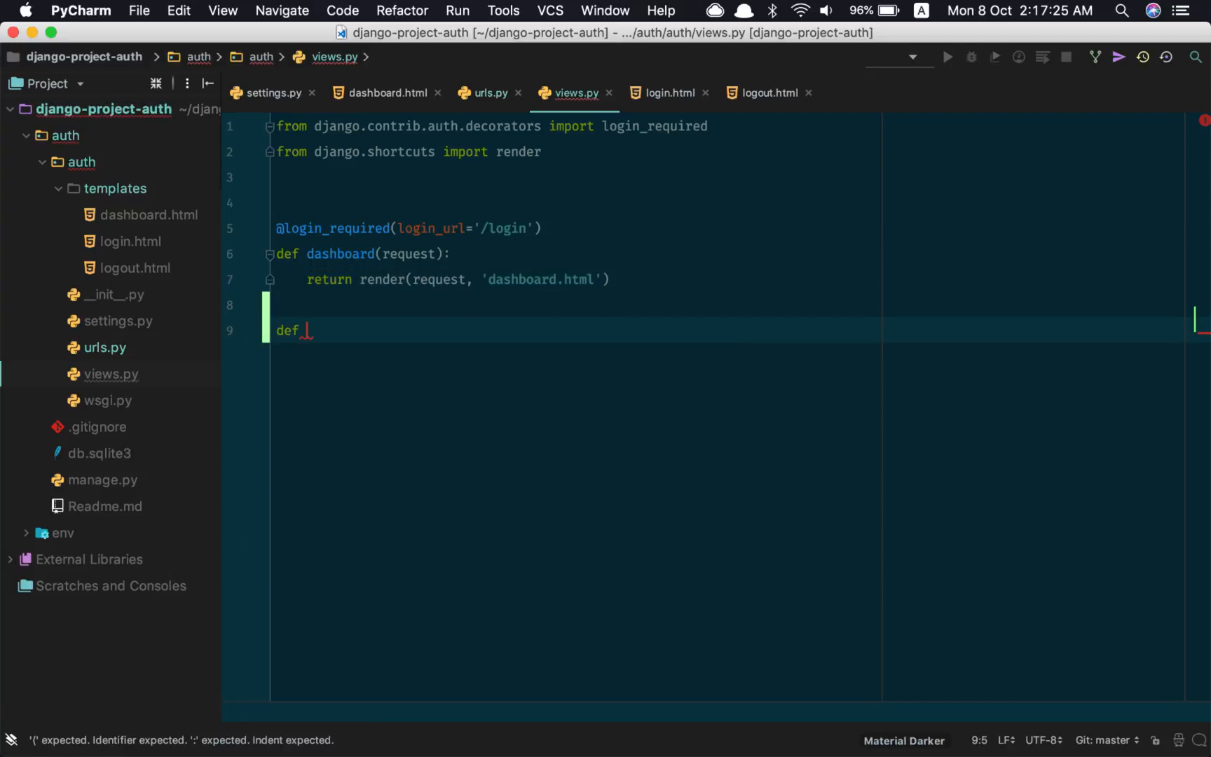
type("send_email(request):")
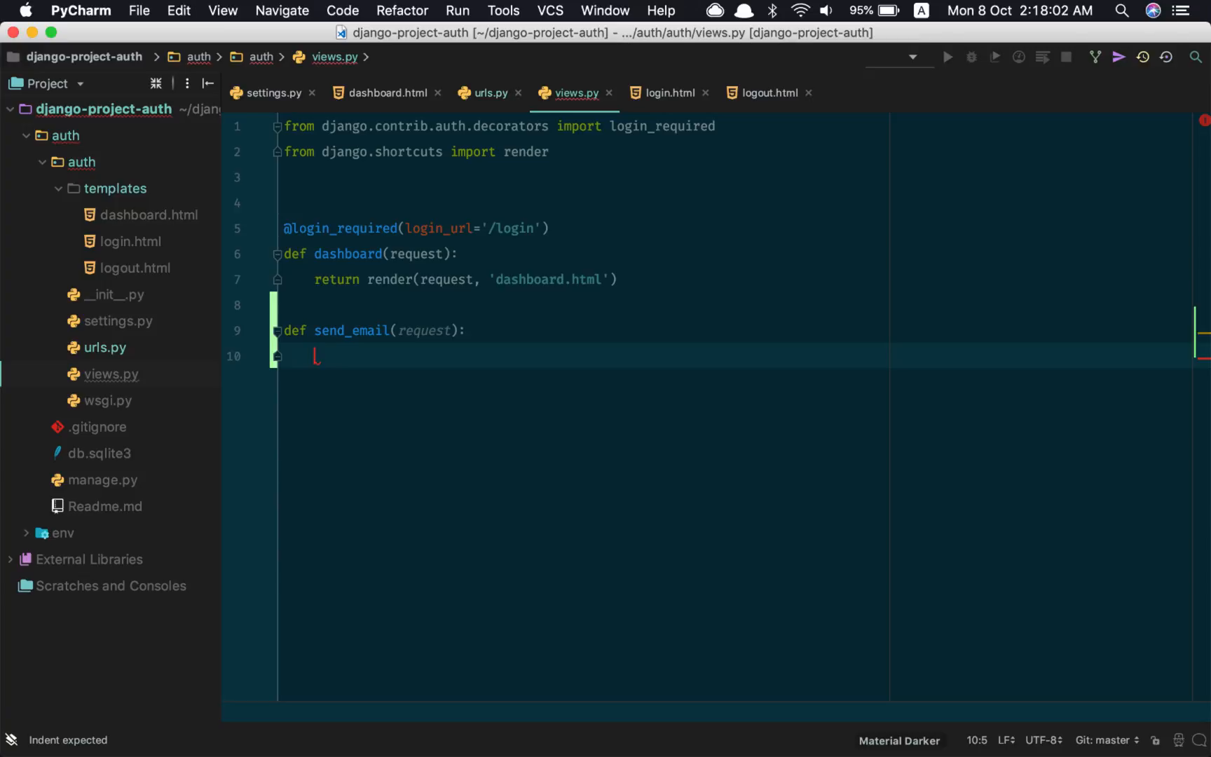
type("return render(")
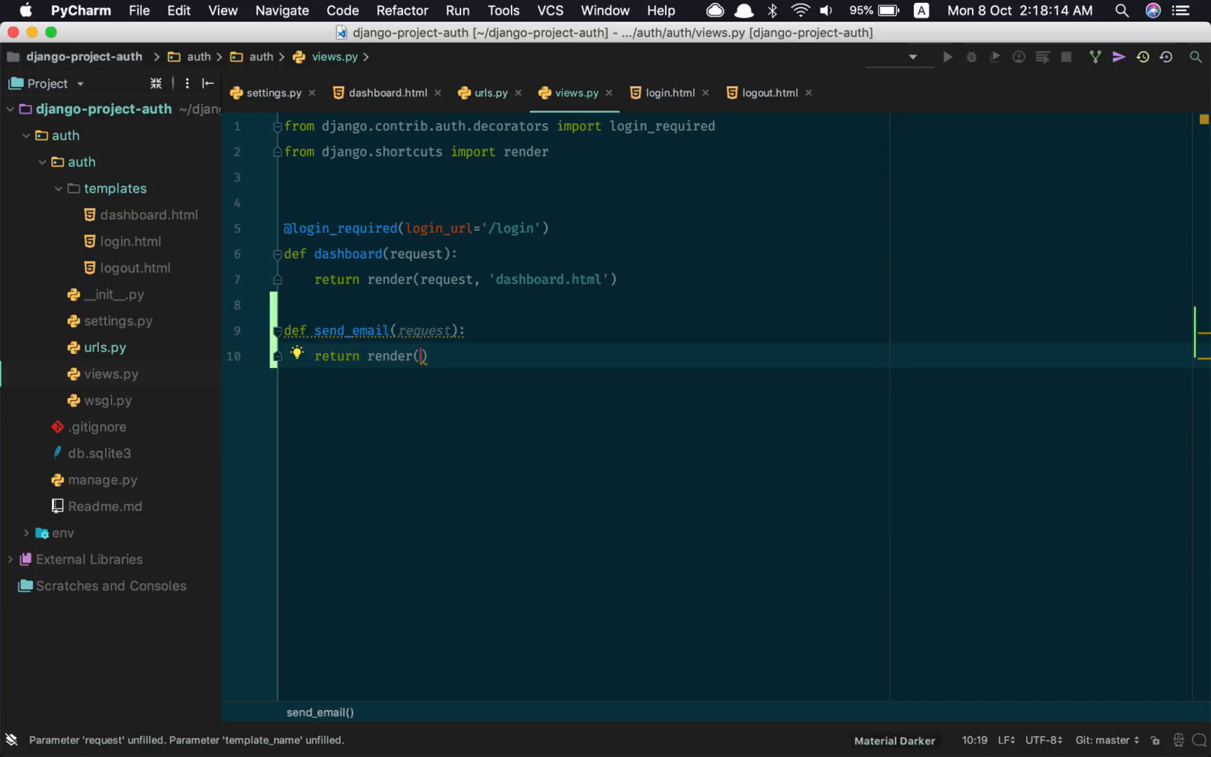
type("request, 'send_email.html'")
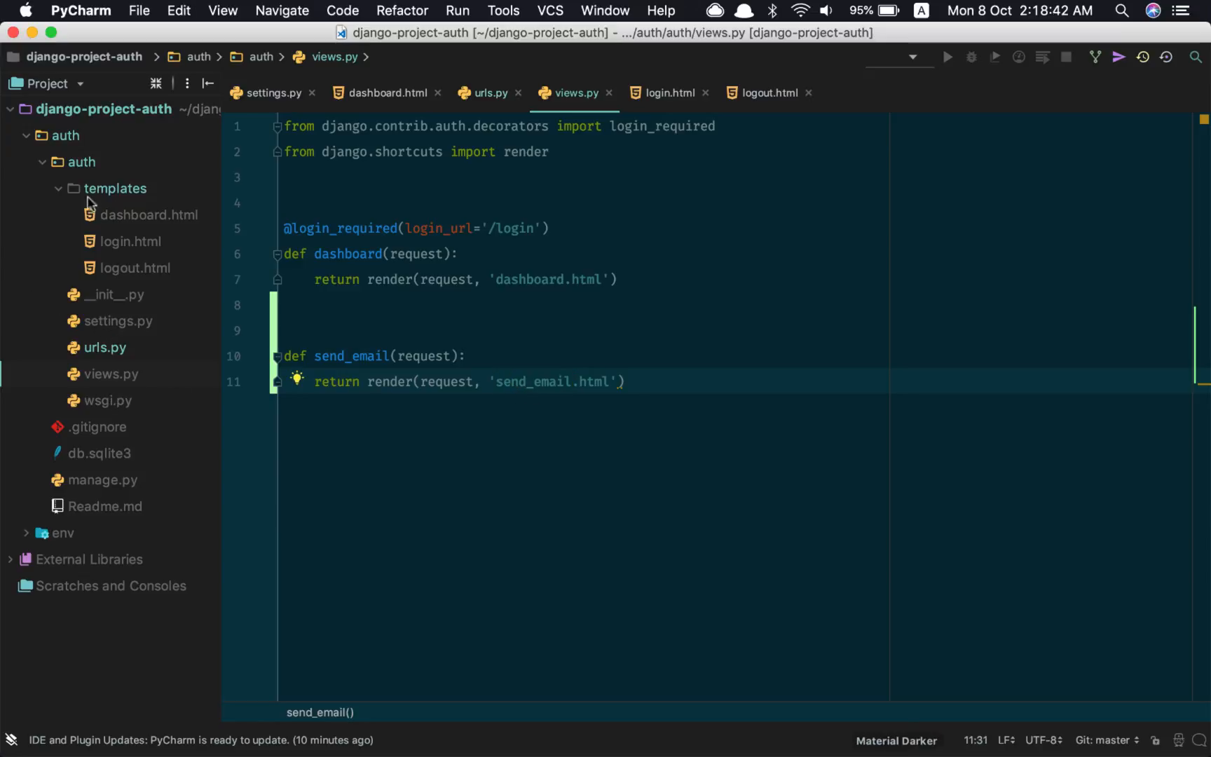
- Create a new send_email.html file in the templates folder
left_click(115, 188)
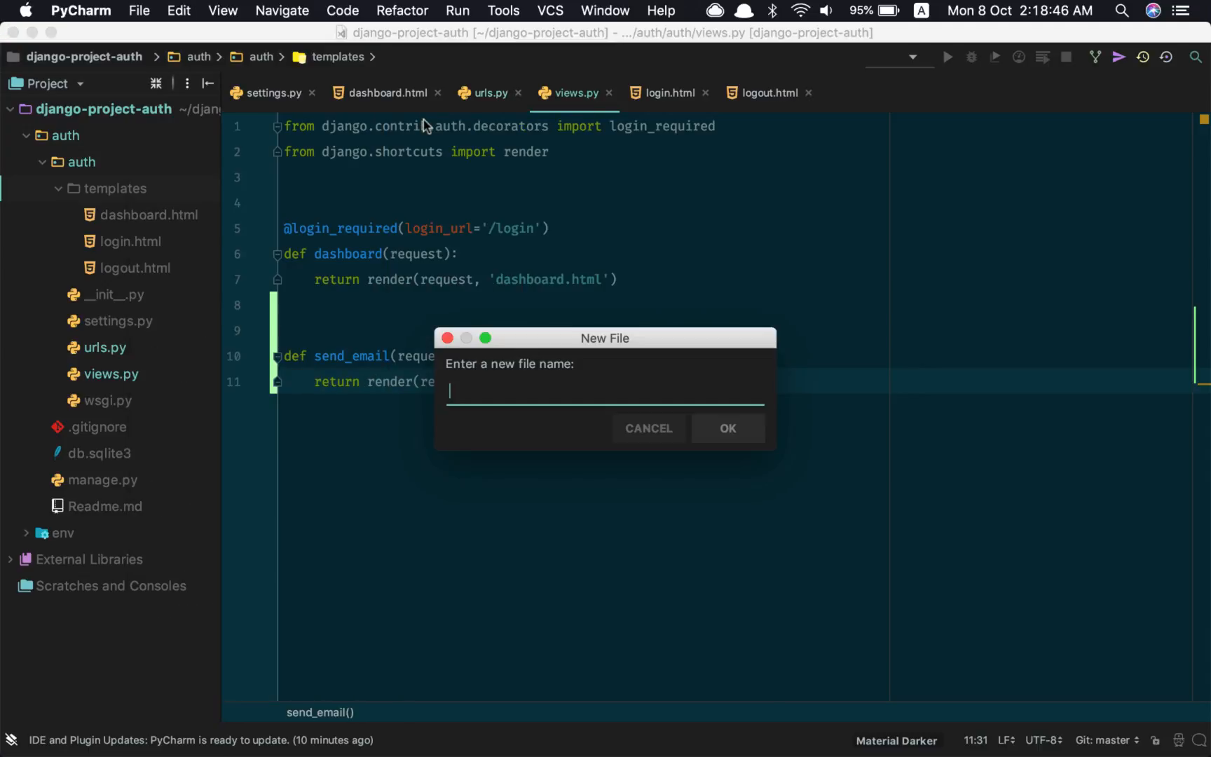
type("send_emai")
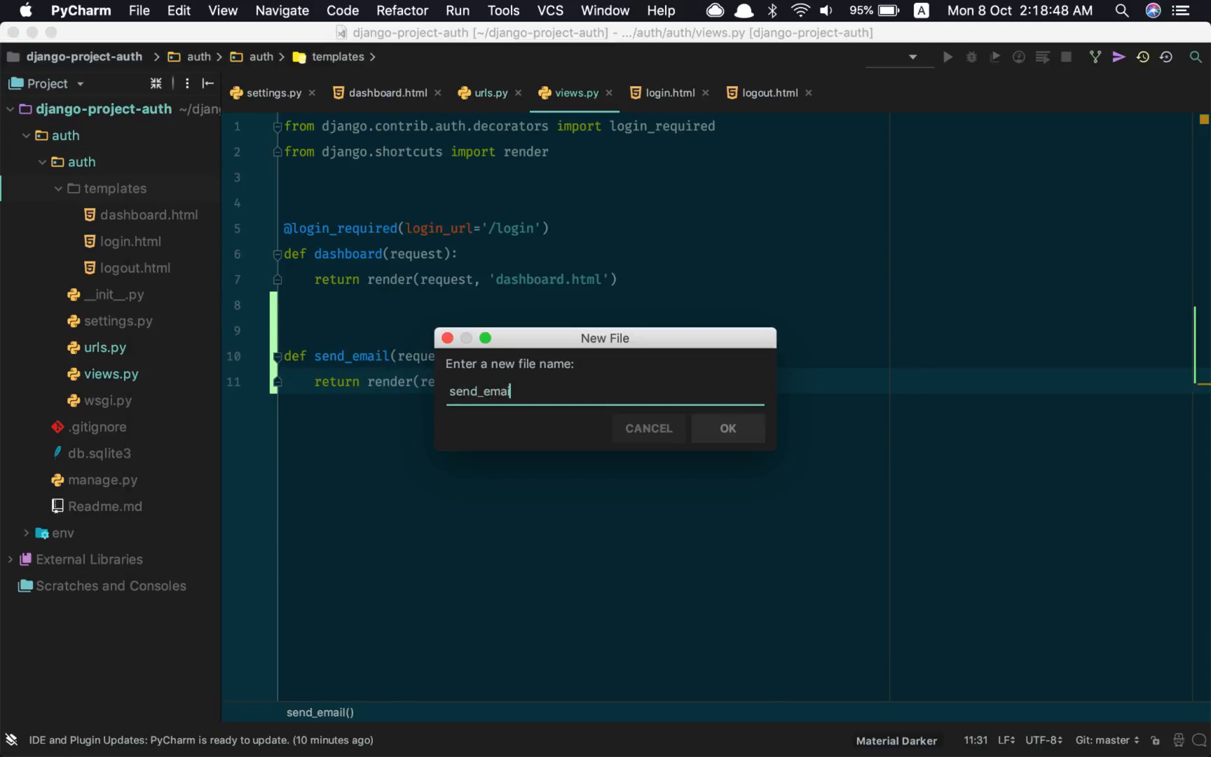
left_click(727, 429)
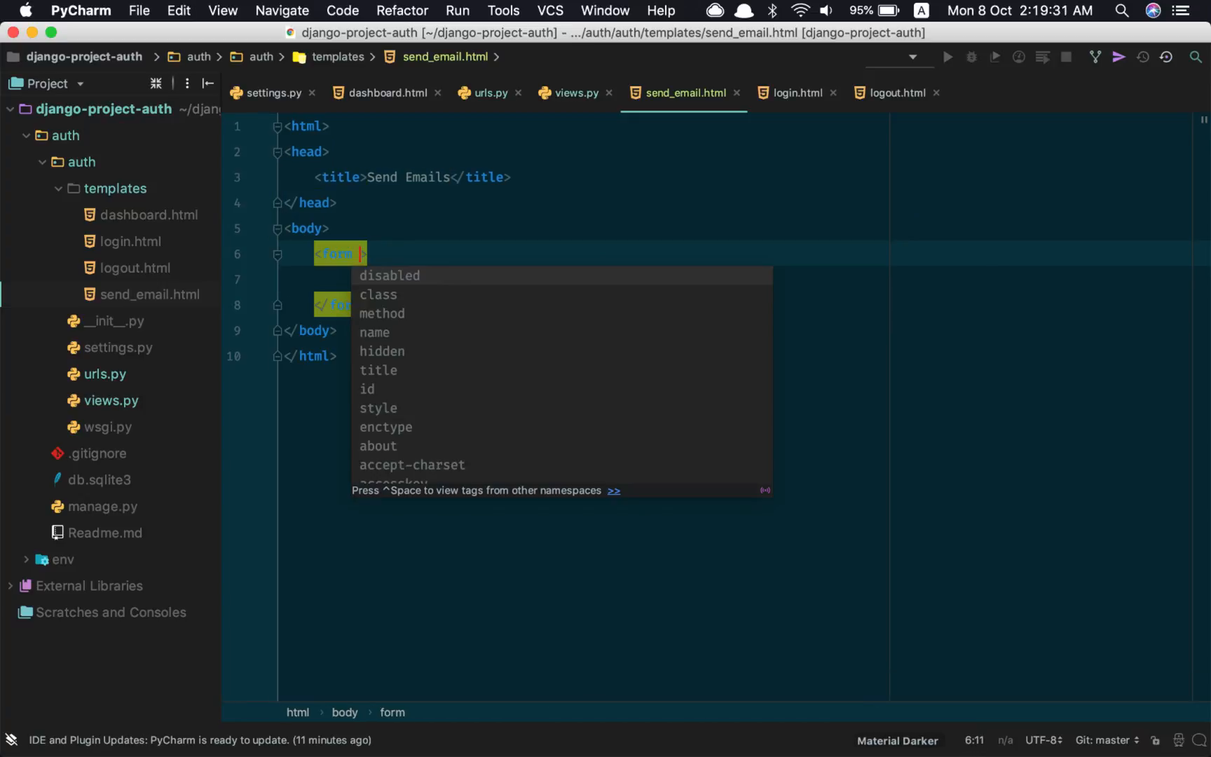
- Write a POST form with an email text input and a 'Send Email Now' submit button
type("method=\"post\"")
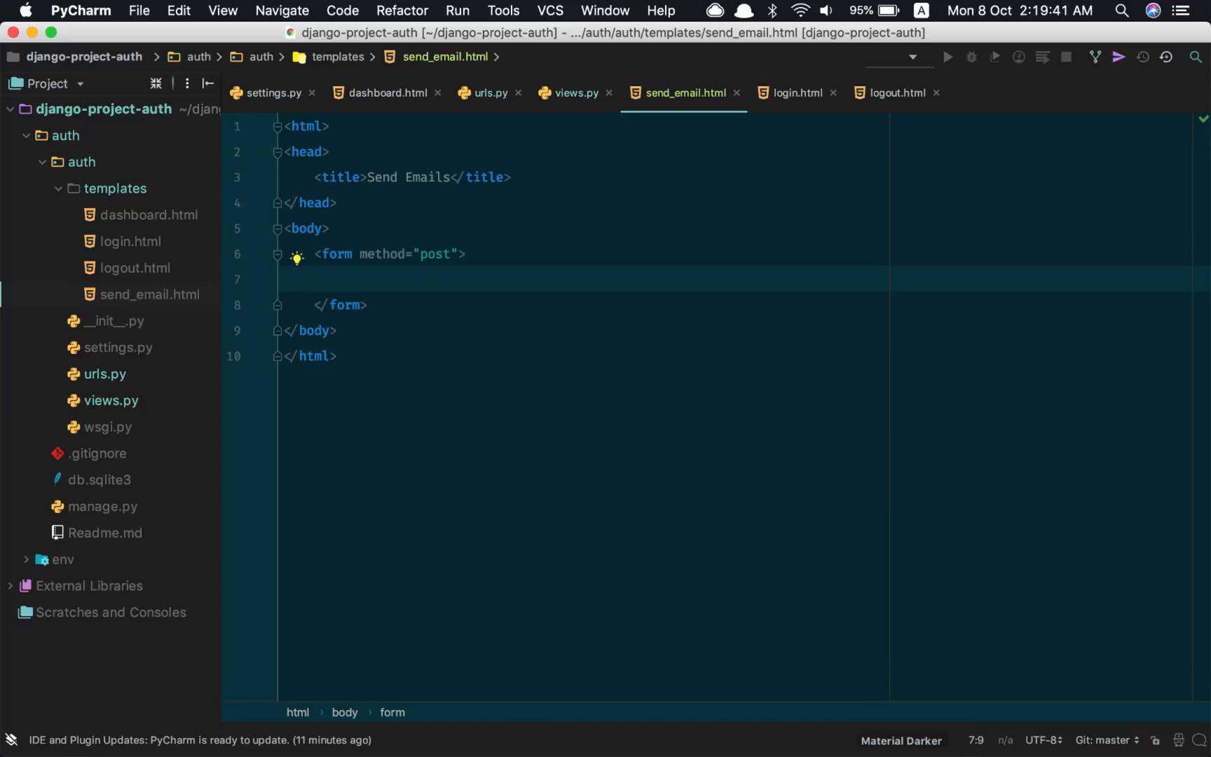
type("<input type=\"text\">")
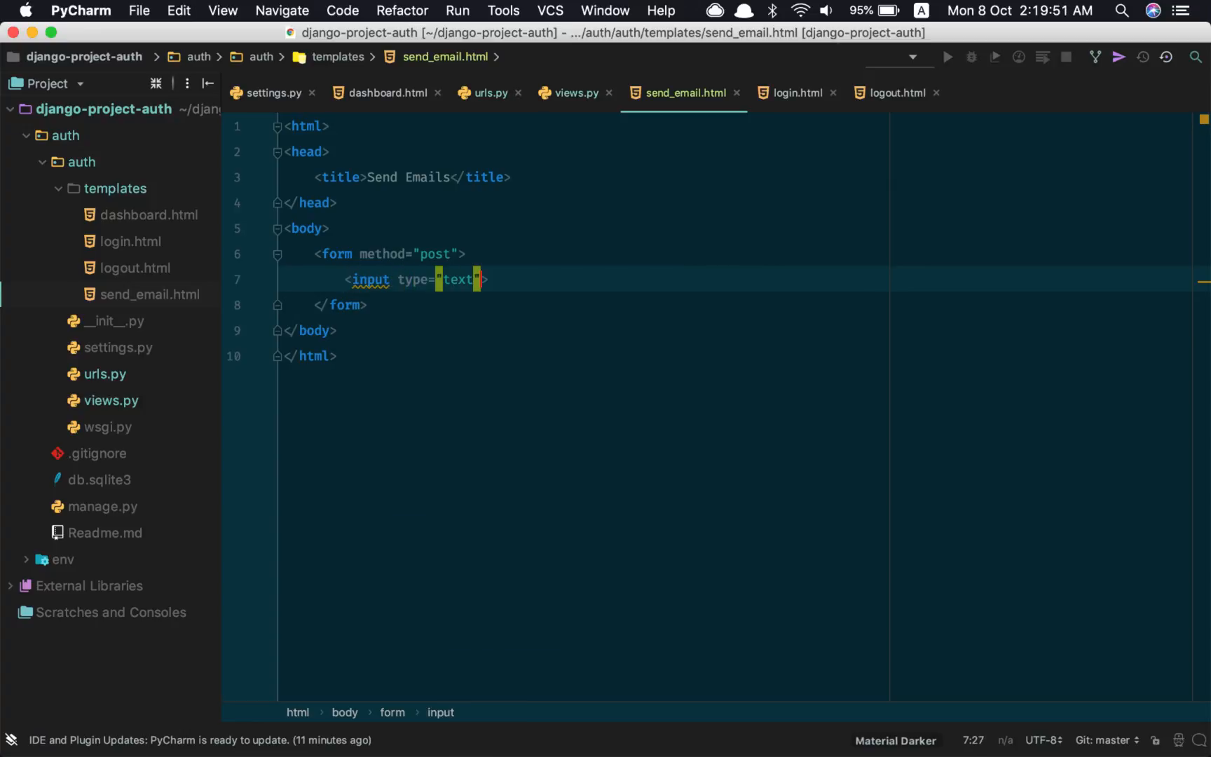
type("email\" name=\"email\"")
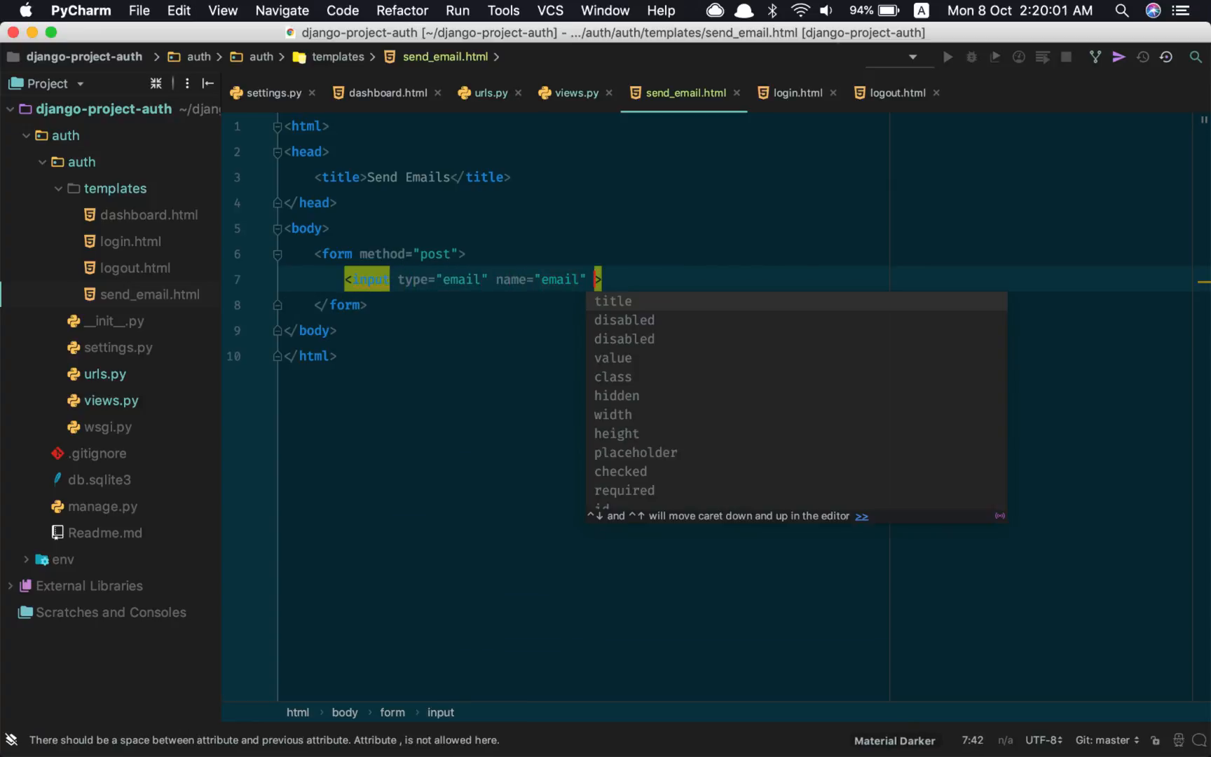
type("placeholder=\"Enter and email\"")
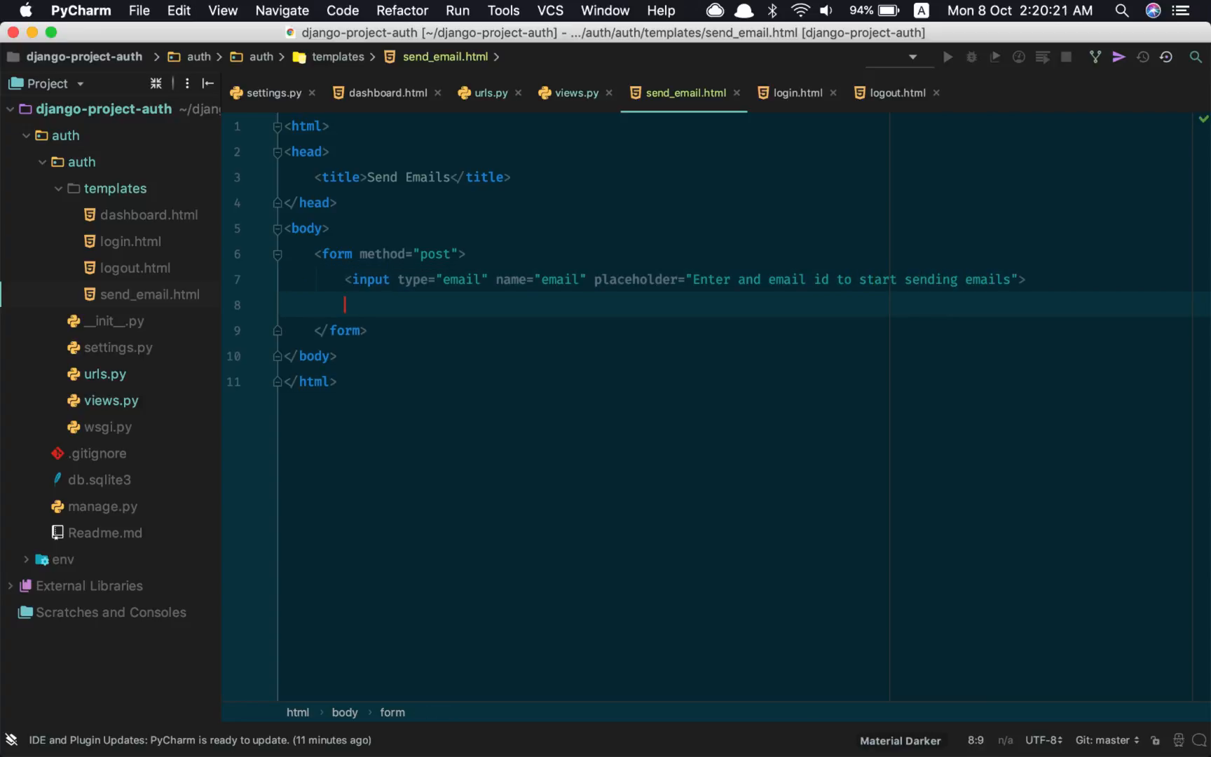
type("<button type=\"submit\">Send Email Now </button>")
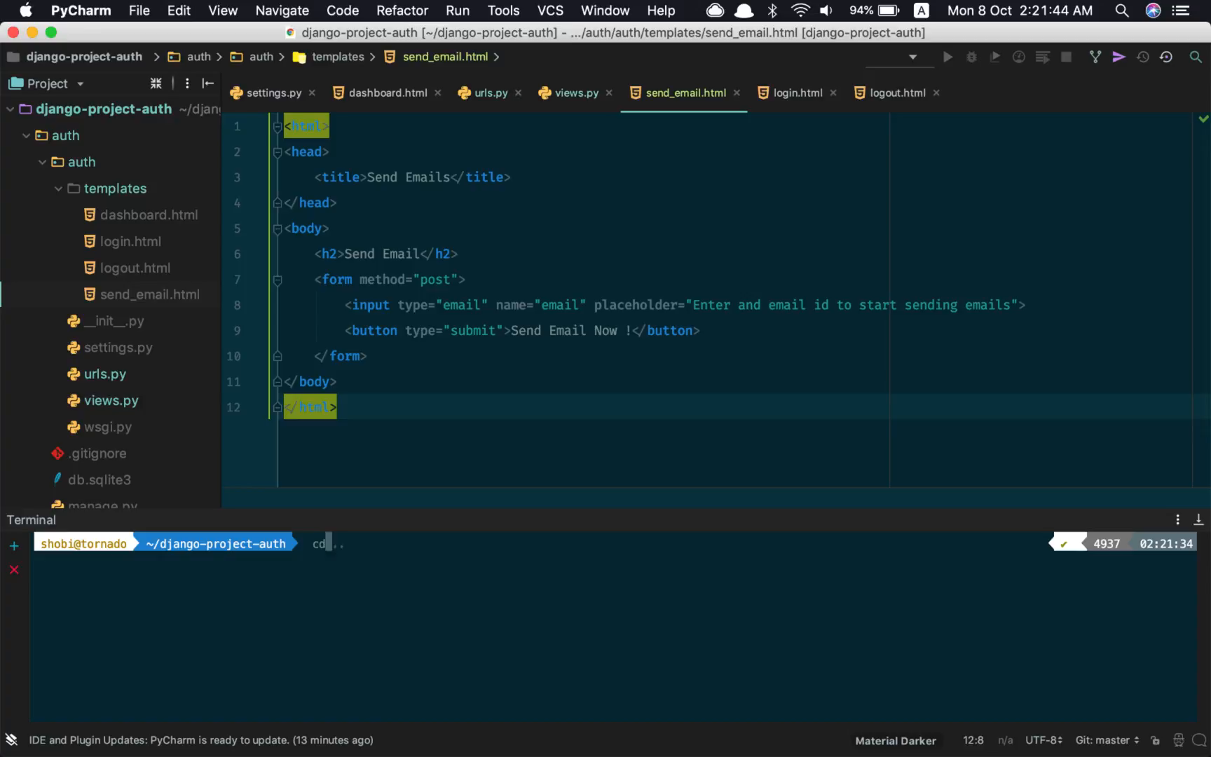
- Change into the auth project directory and start the Django development server
type("auth")
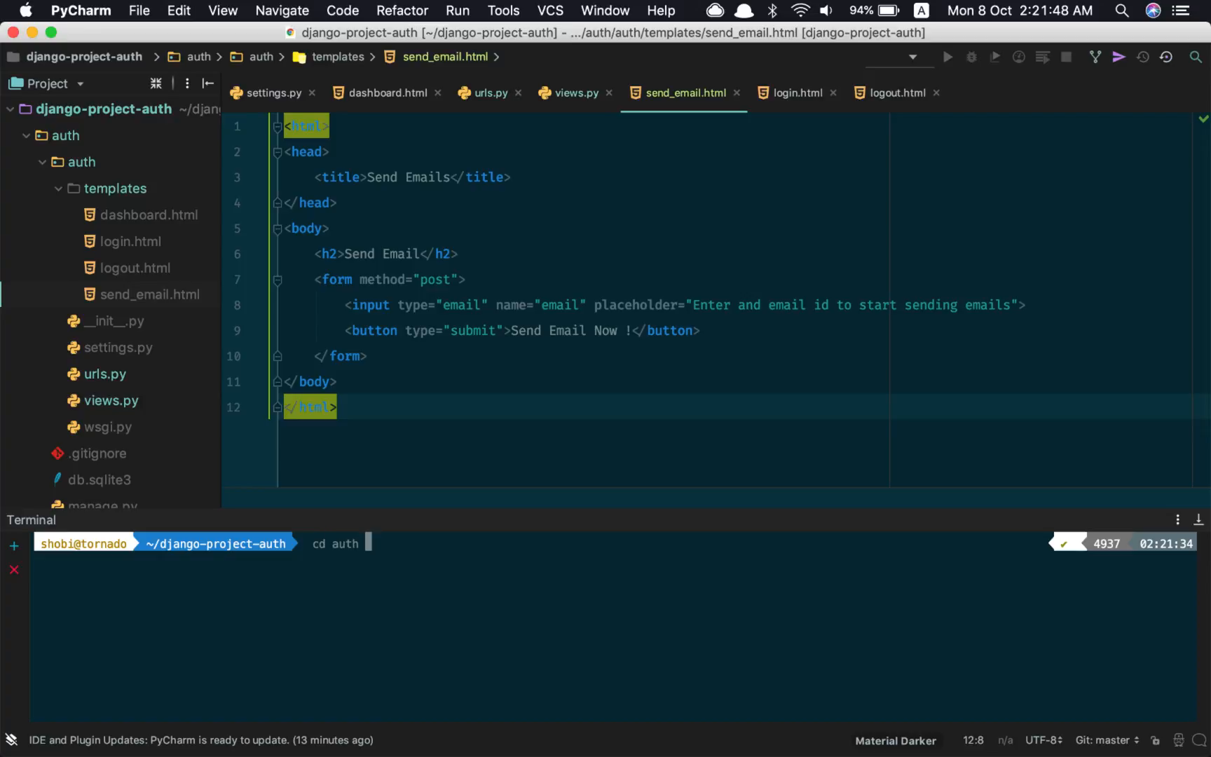
key("Enter")
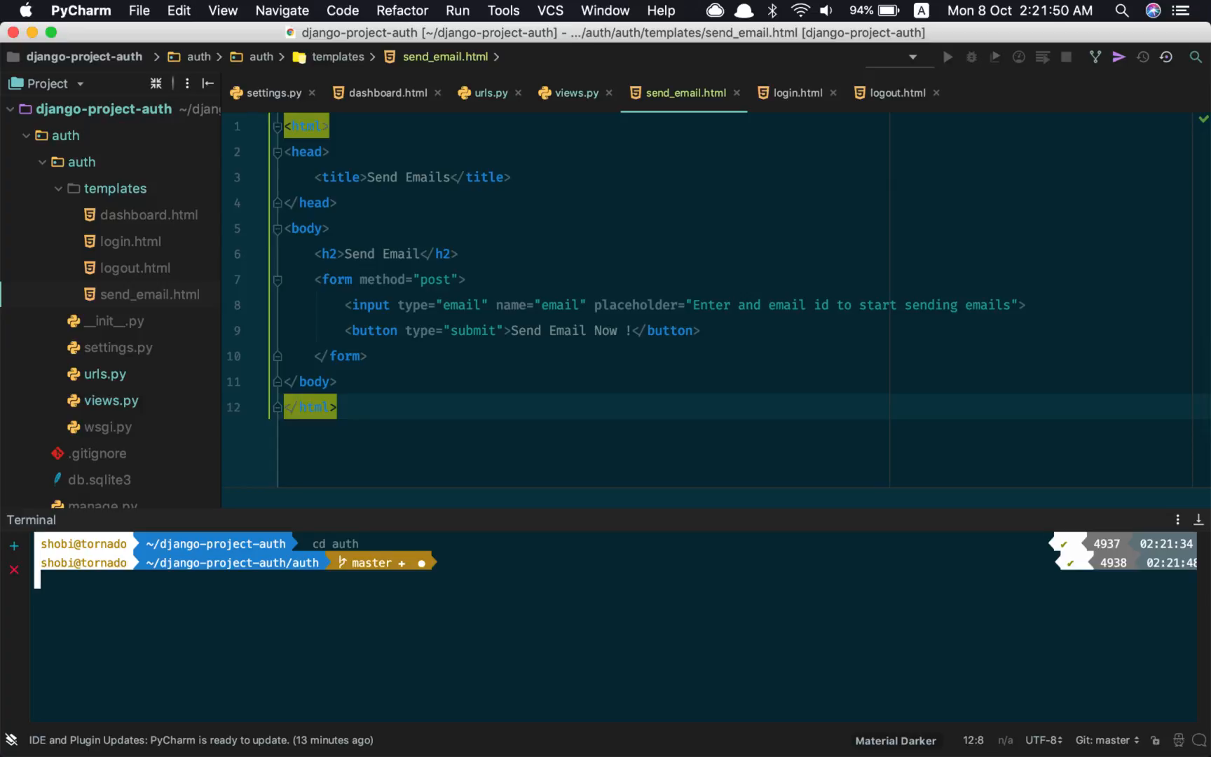
type("pythn")
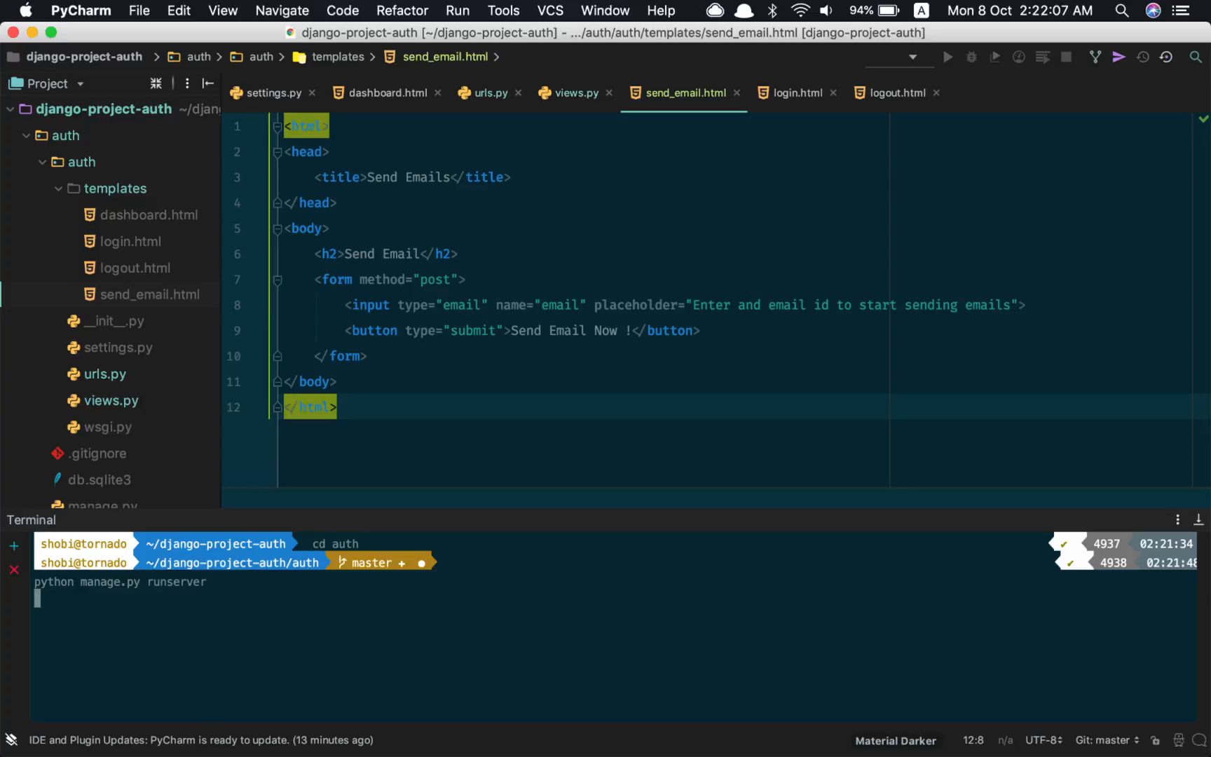
key("Enter")
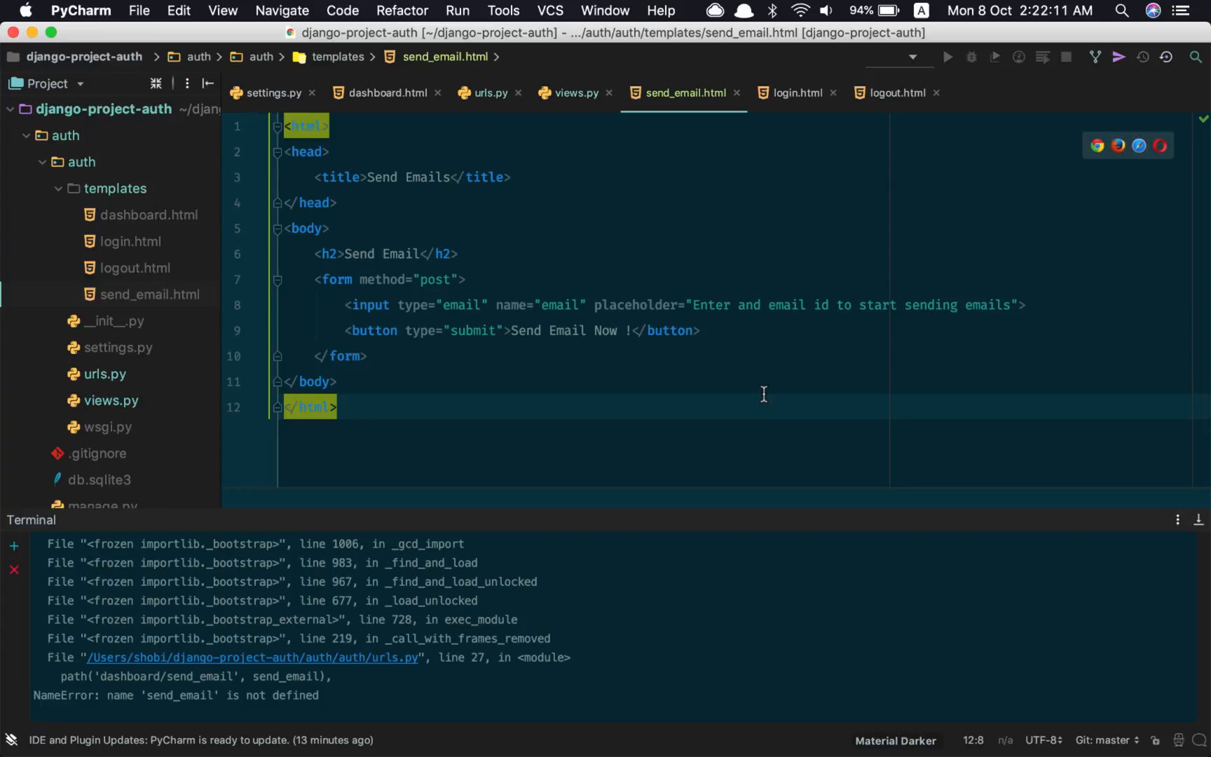
left_click(489, 92)
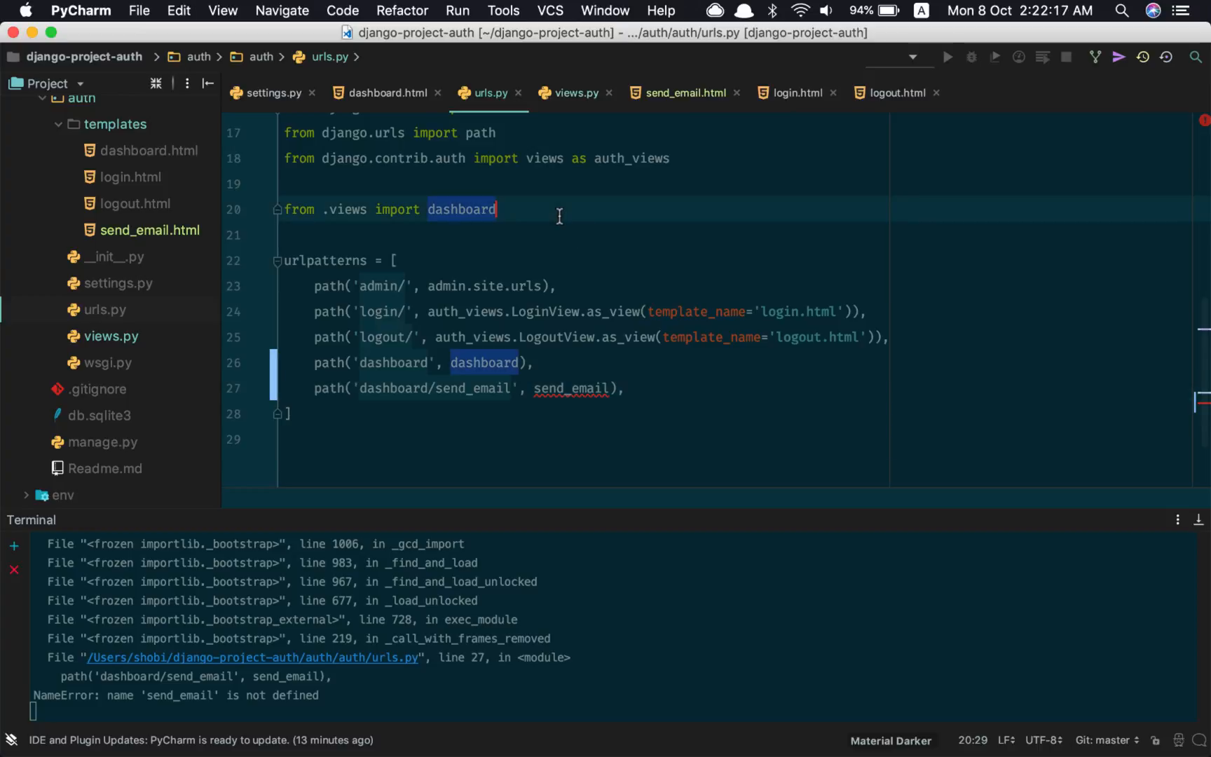
type(",")
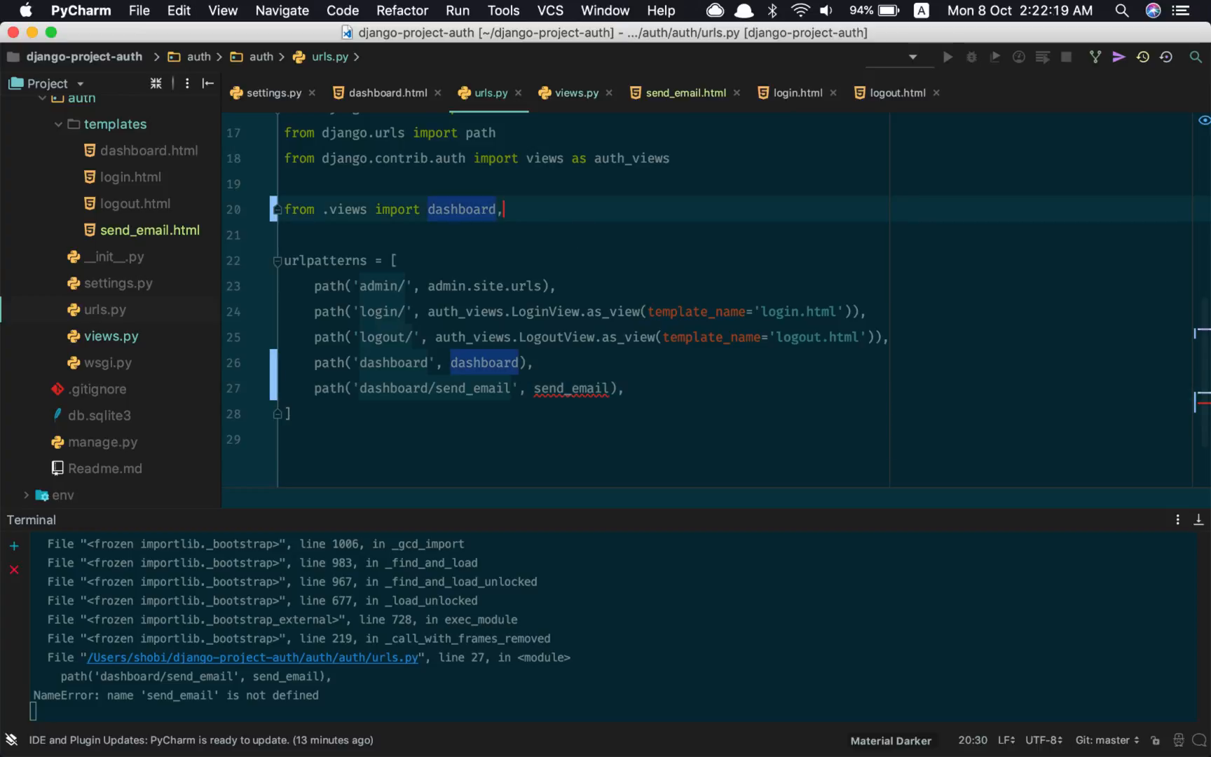
type("send_email")
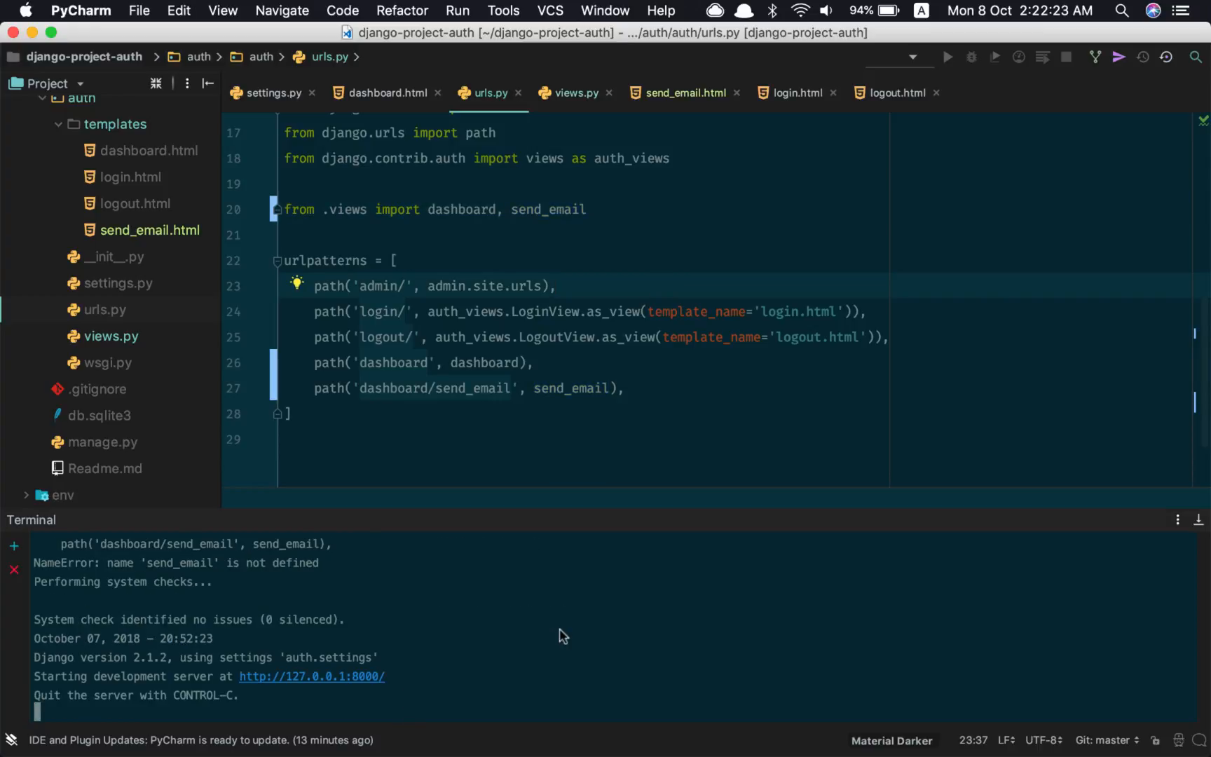
mouse_move(412, 654)
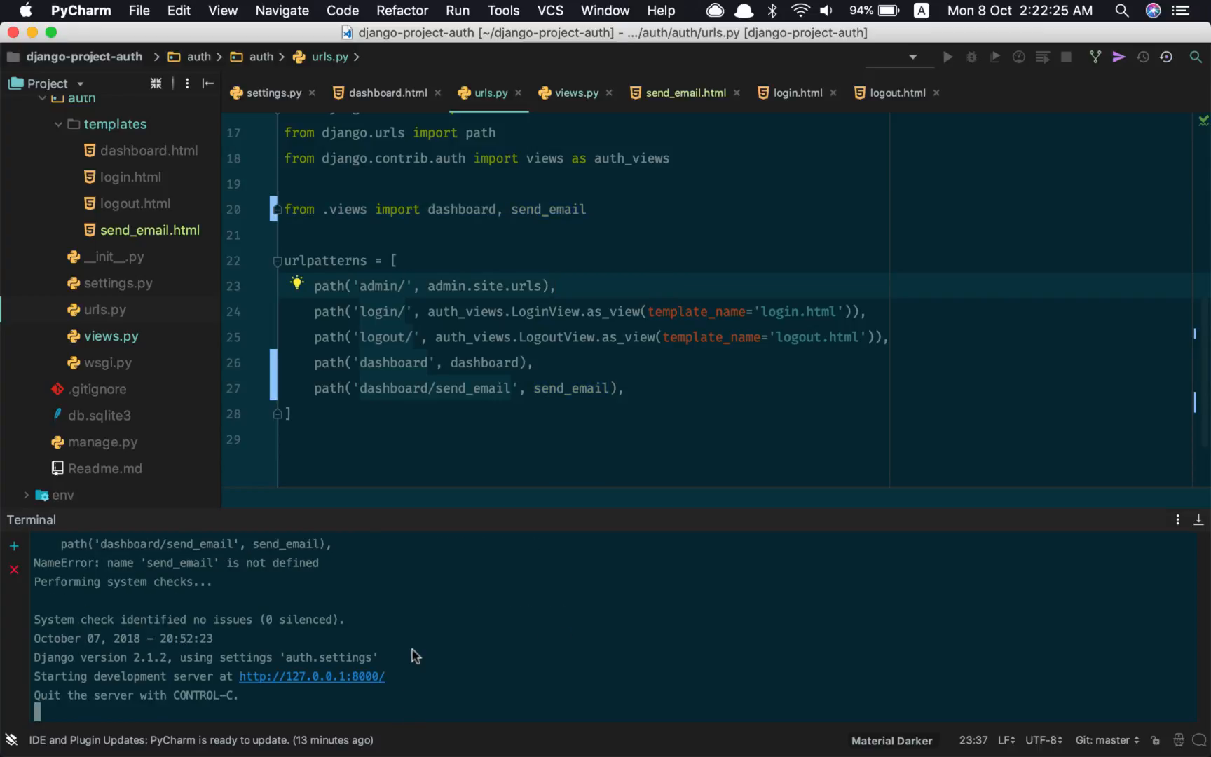
mouse_move(344, 685)
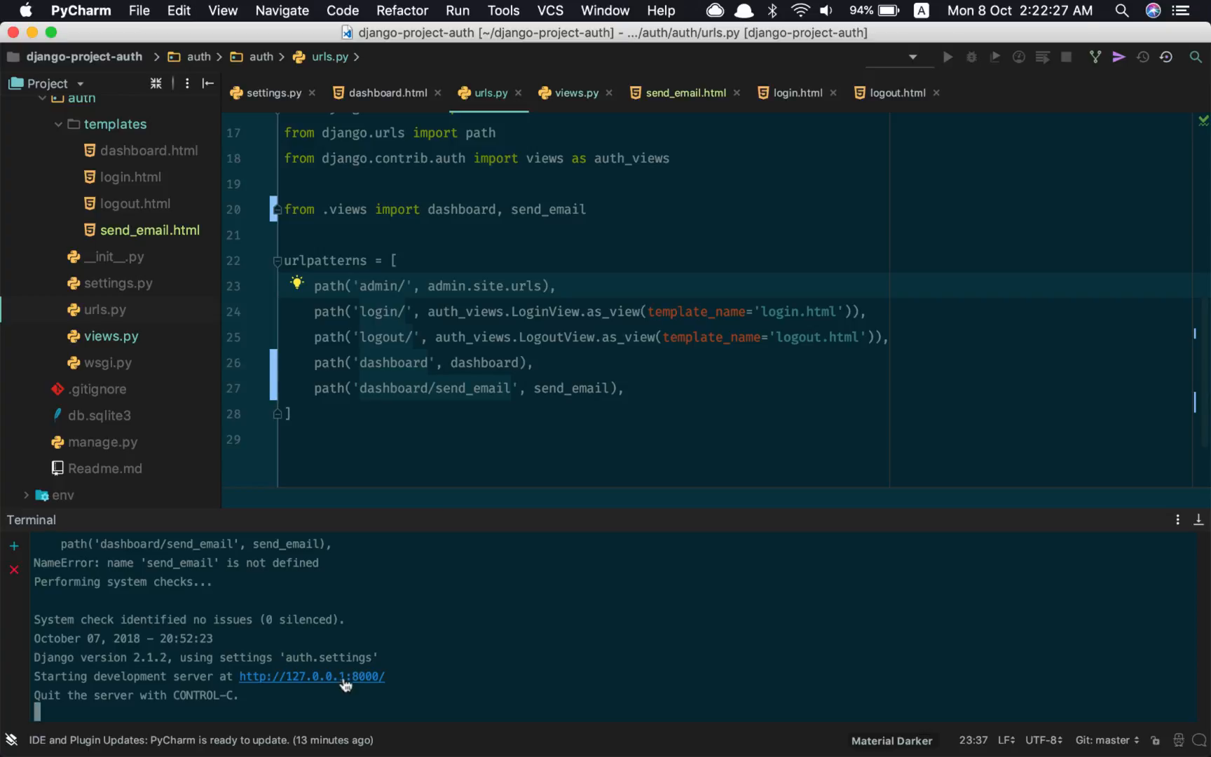
left_click(314, 677)
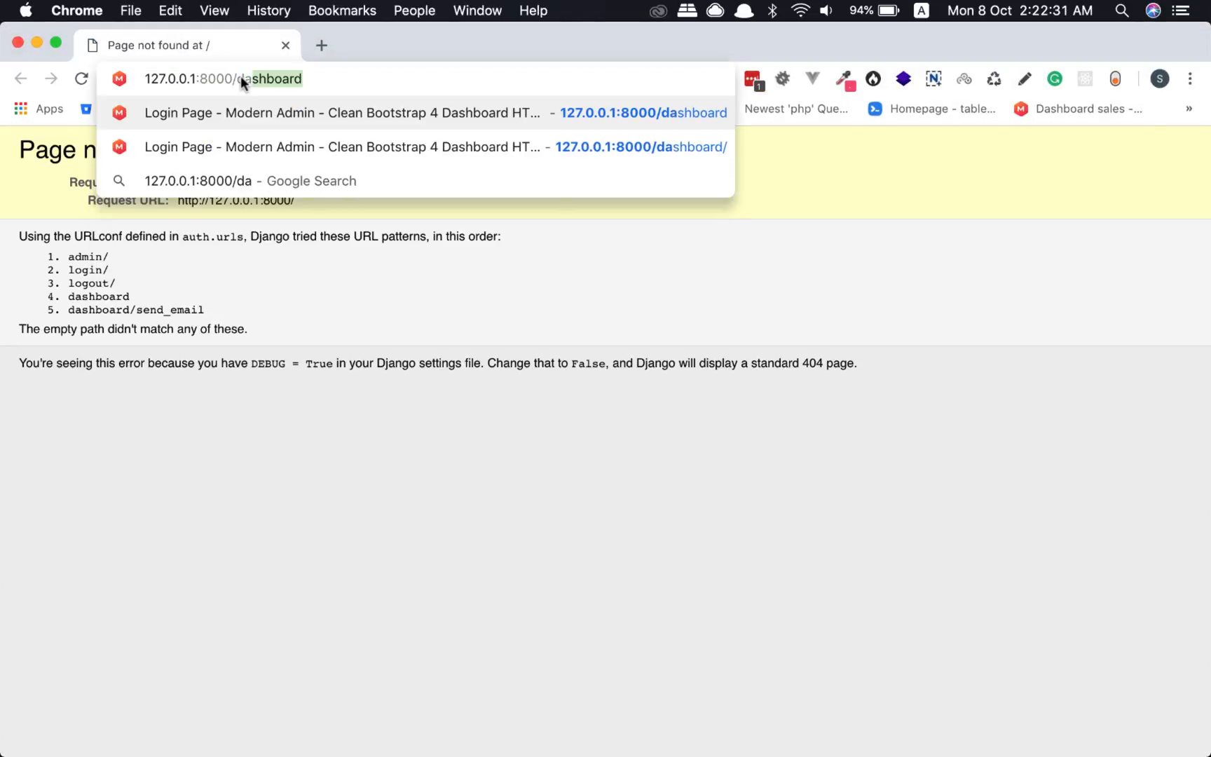
- Navigate to the /send_email page in Chrome
type("/send")
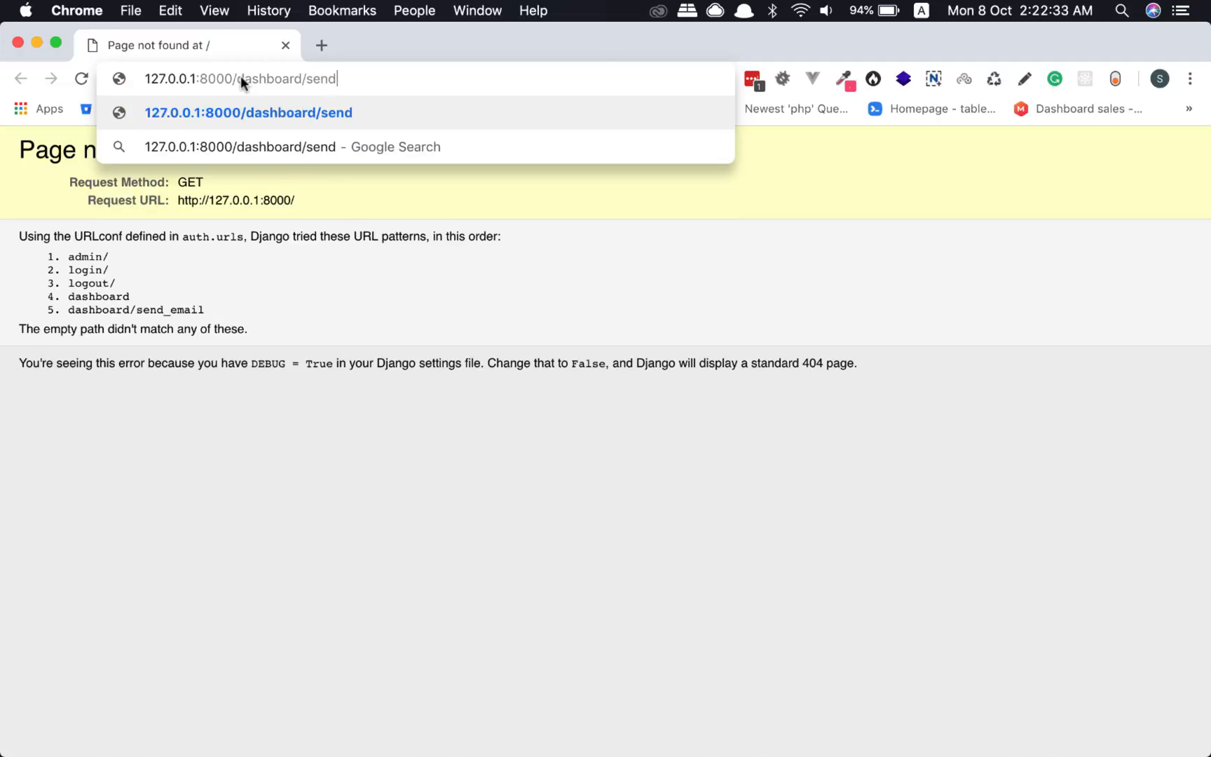
key("Enter")
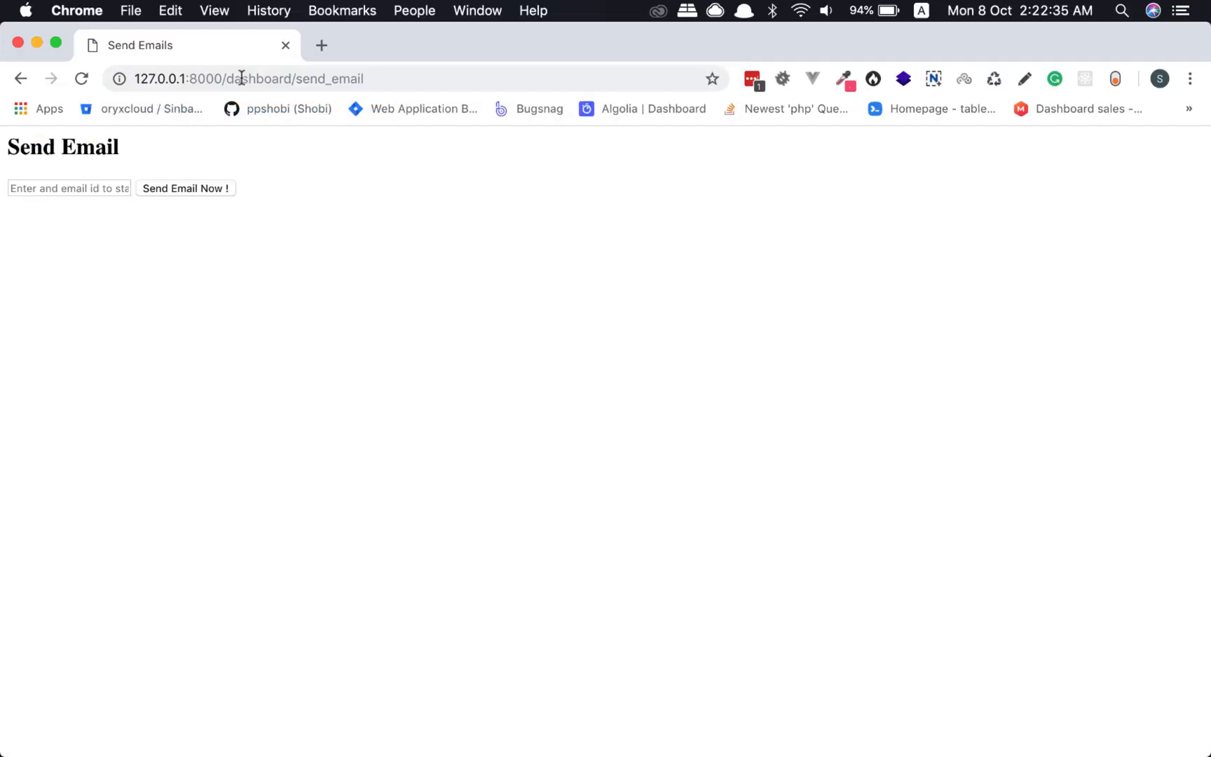
left_click(69, 188)
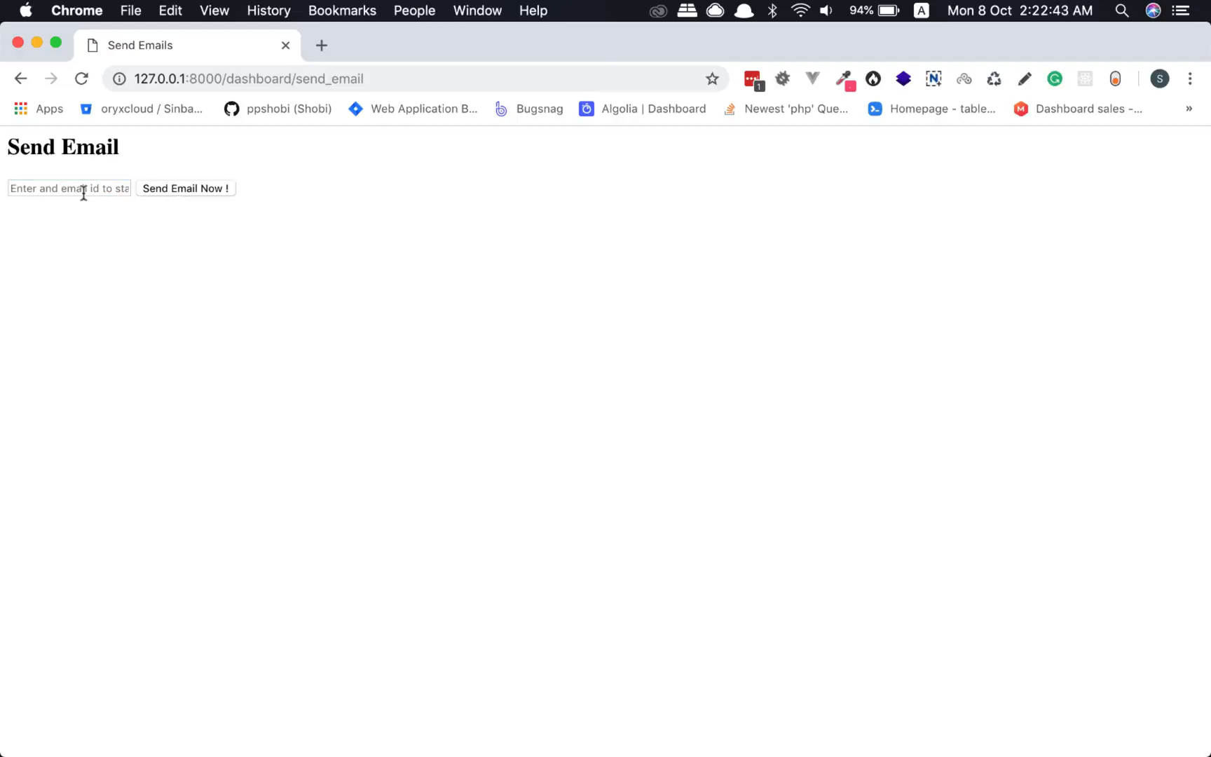
- Submit the form with a test address 'abc@a', getting a 403 CSRF failure
left_click(68, 188)
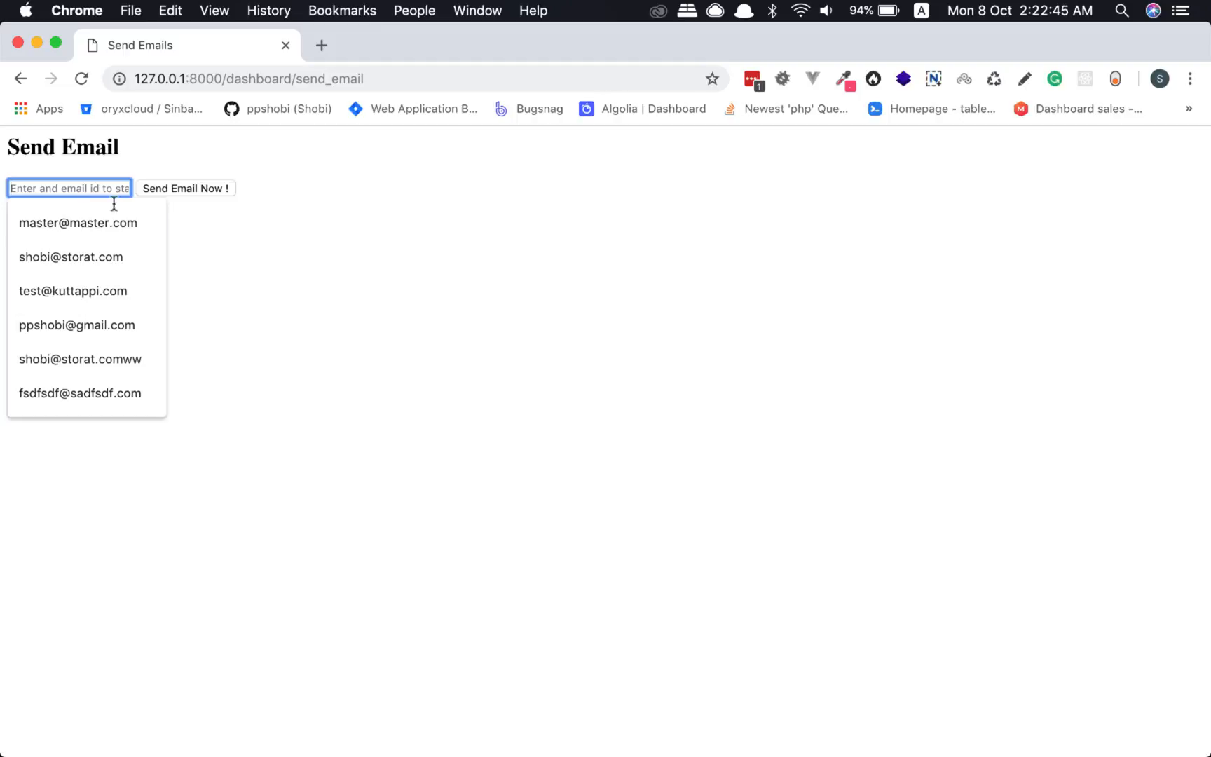
type("abc@abc.co")
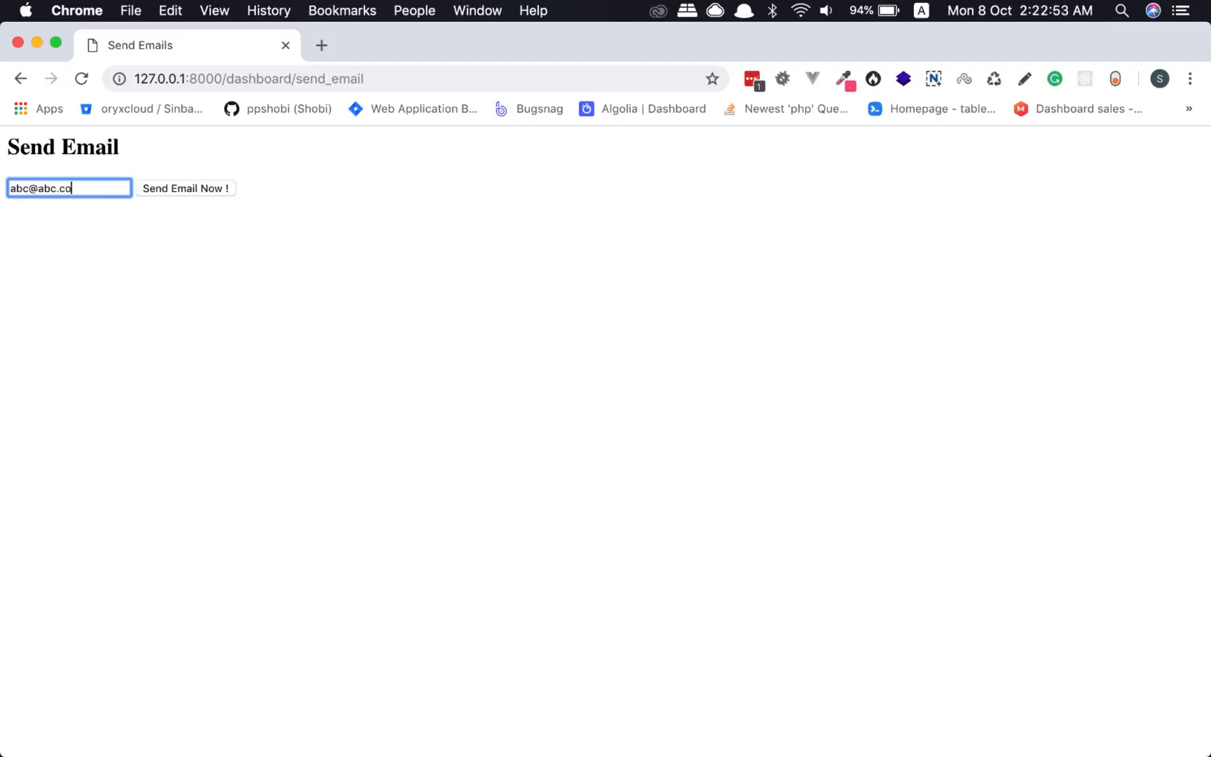
left_click(185, 188)
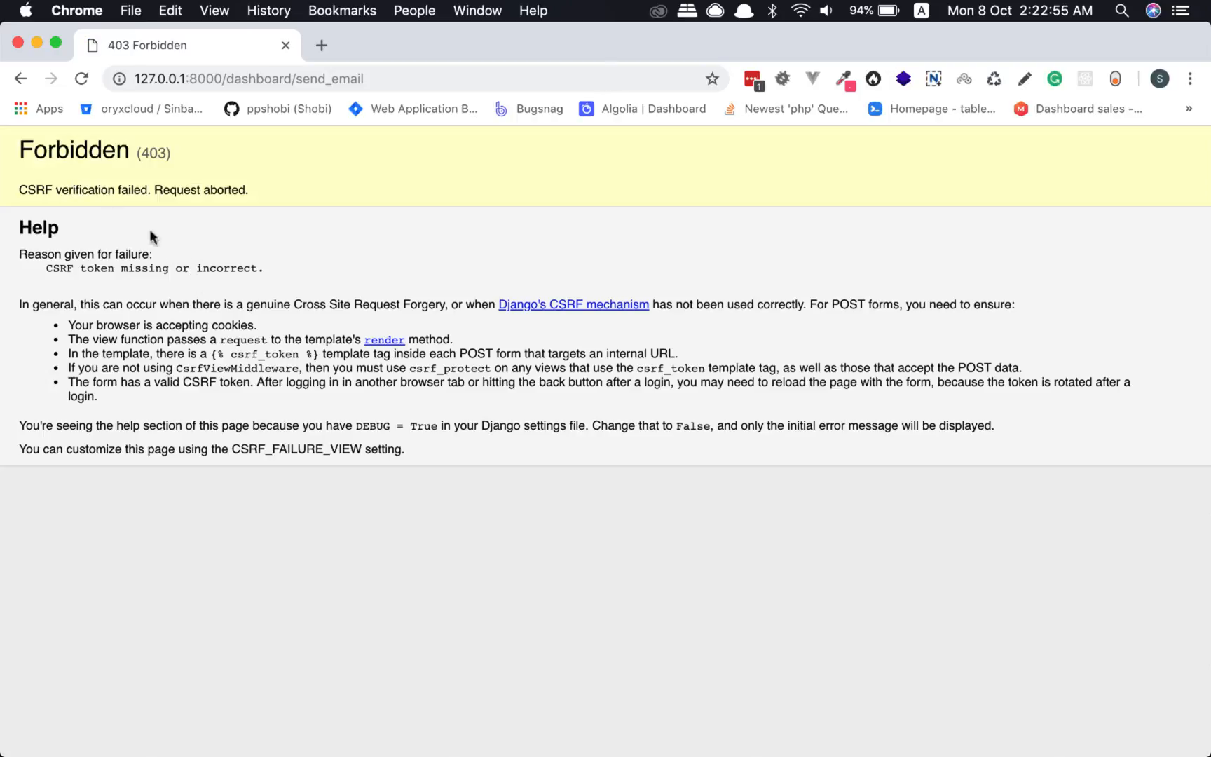
mouse_move(133, 259)
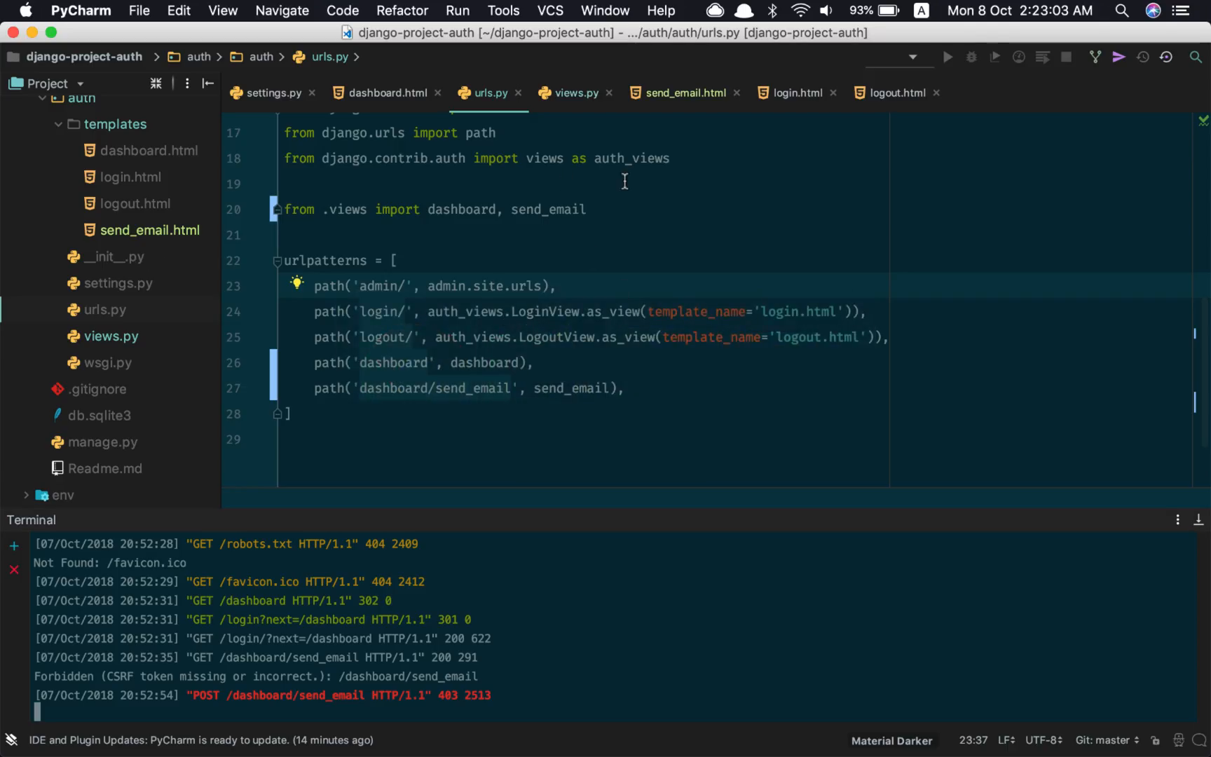
- Add the {% csrf_token %} tag inside the form in send_email.html
left_click(685, 93)
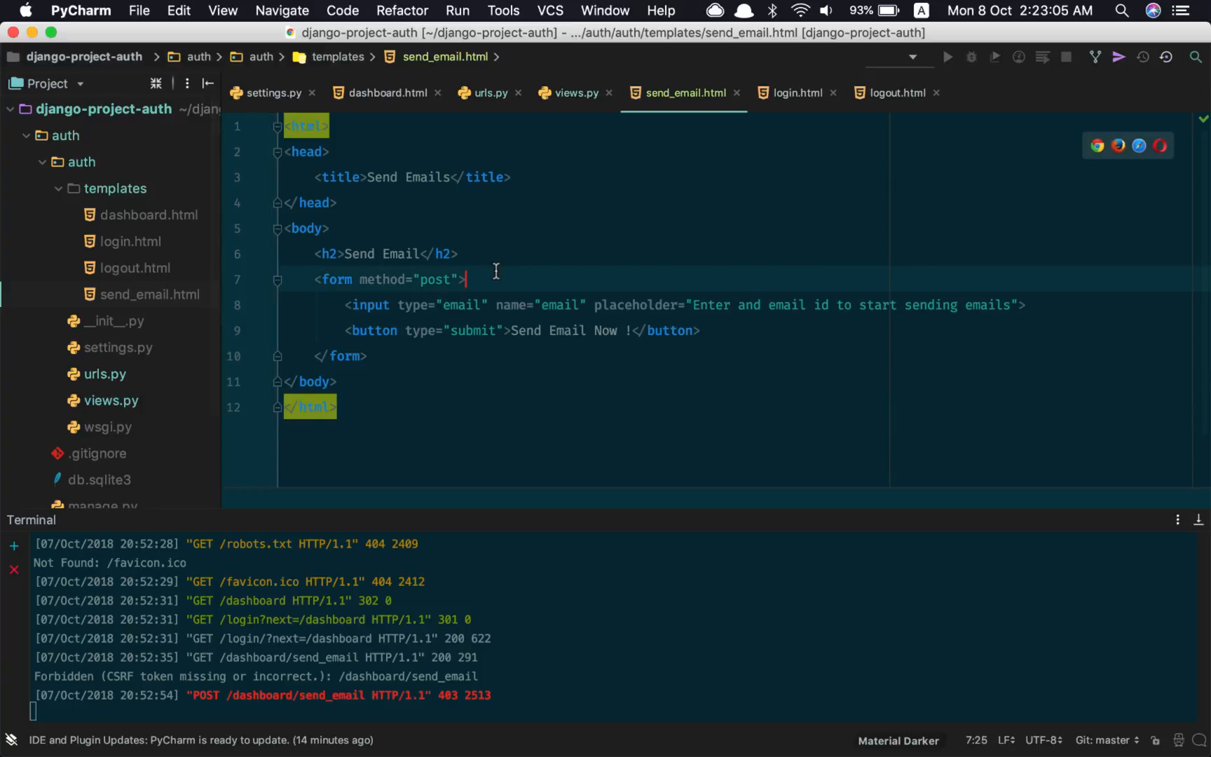
type("{}")
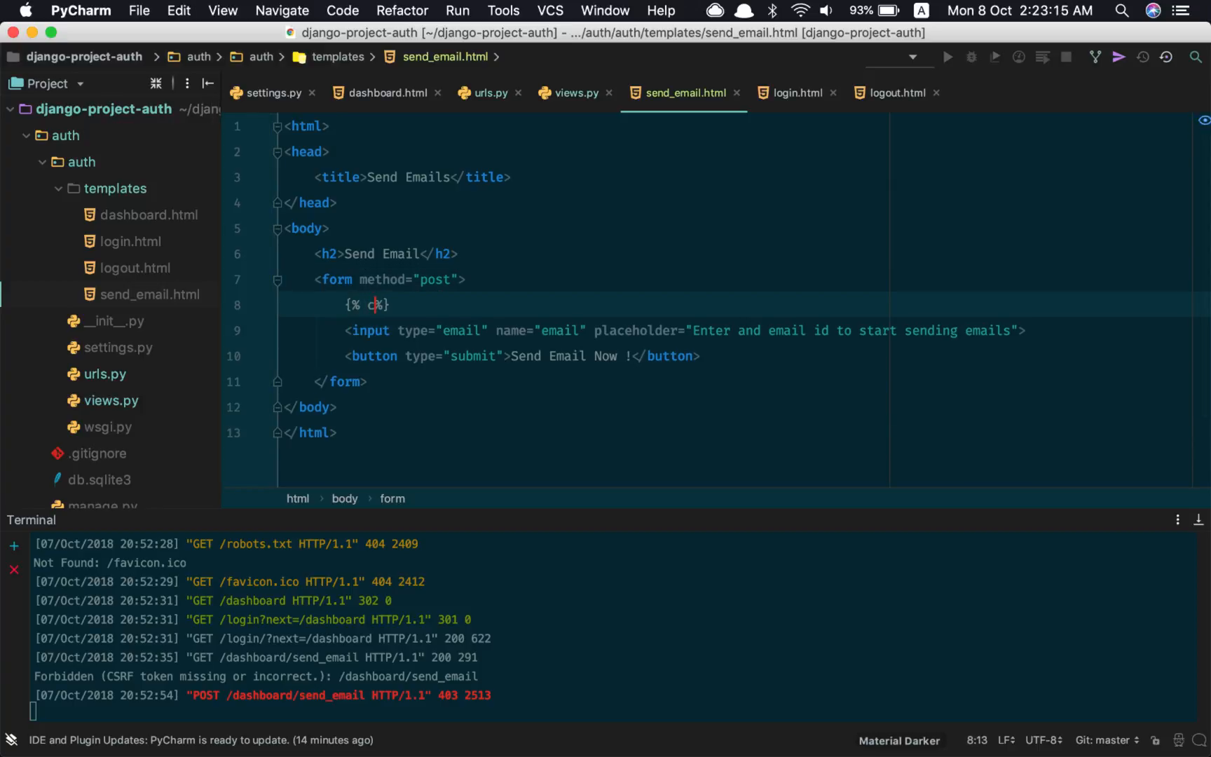
type("srf_token")
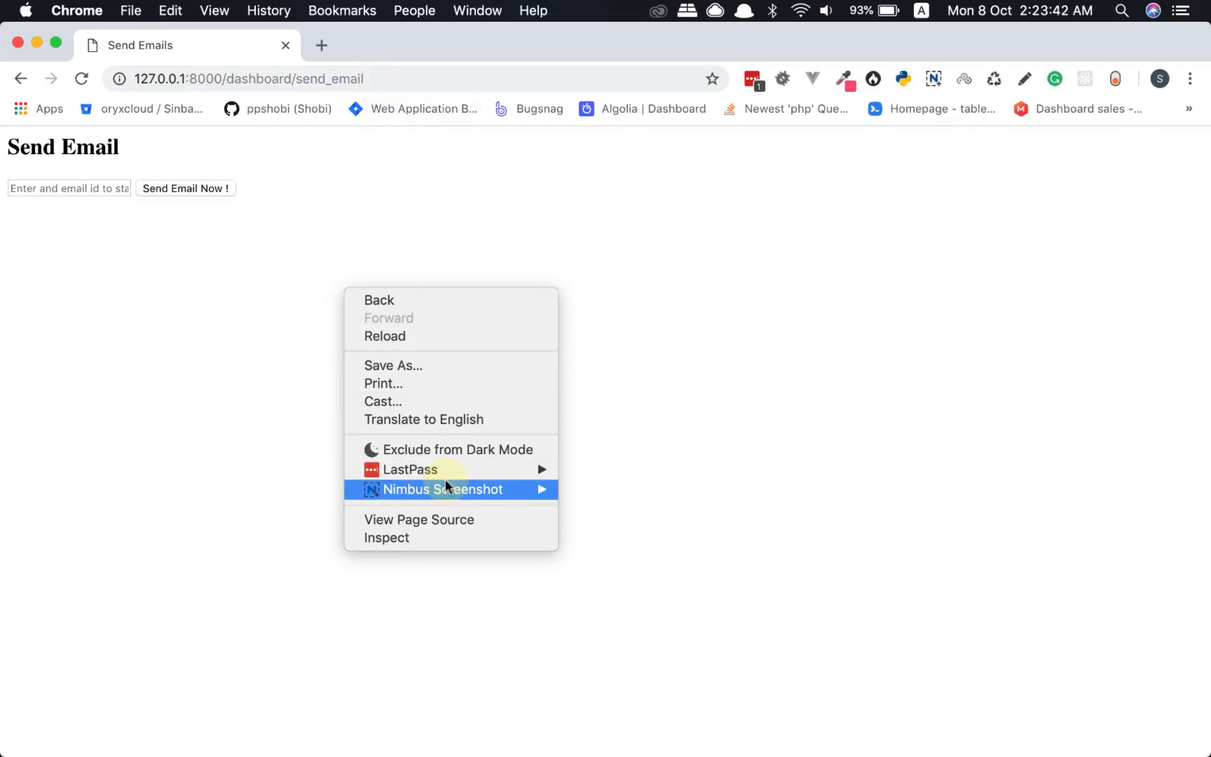
- View the page source, resubmit a saved address successfully, and return to PyCharm
left_click(419, 518)
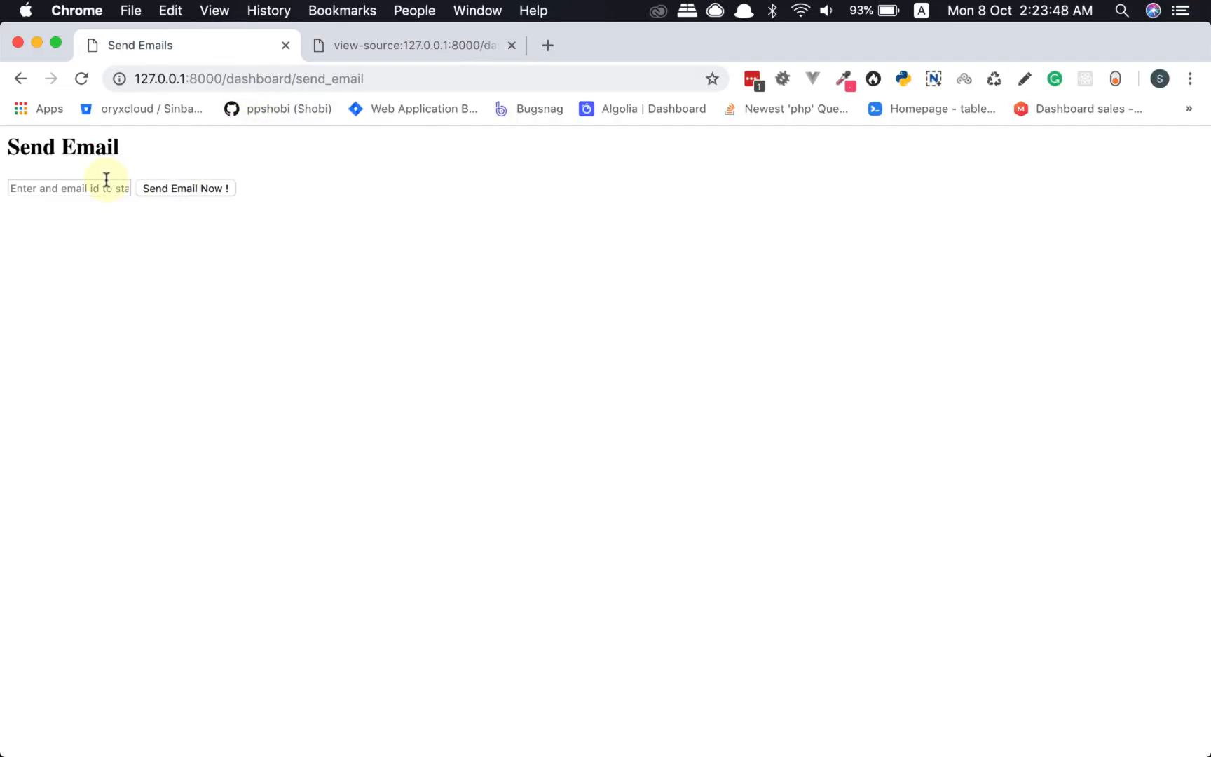
left_click(187, 188)
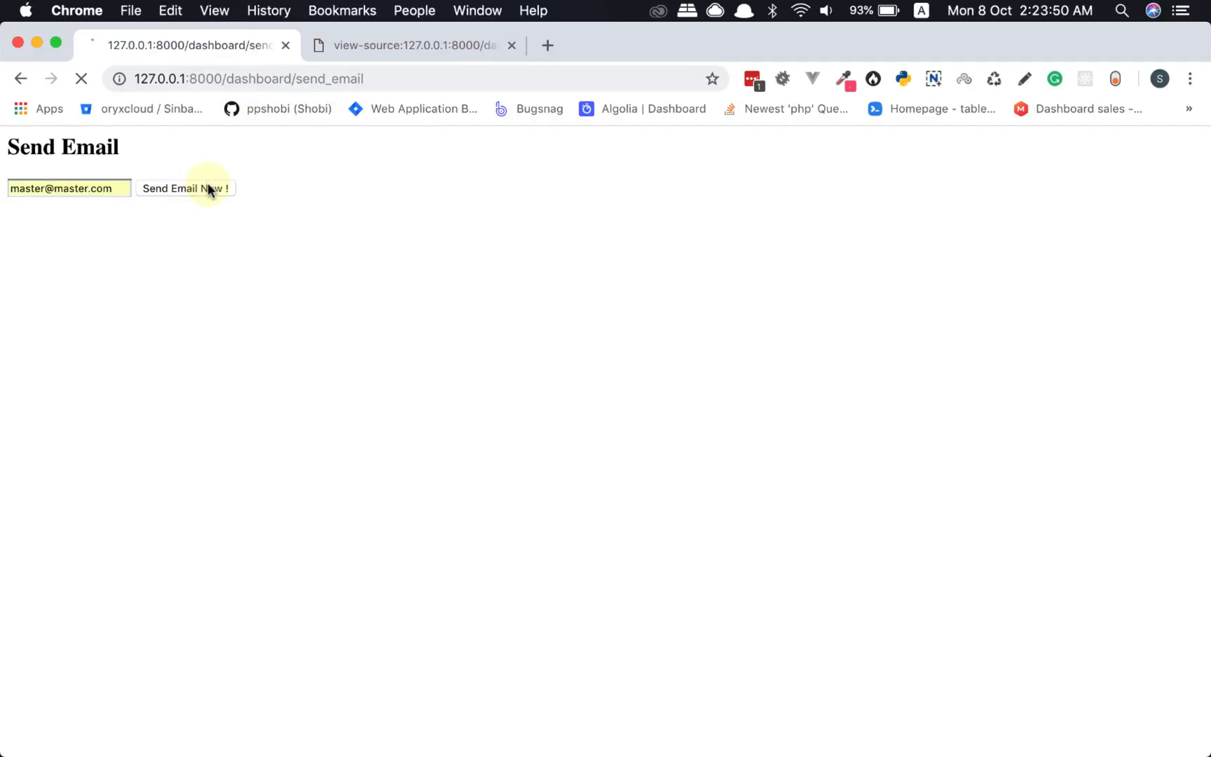
left_click(185, 188)
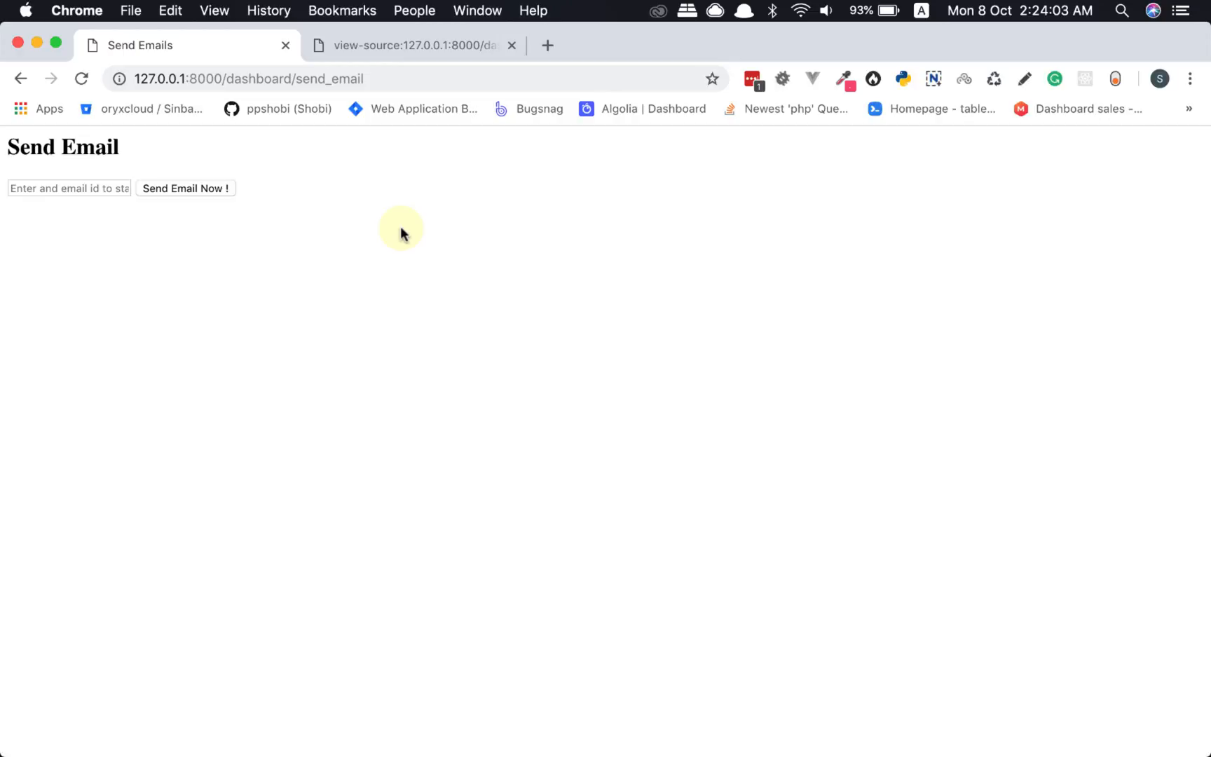
key("cmd+tab")
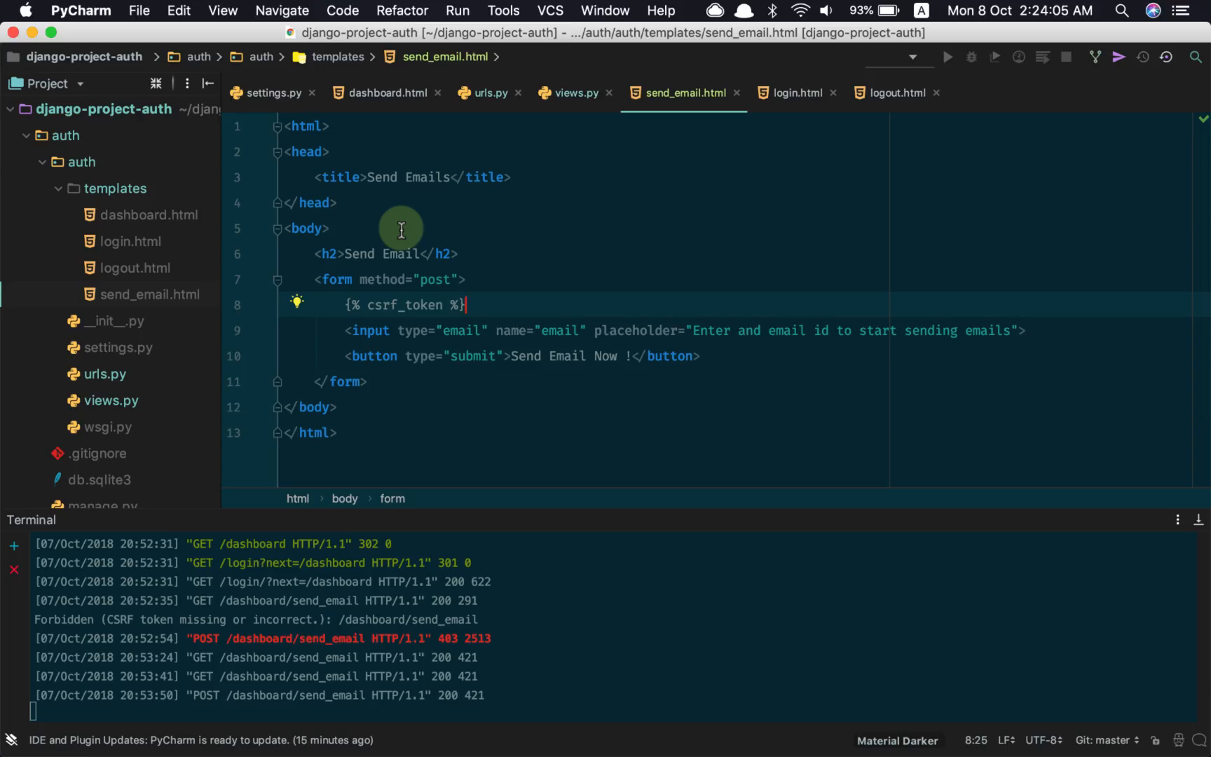
- Add an if request.method == 'POST': branch in the send_email view and begin its return
left_click(574, 93)
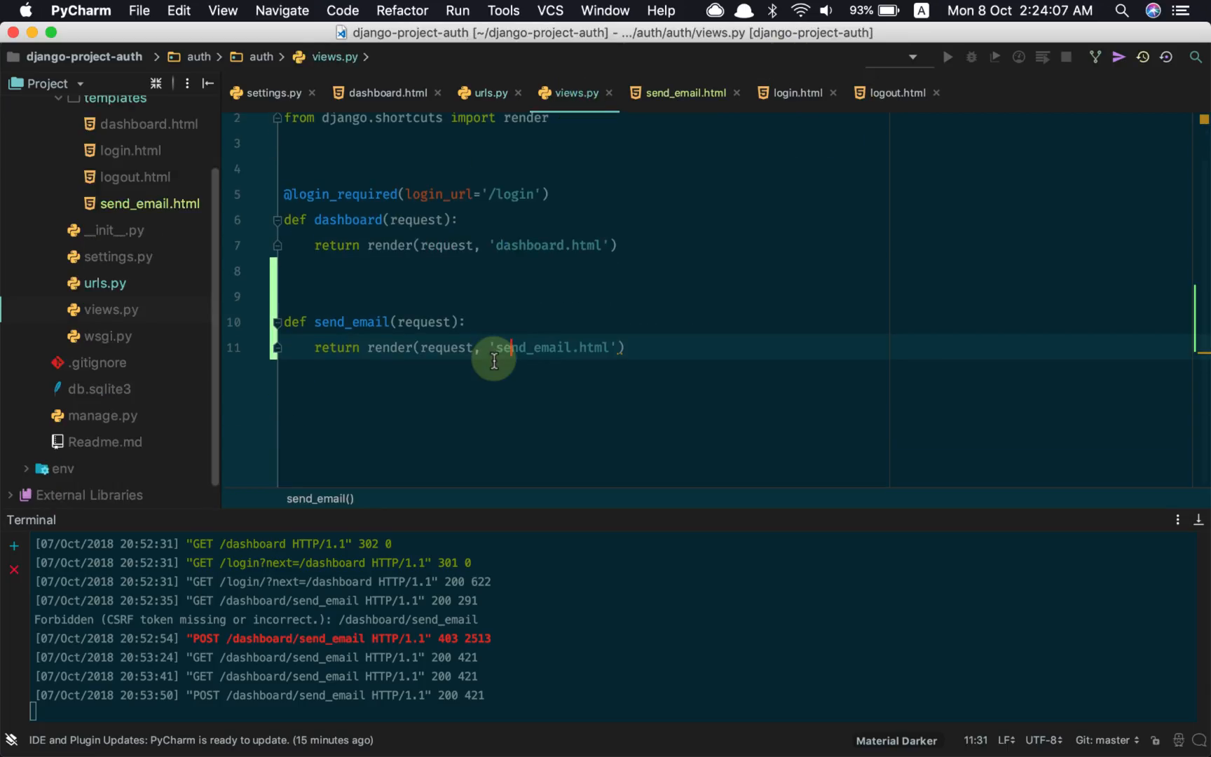
key("Enter")
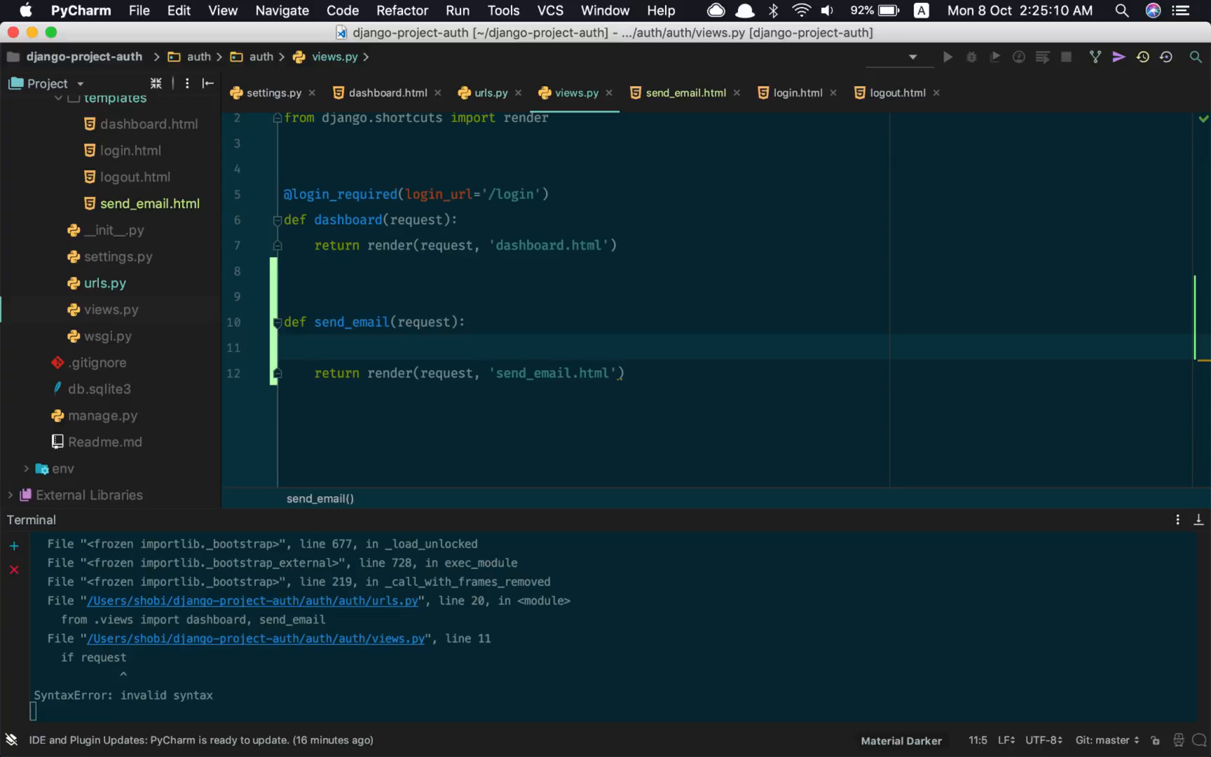
type("if")
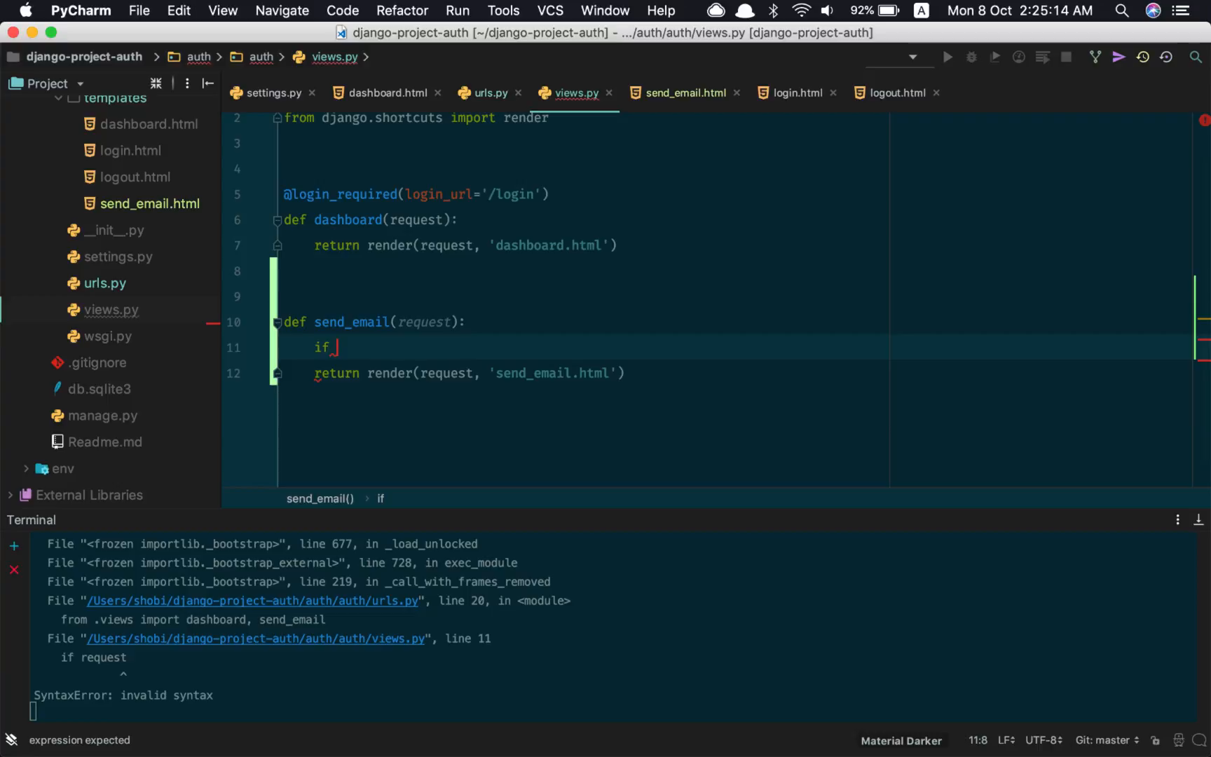
type("request.method == '")
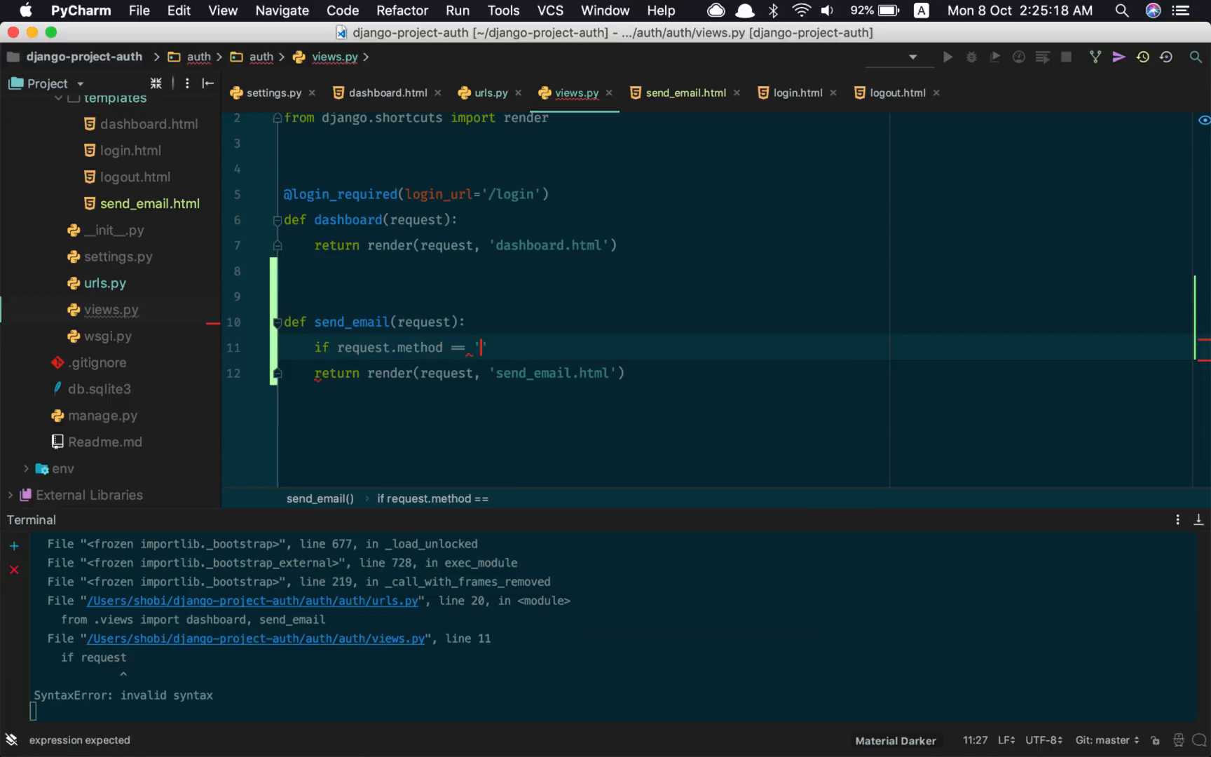
type("POST'")
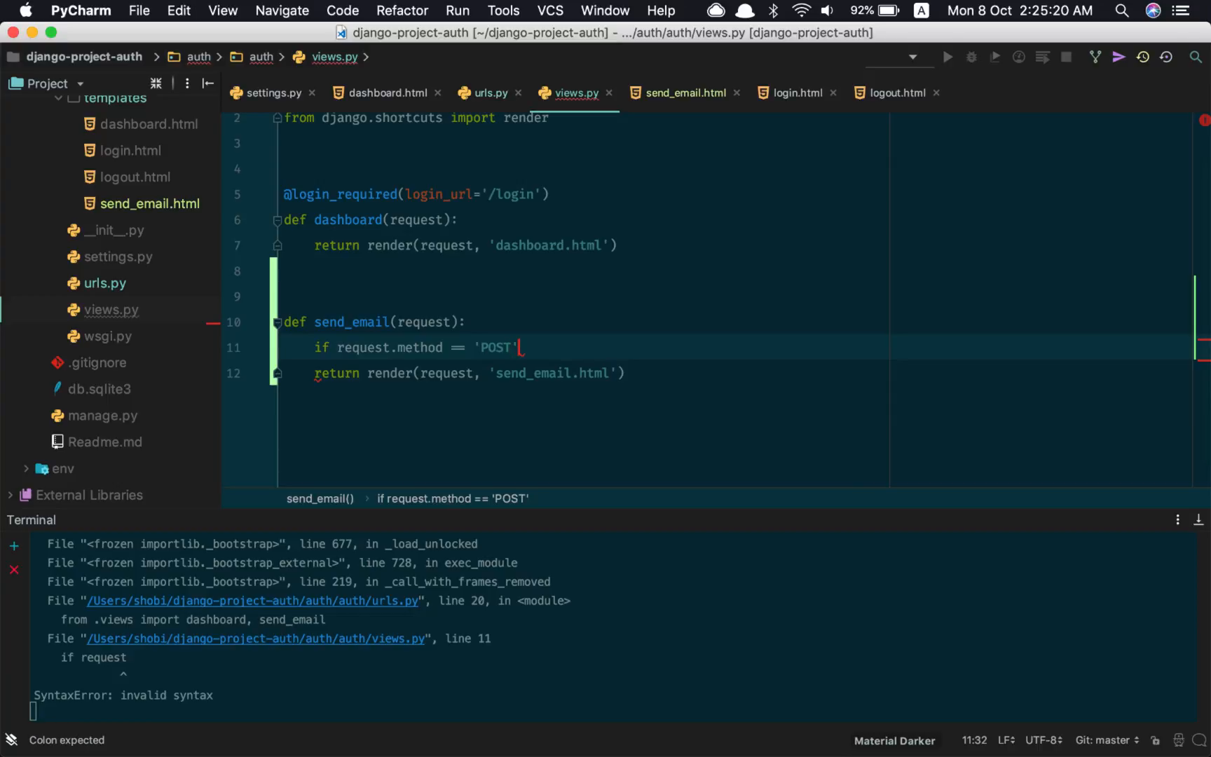
type(":")
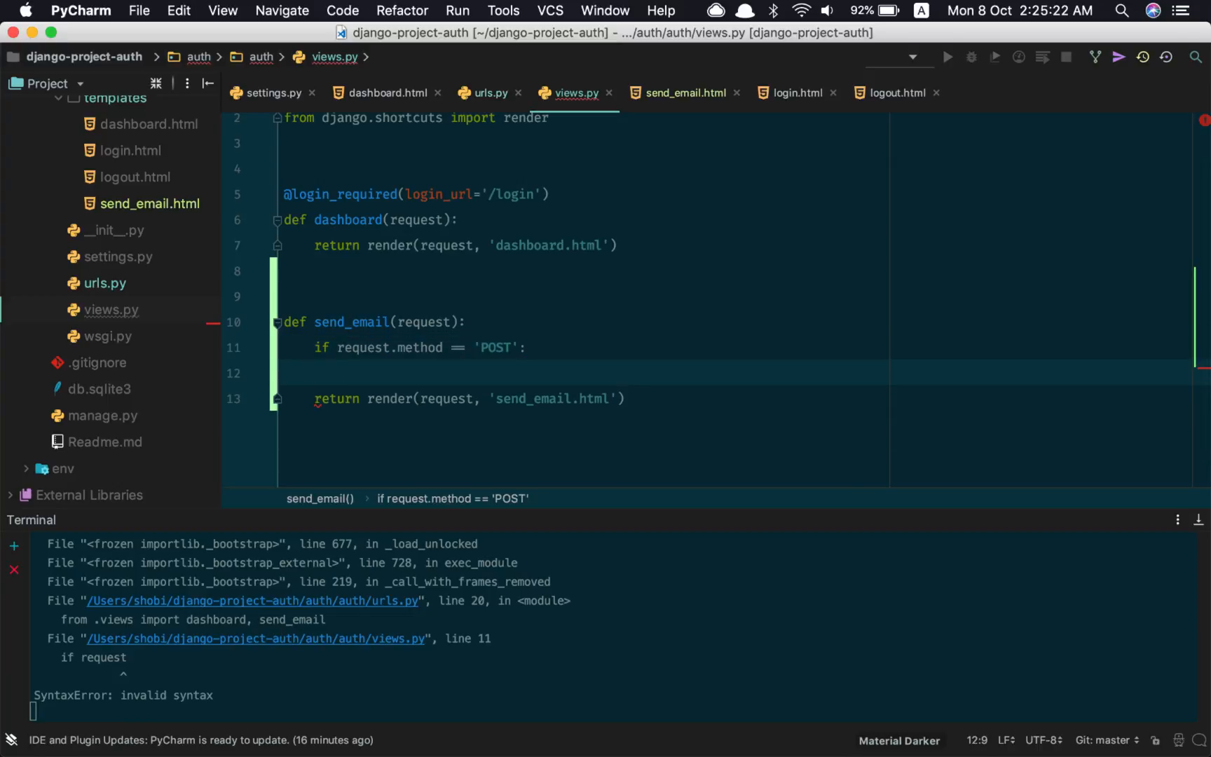
left_click(345, 372)
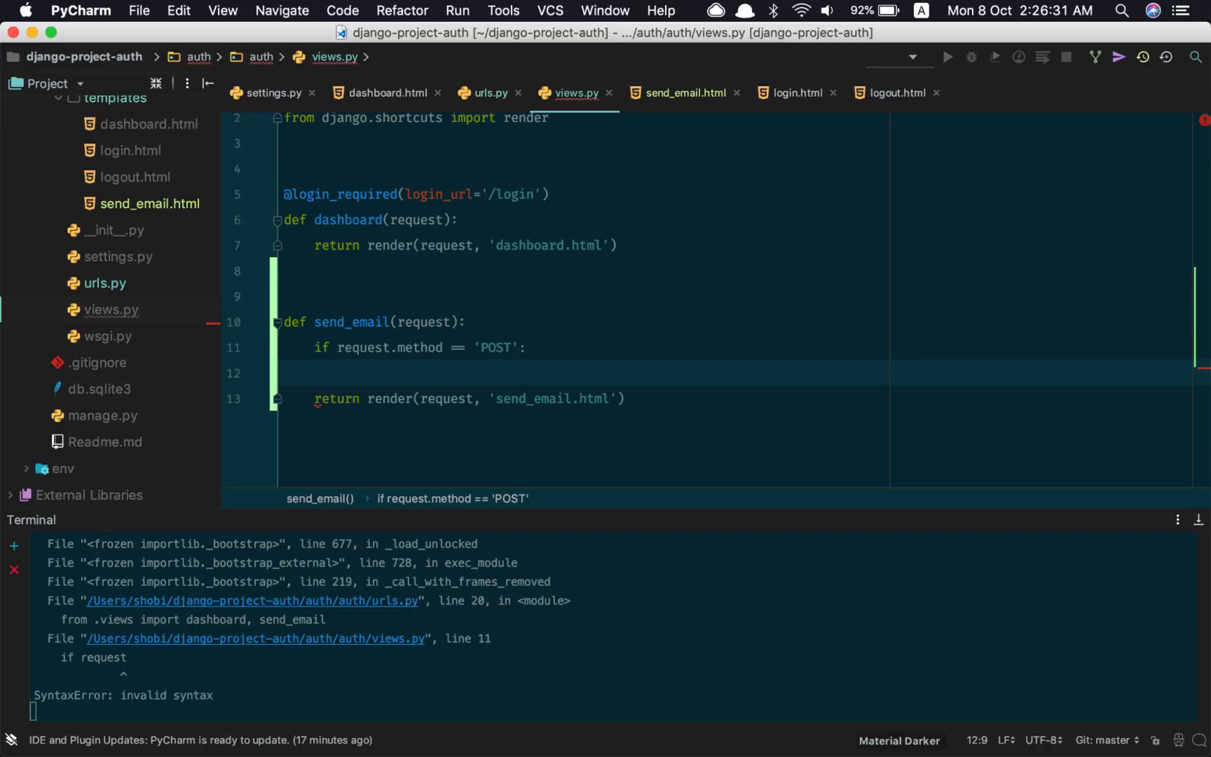
type("return H")
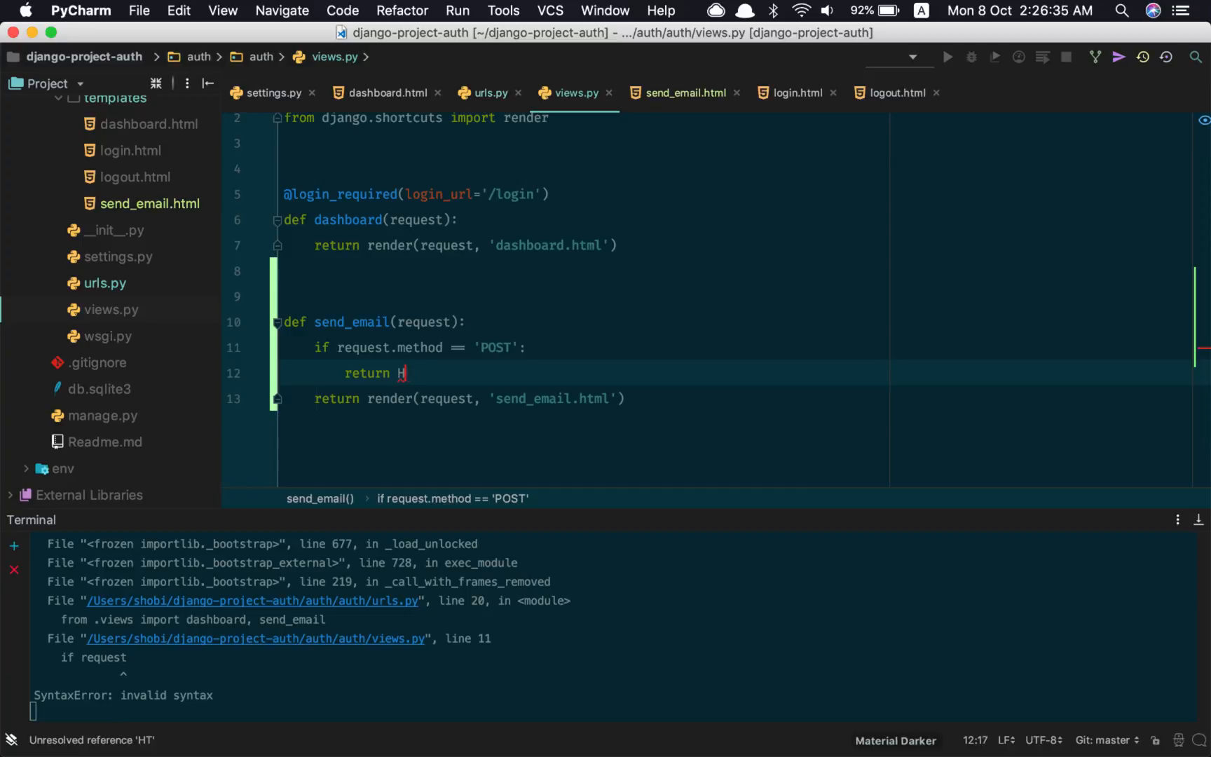
- Return HttpResponse("Handling Post") from the POST branch with django.http import added
type("ttpResponse(")
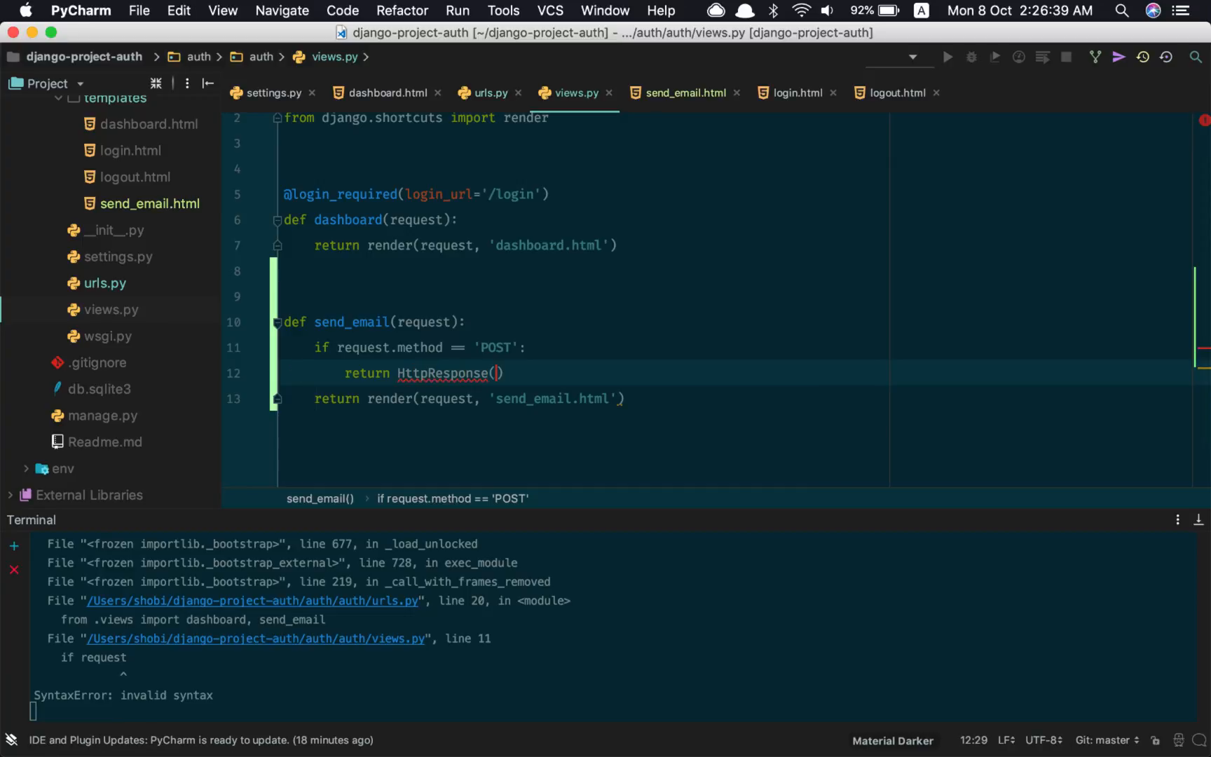
type("\"")
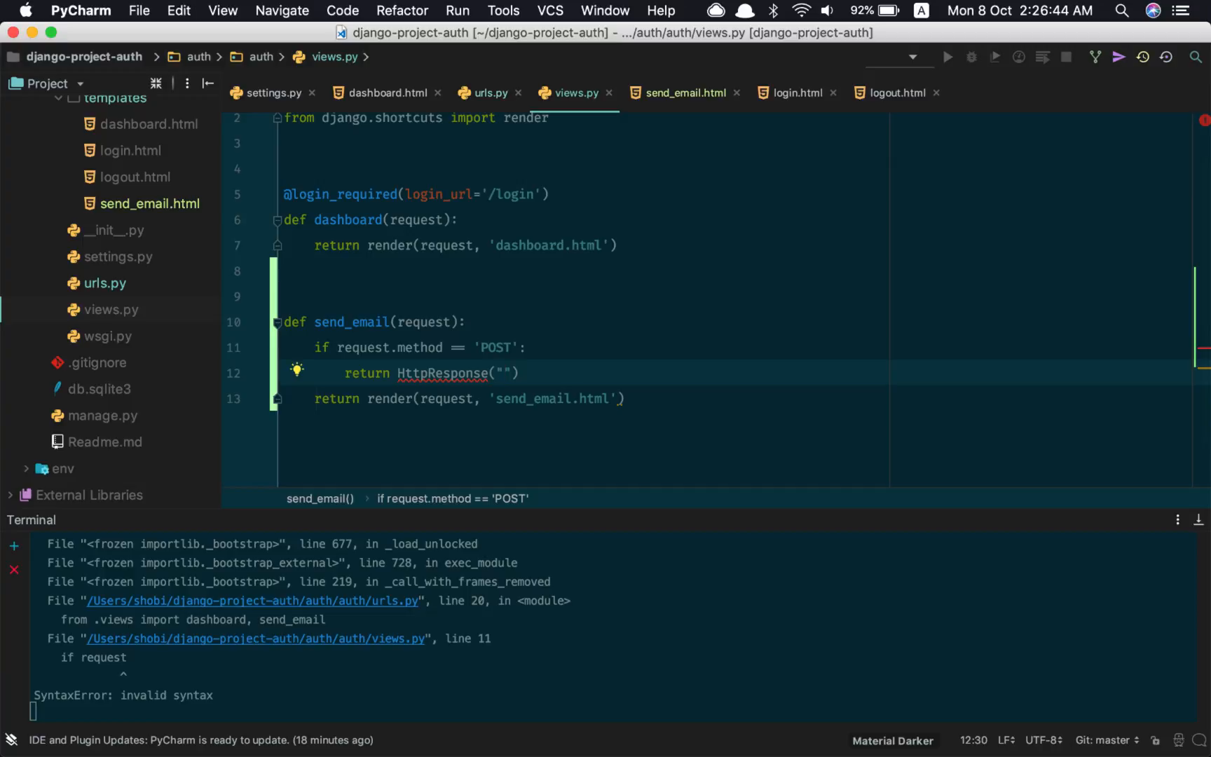
type("Ha")
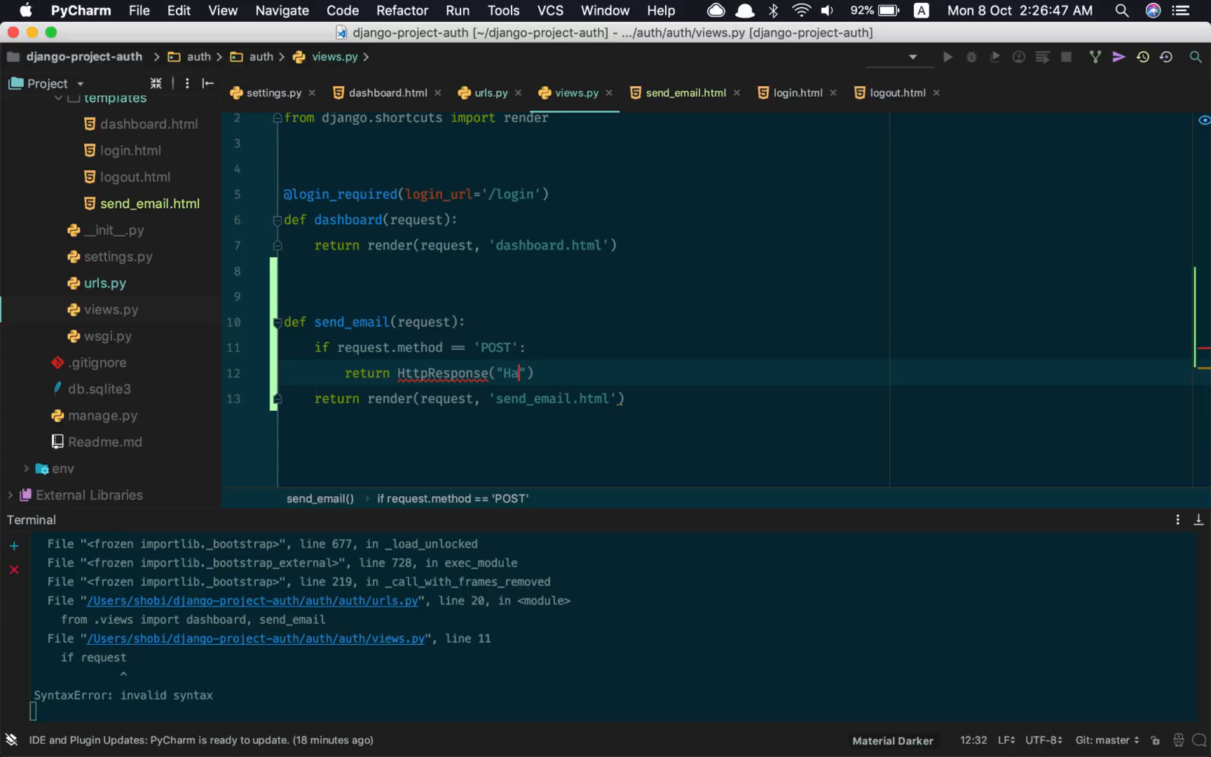
type("ndling POs")
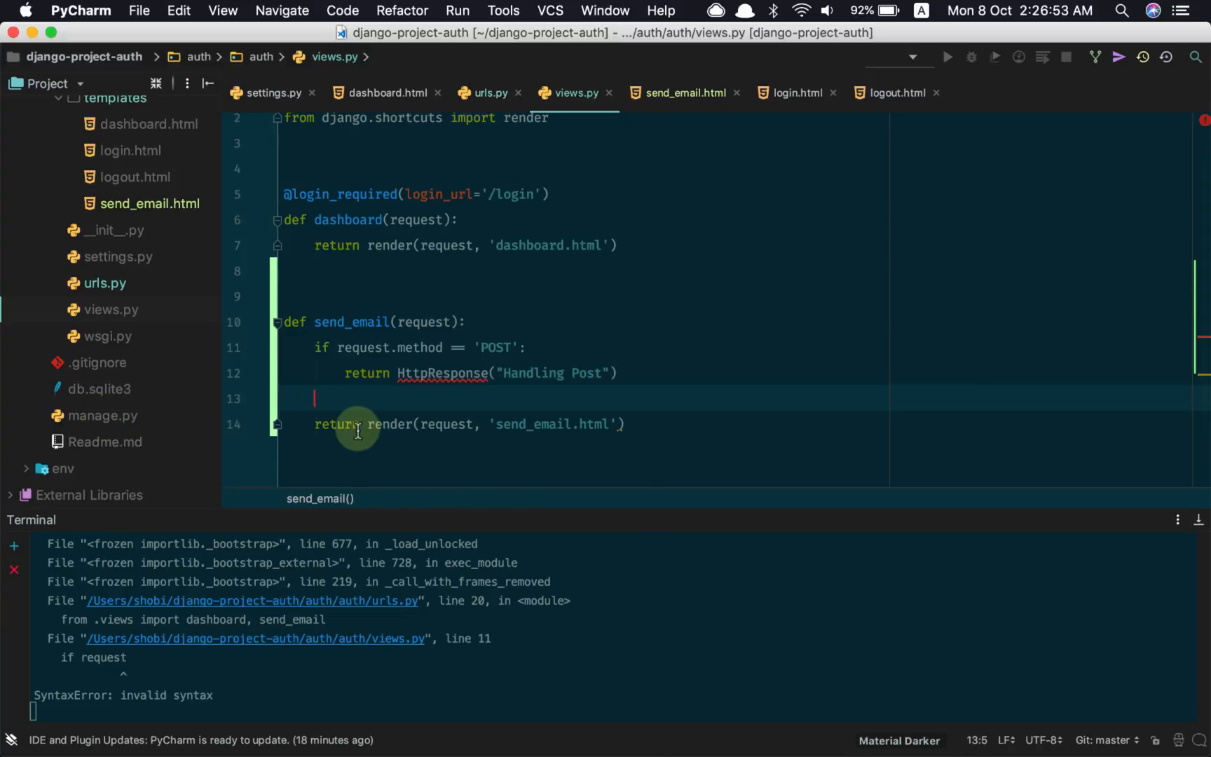
mouse_move(416, 430)
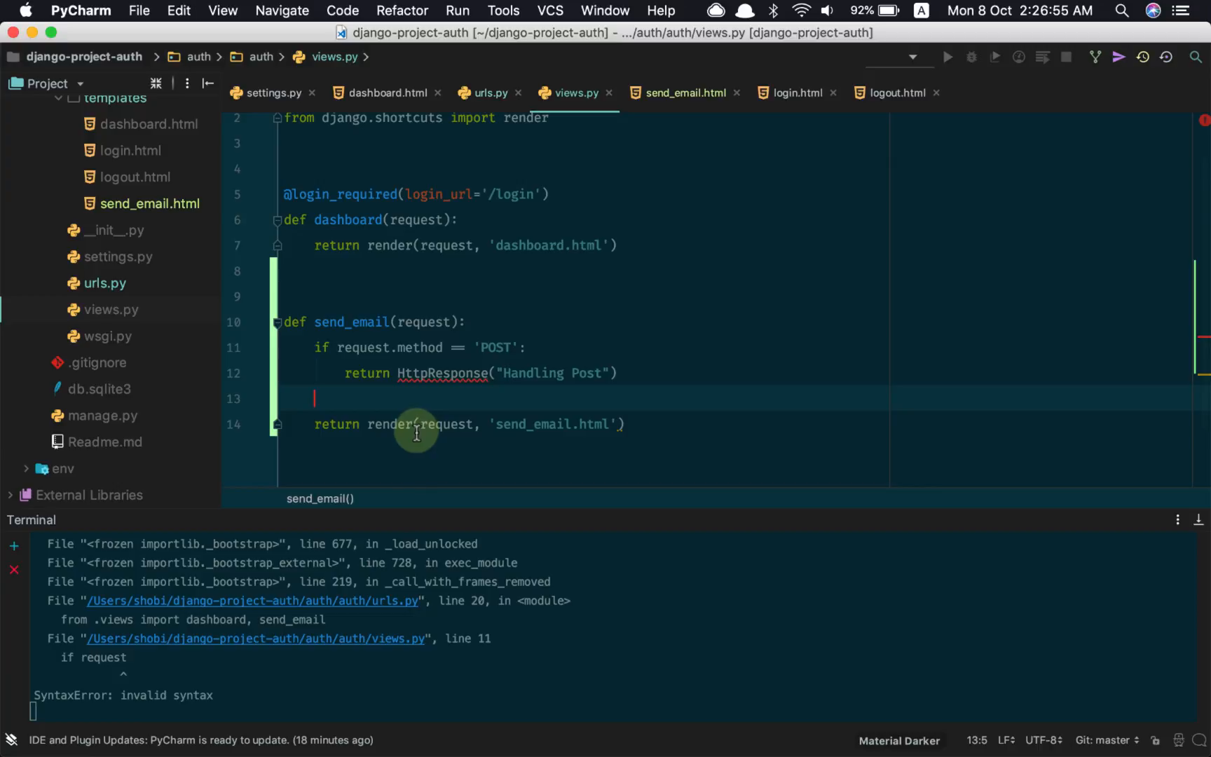
mouse_move(589, 440)
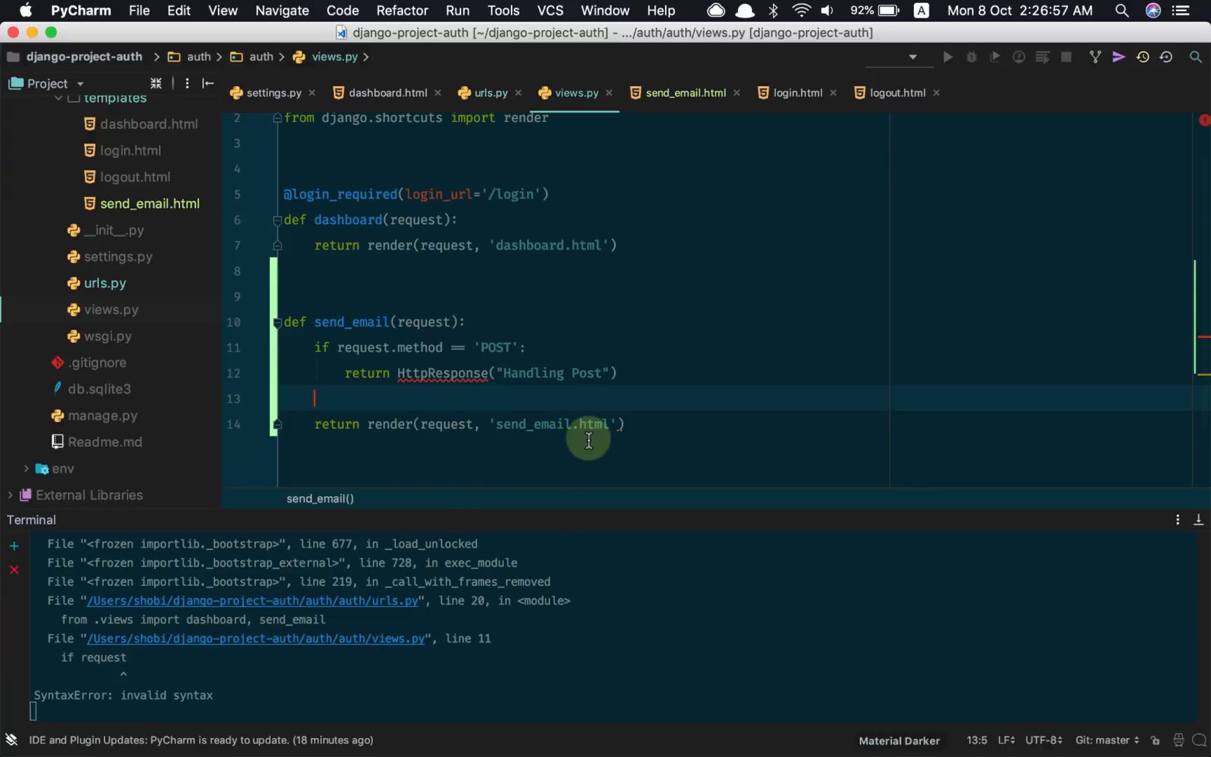
mouse_move(503, 390)
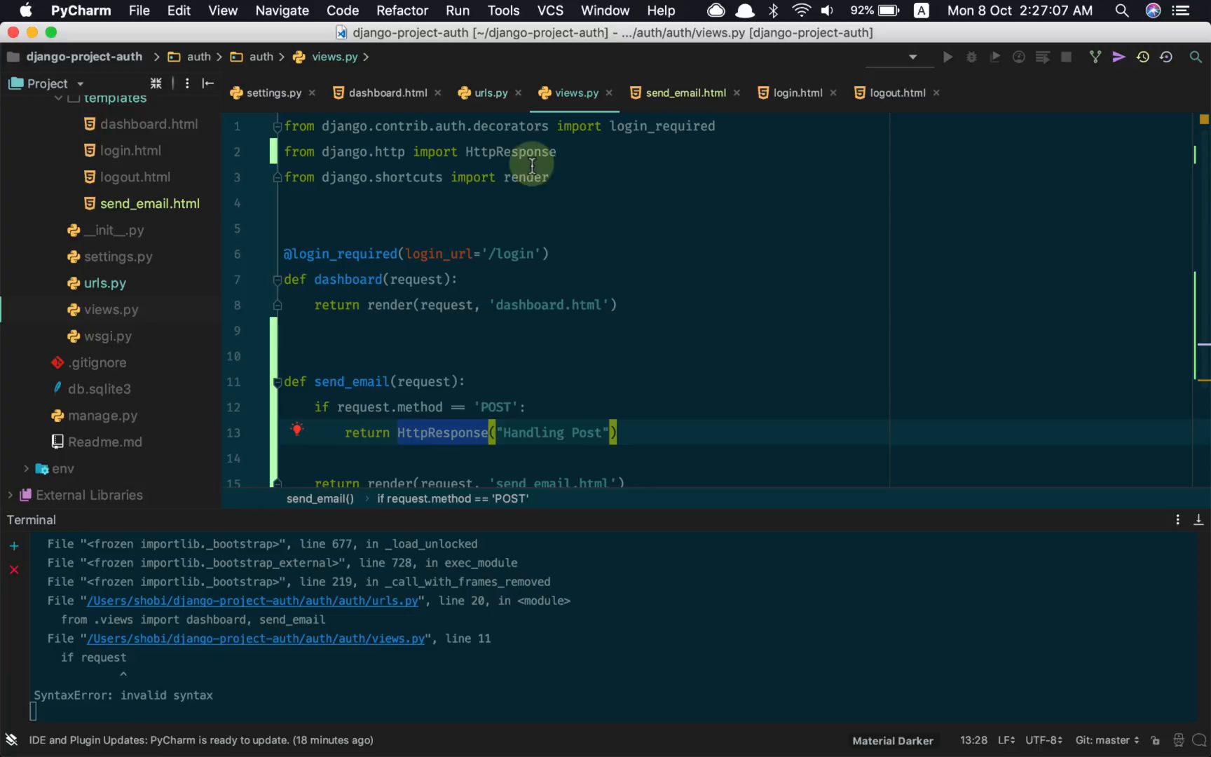
scroll("down", 3)
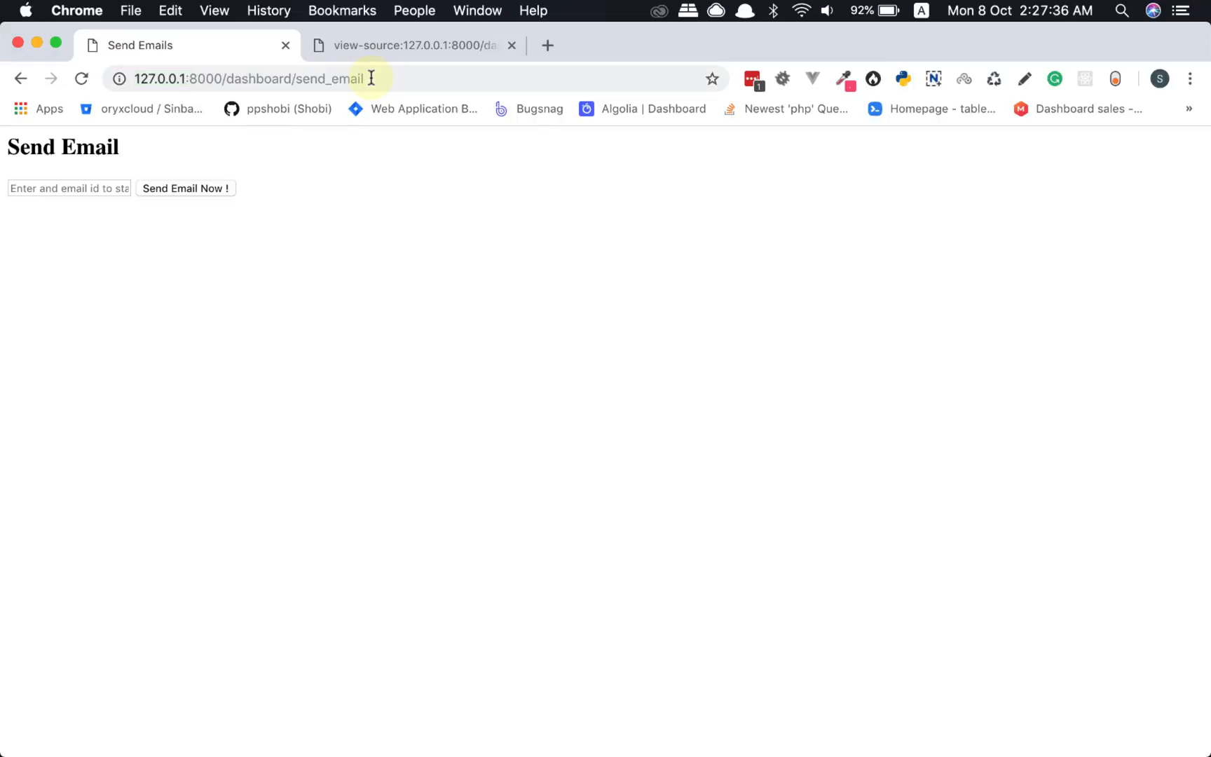
left_click(69, 188)
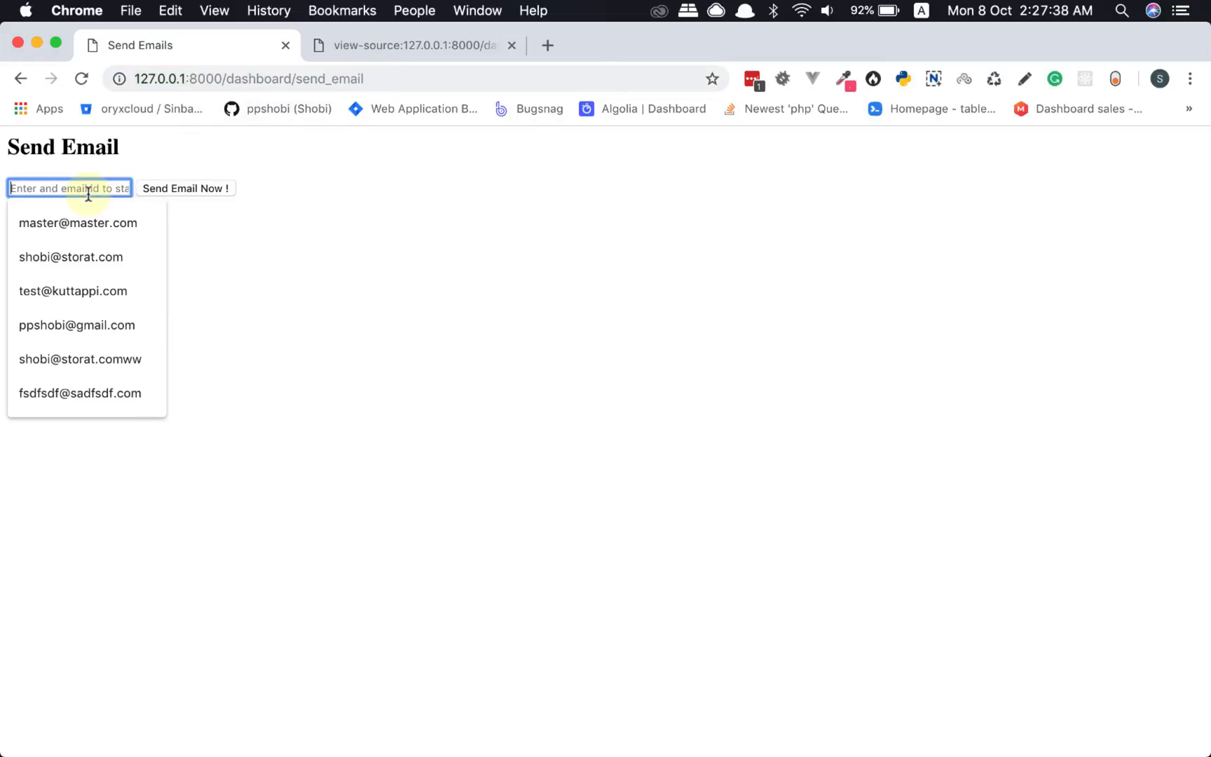
left_click(344, 195)
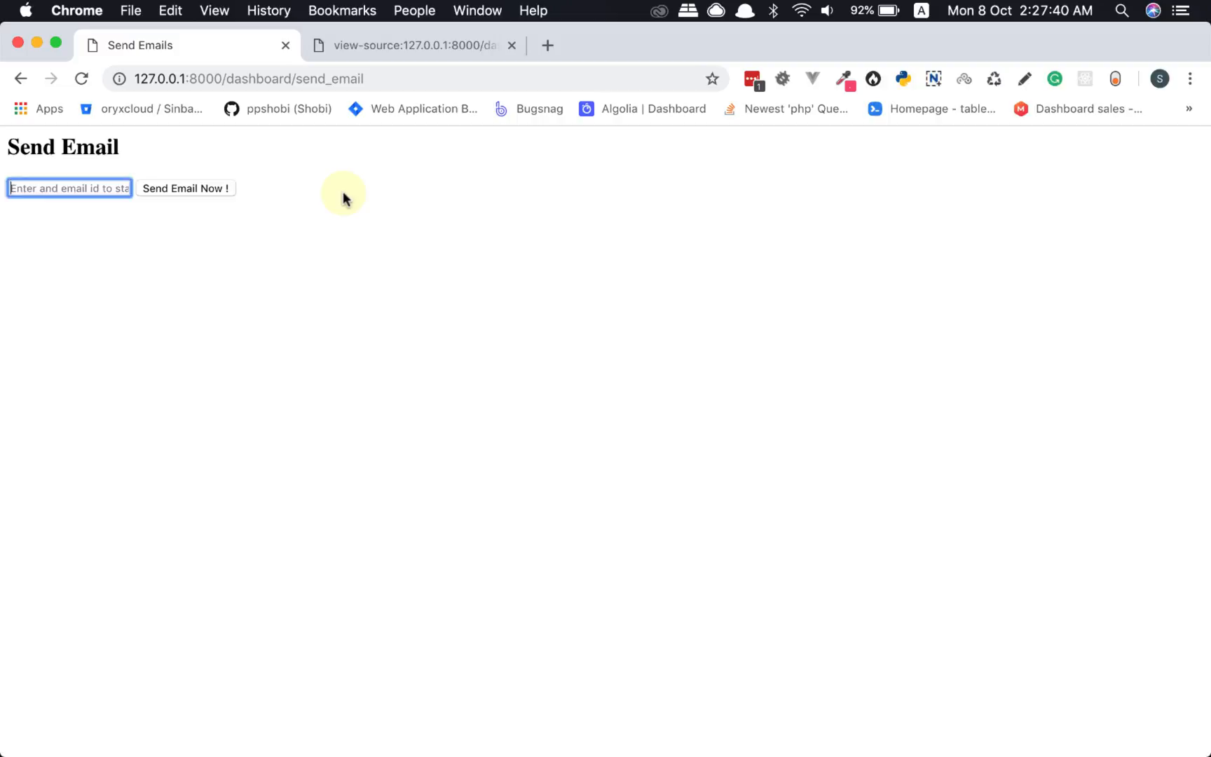
left_click(185, 188)
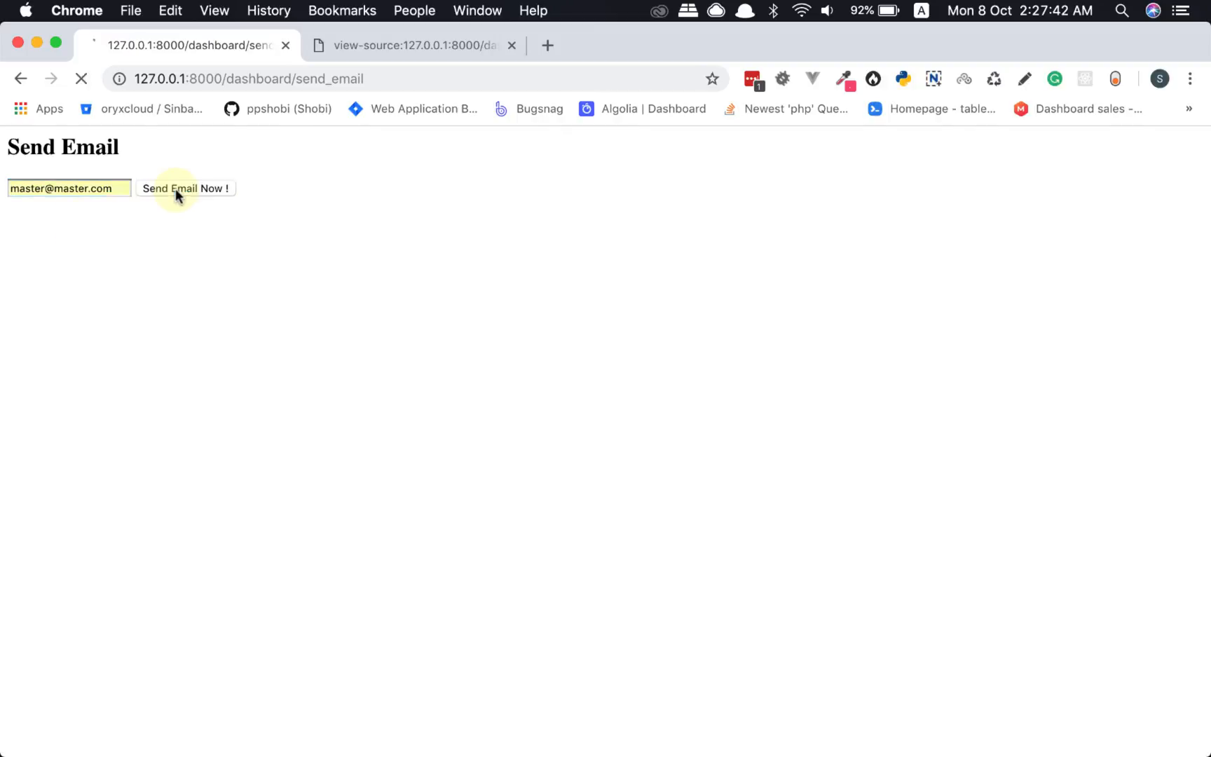
left_click(187, 188)
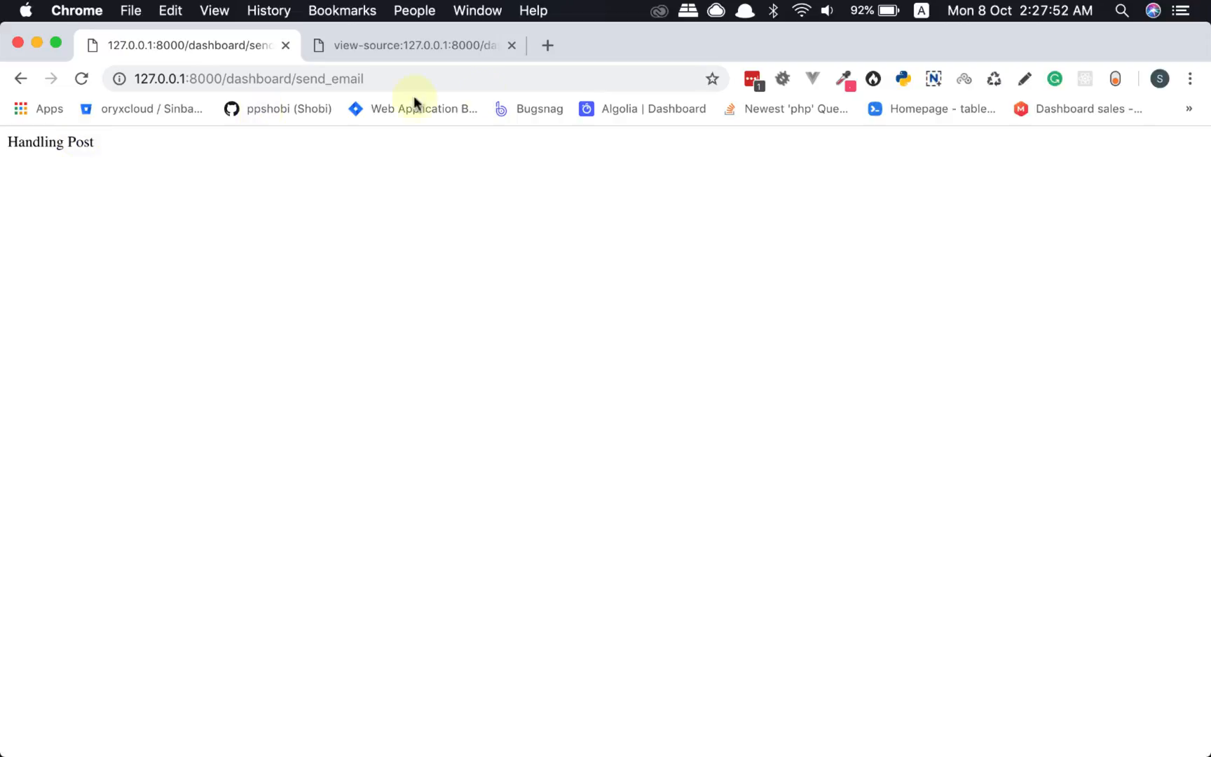
mouse_move(468, 412)
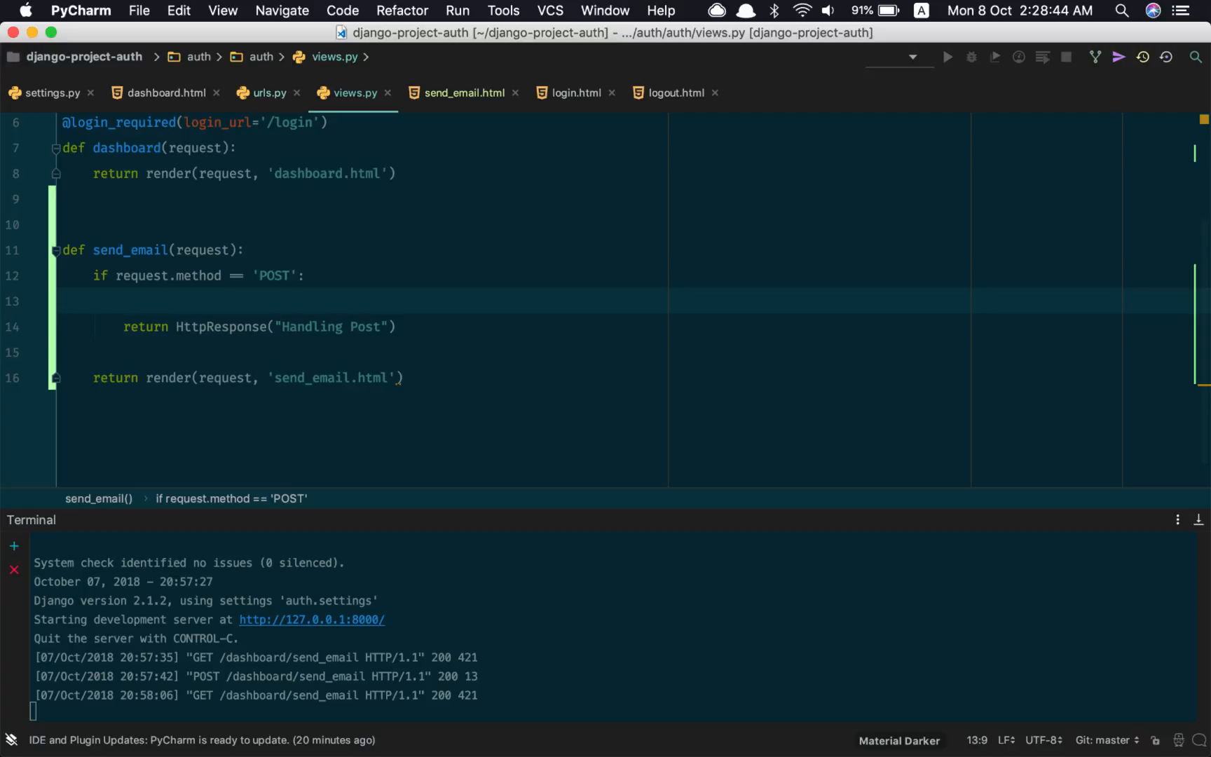
- Assign email = request.POST.get("email") and append email to the "Handling Post" response
type("e")
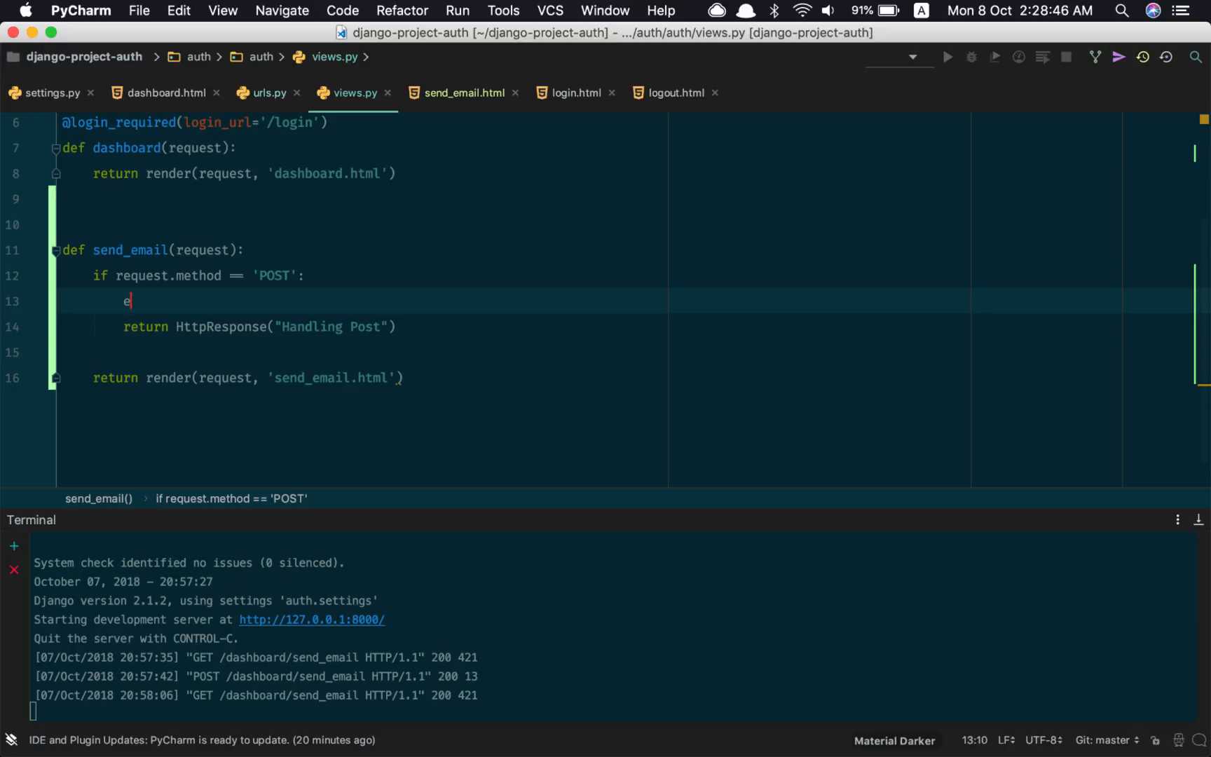
type("mail = req")
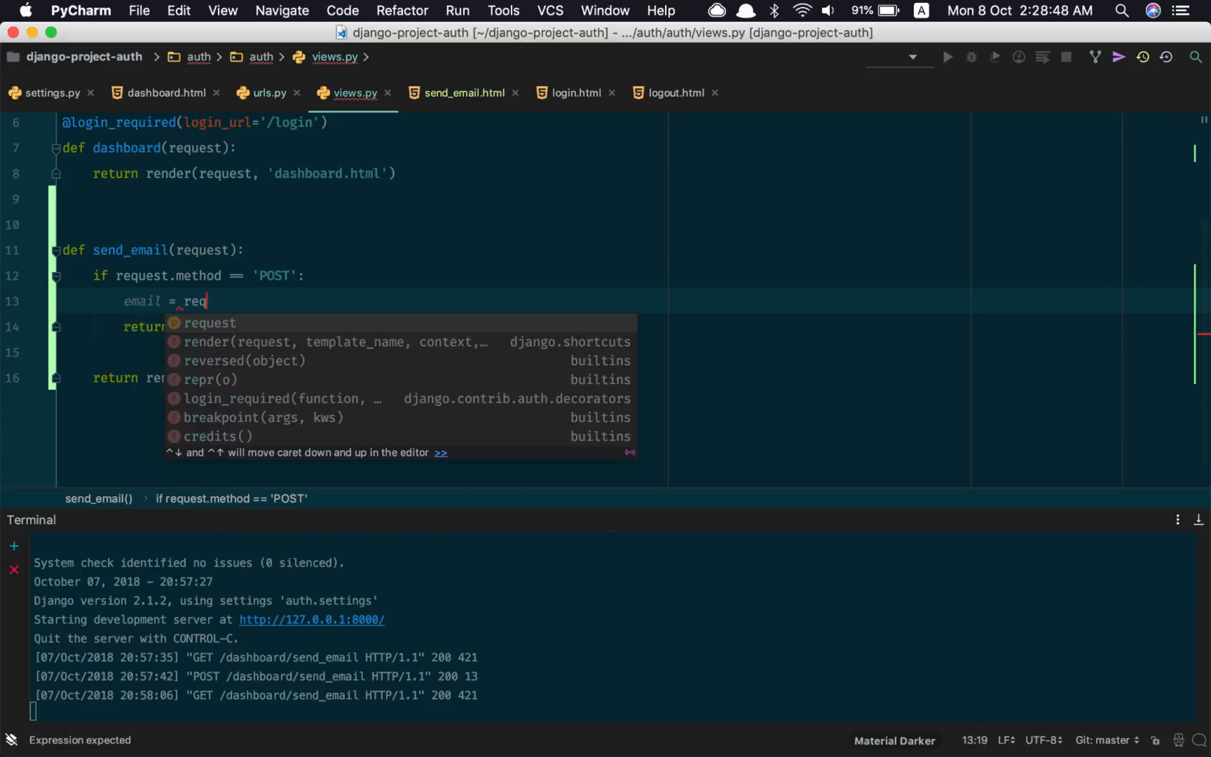
type("uest.P")
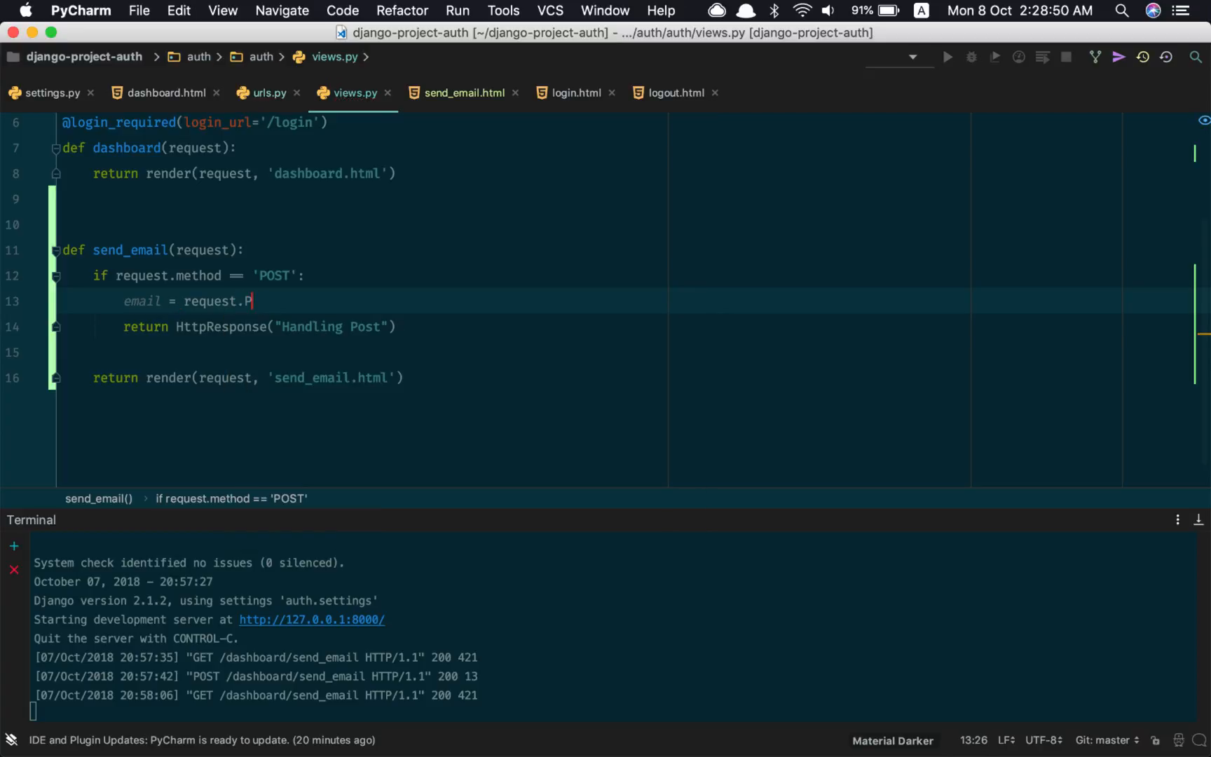
type("O")
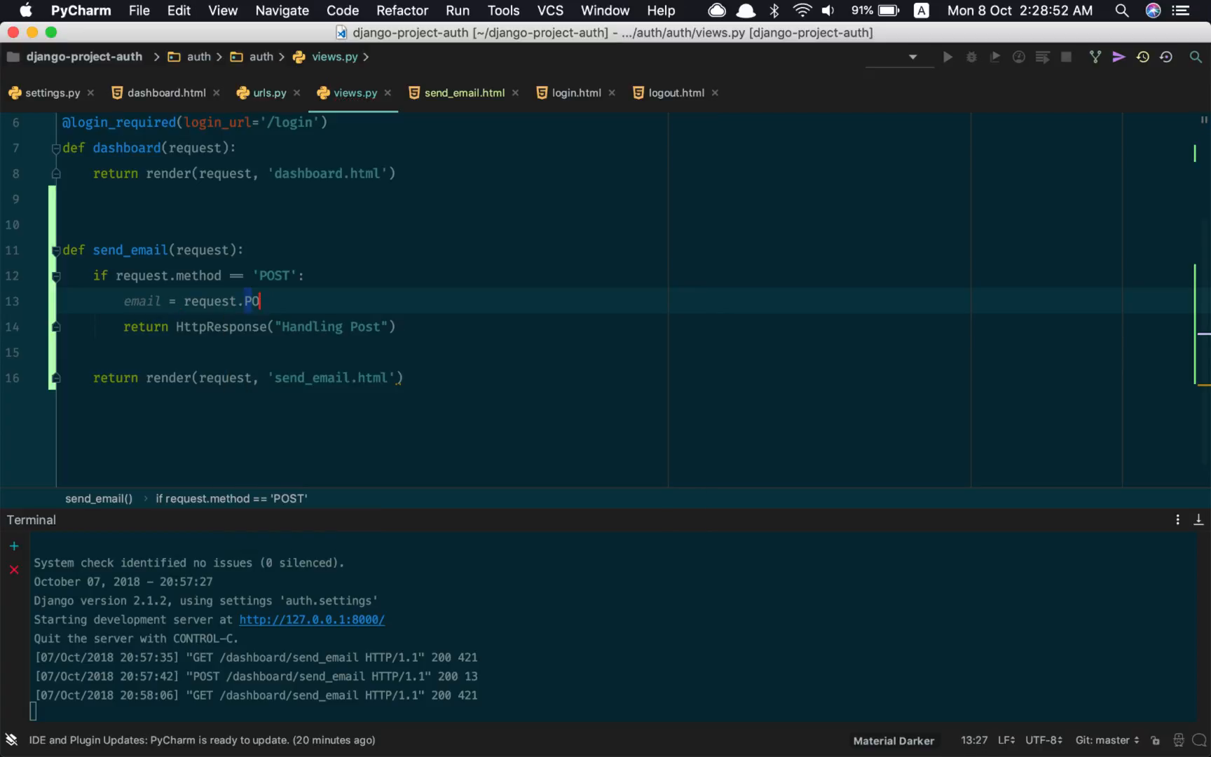
type("ST.get(\"")
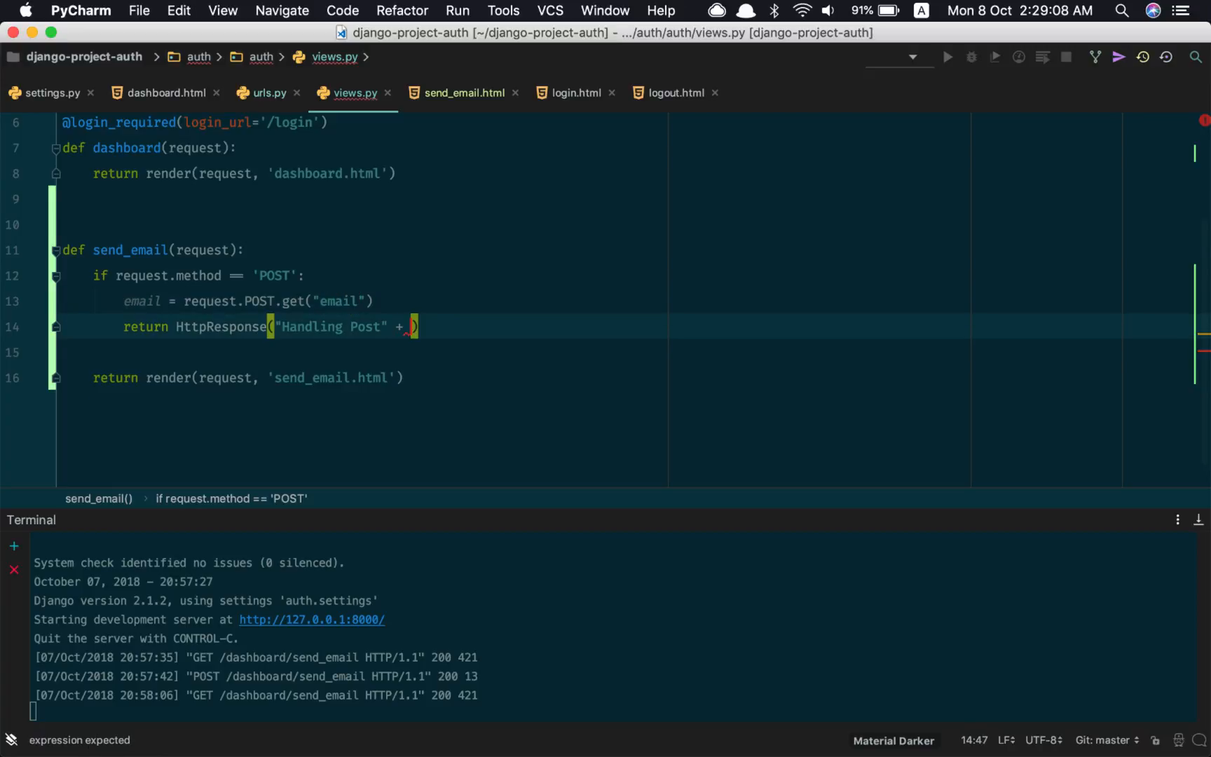
type("email")
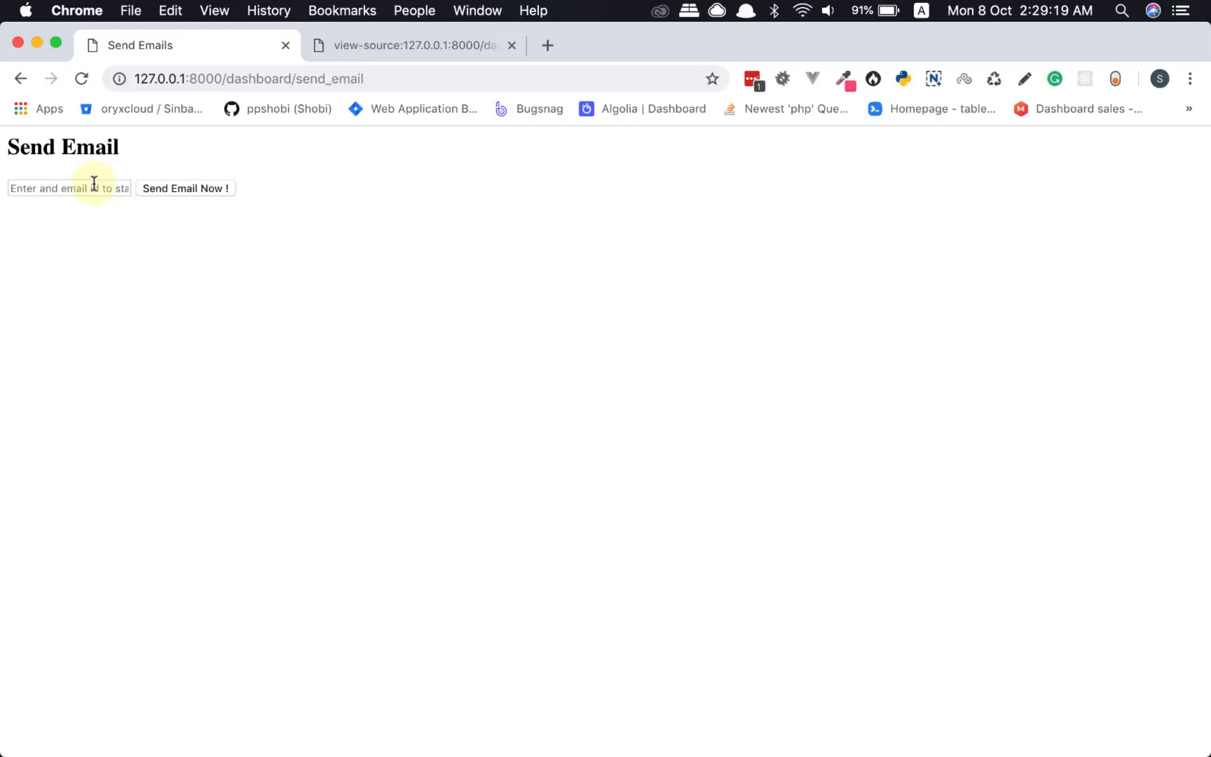
- Focus the email address field to resubmit the Send Email form
left_click(185, 188)
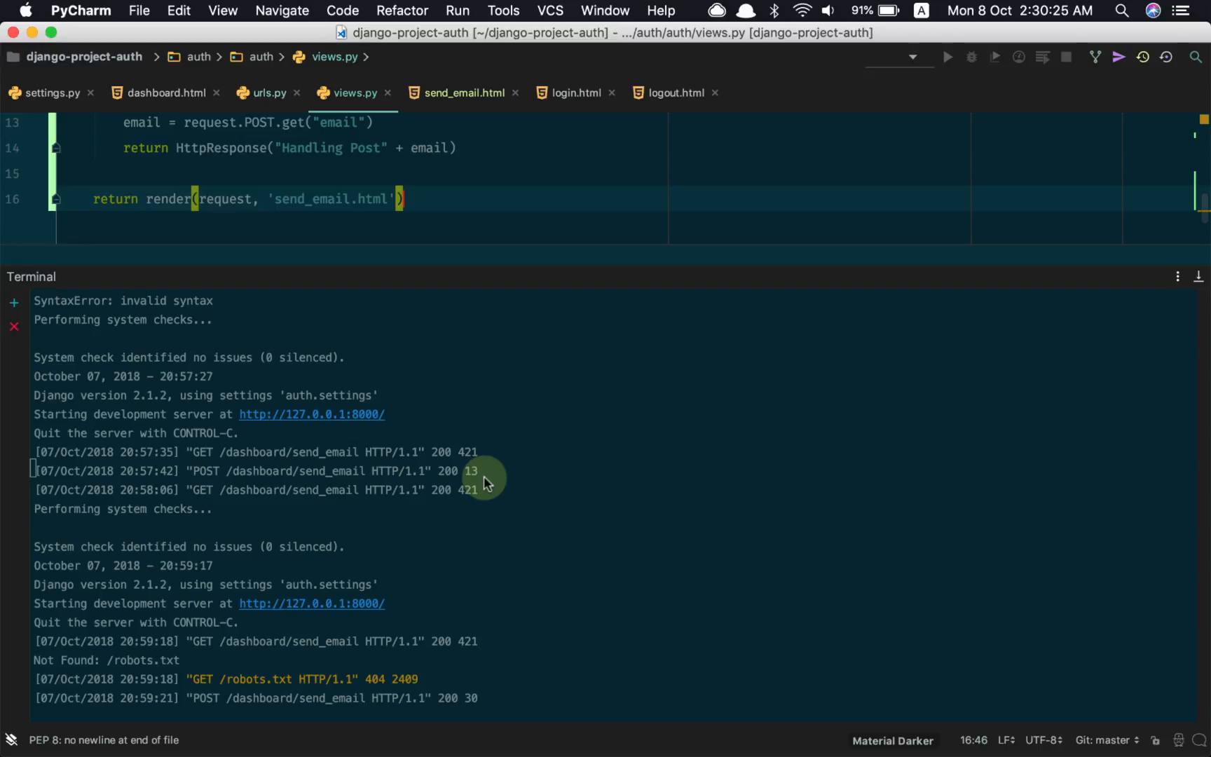
mouse_move(559, 269)
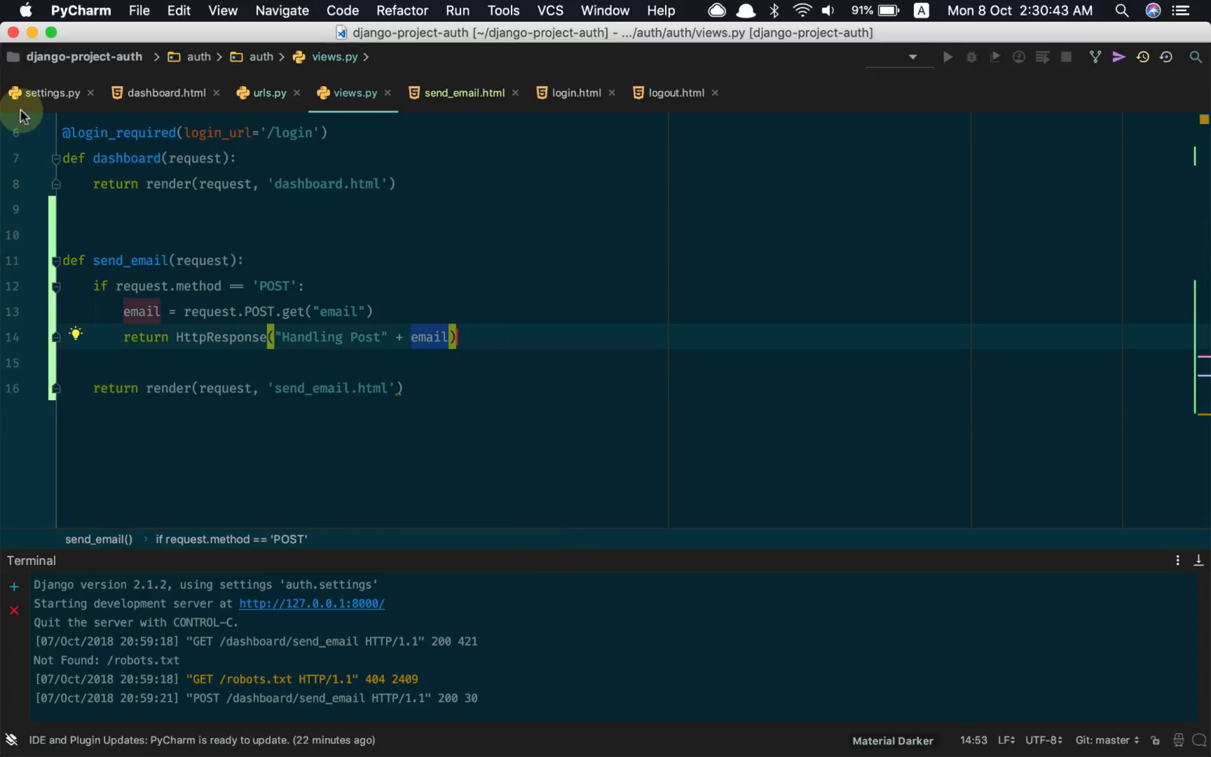
- In settings.py, add LOGIN_REDIRECT_URL = '/dashboard'
left_click(49, 92)
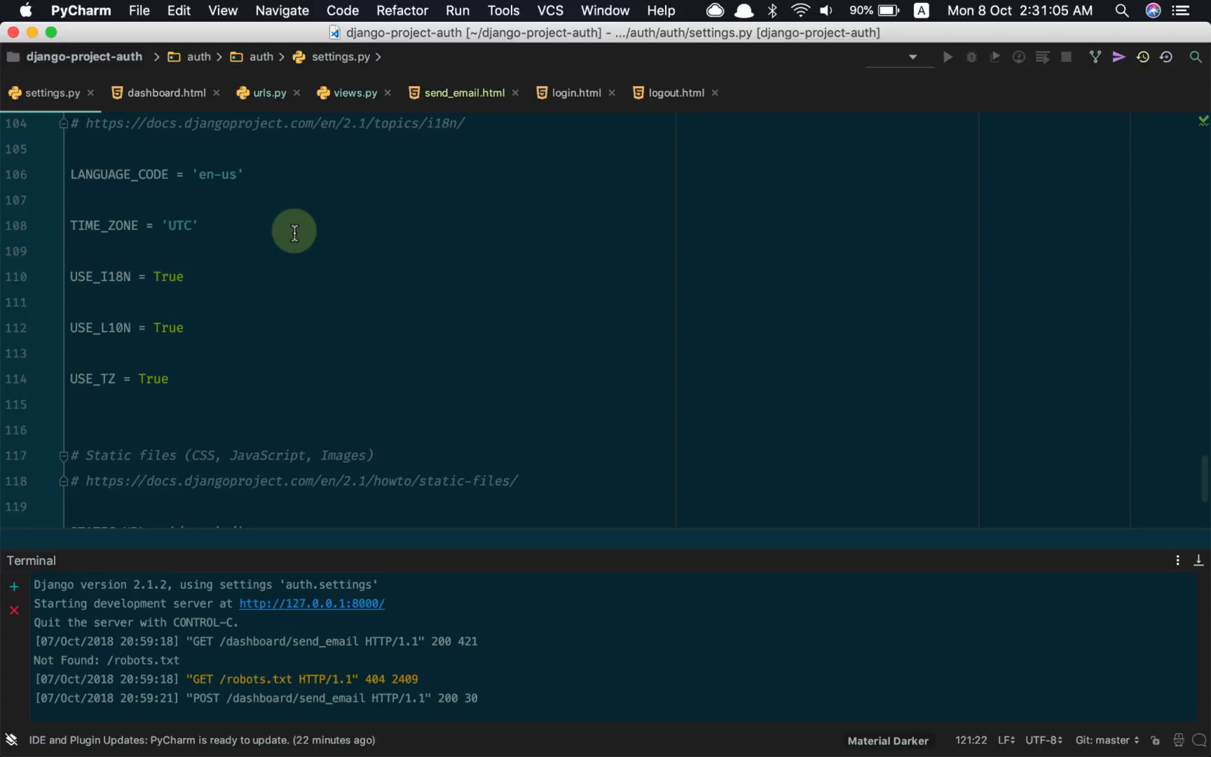
type("LOGIN_REDIRECT_URL = '/dashboard'")
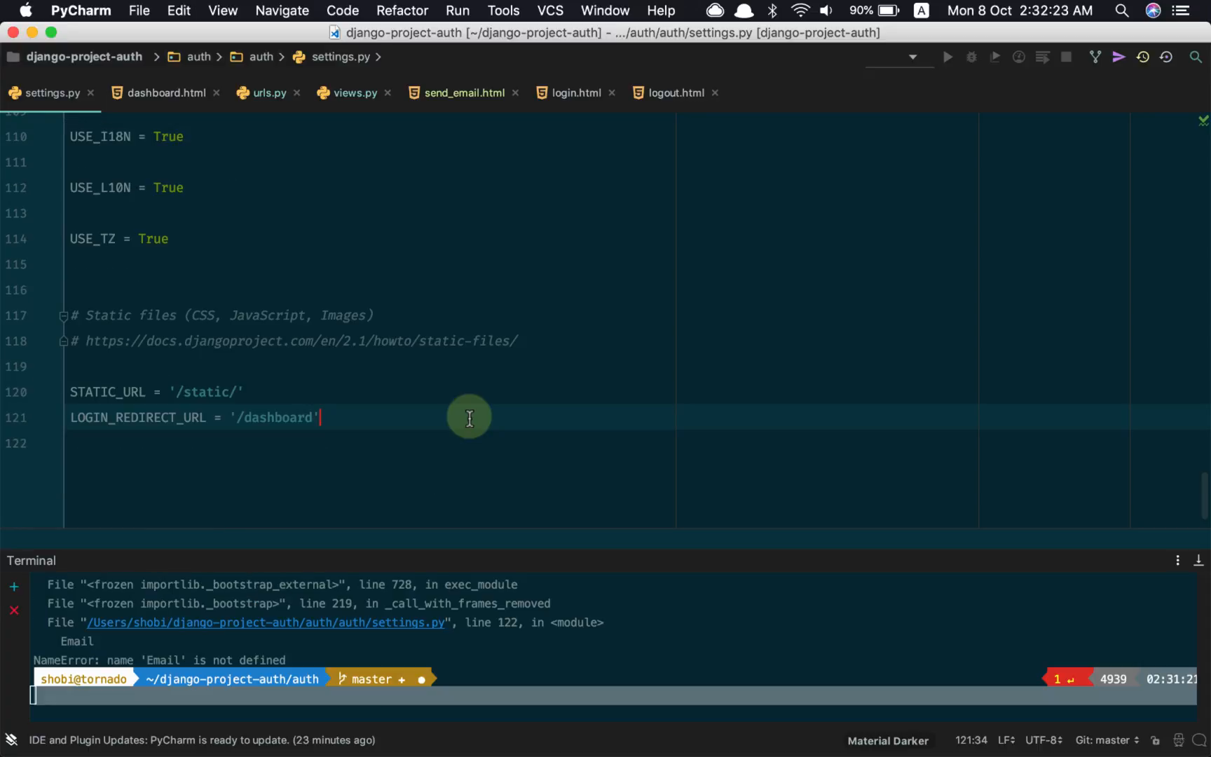
- Add EMAIL_BACKEND = 'django.core.mail.backends.console' below the login redirect setting
type("EMAIL")
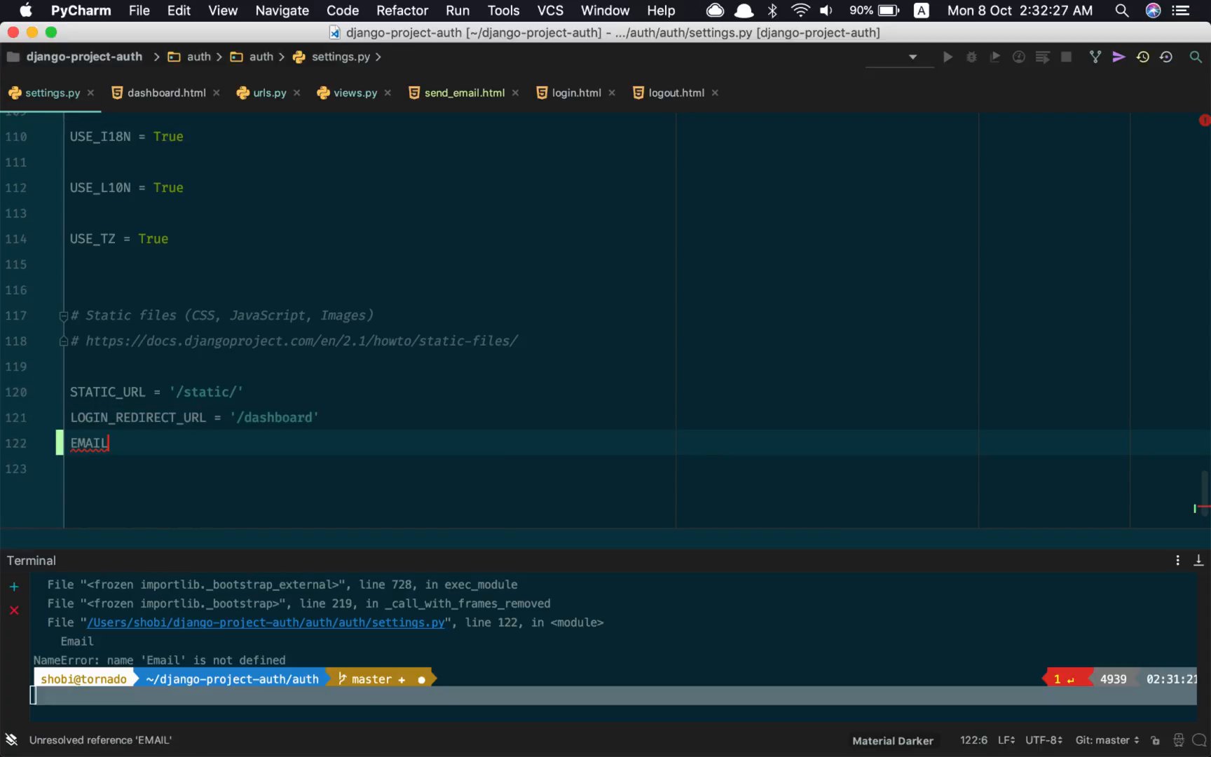
type("_BACKEND")
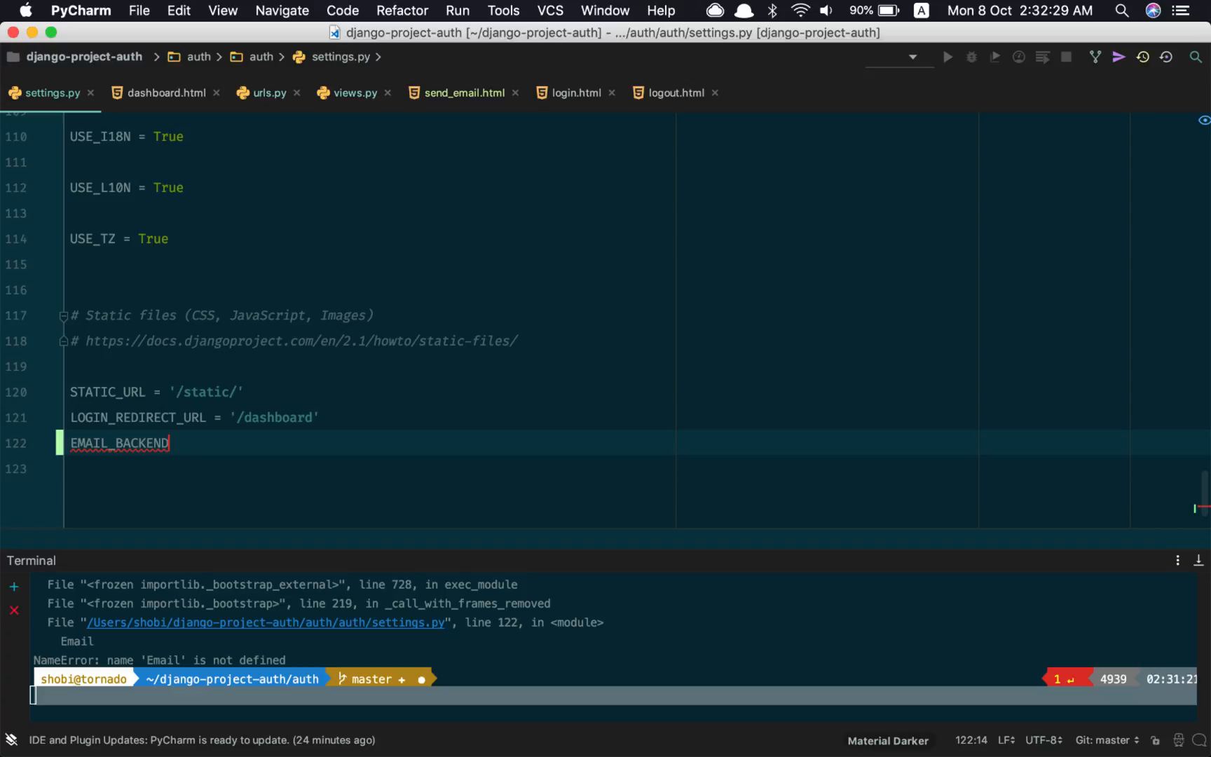
type("=")
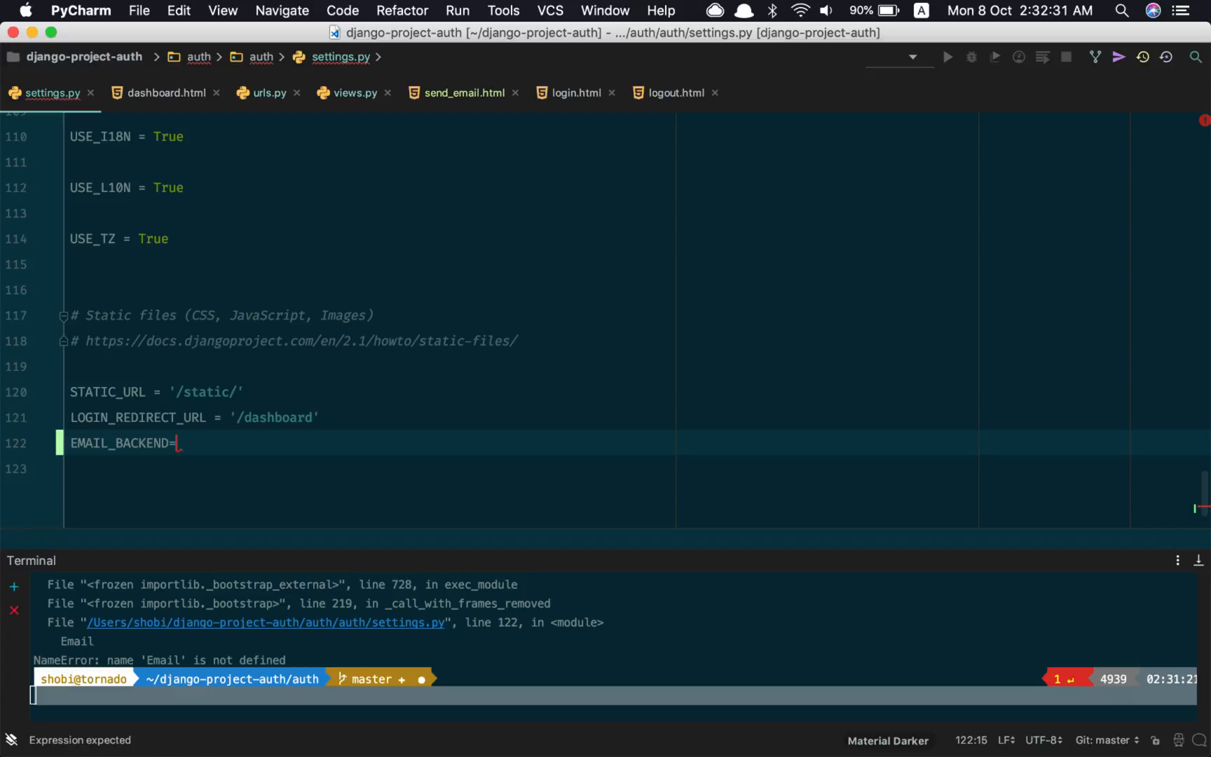
type("'sja'")
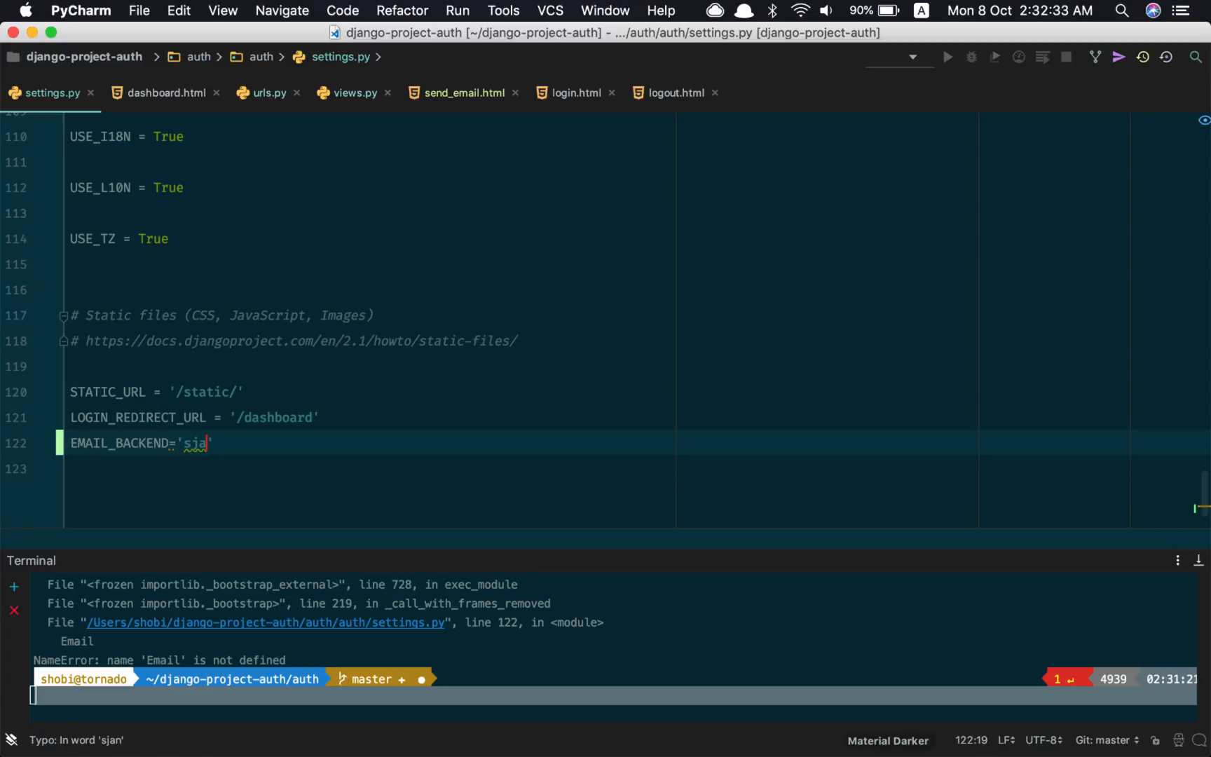
type("django.c")
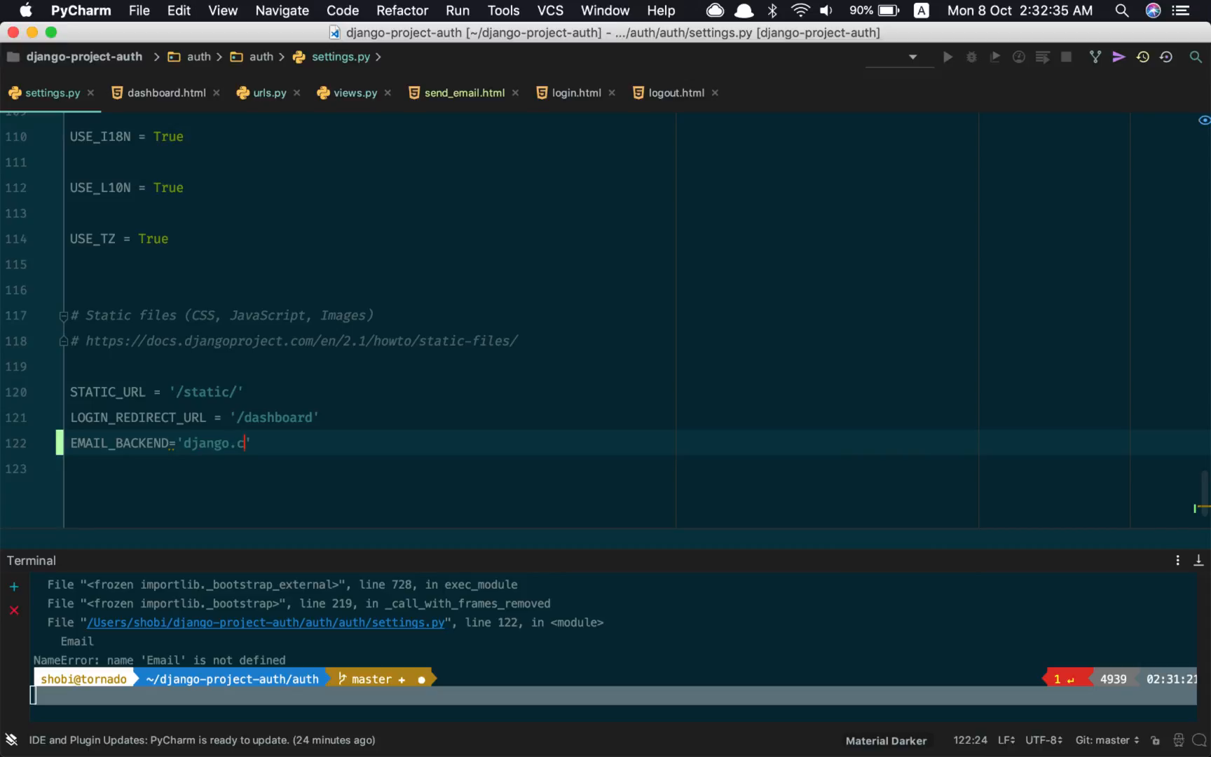
type("ore.mail.")
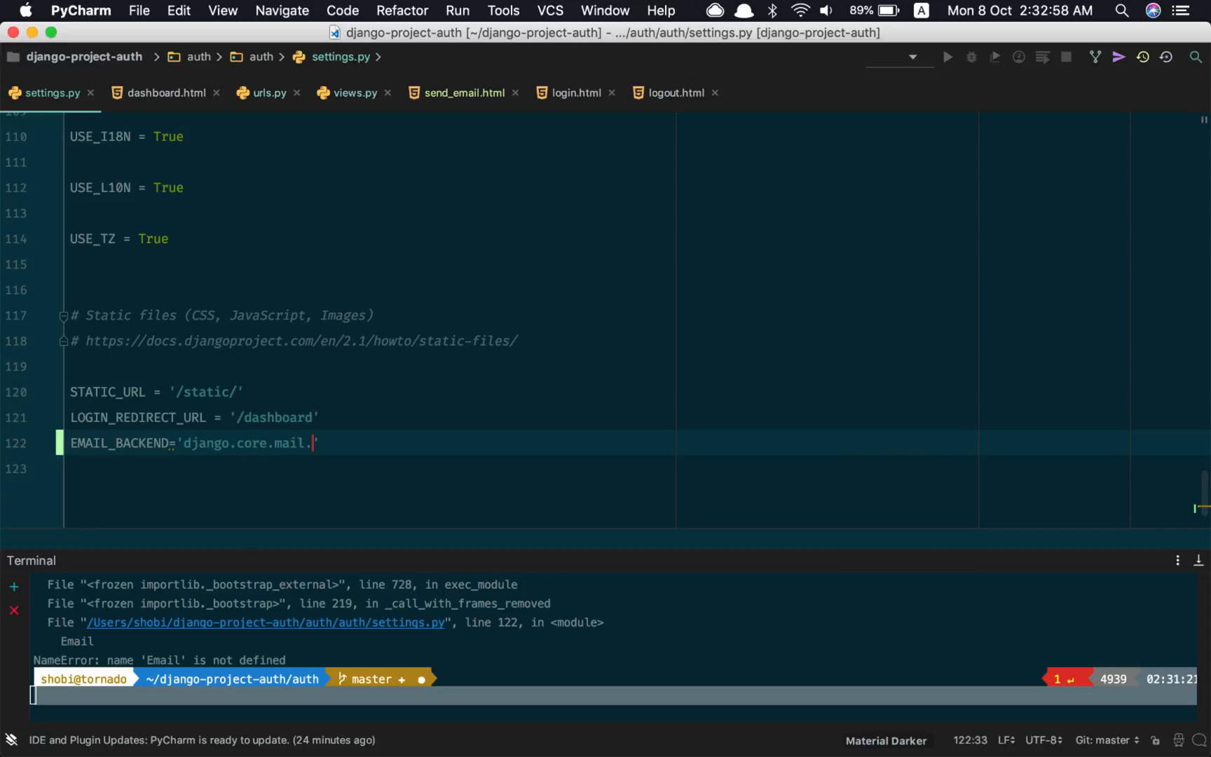
type("backends.")
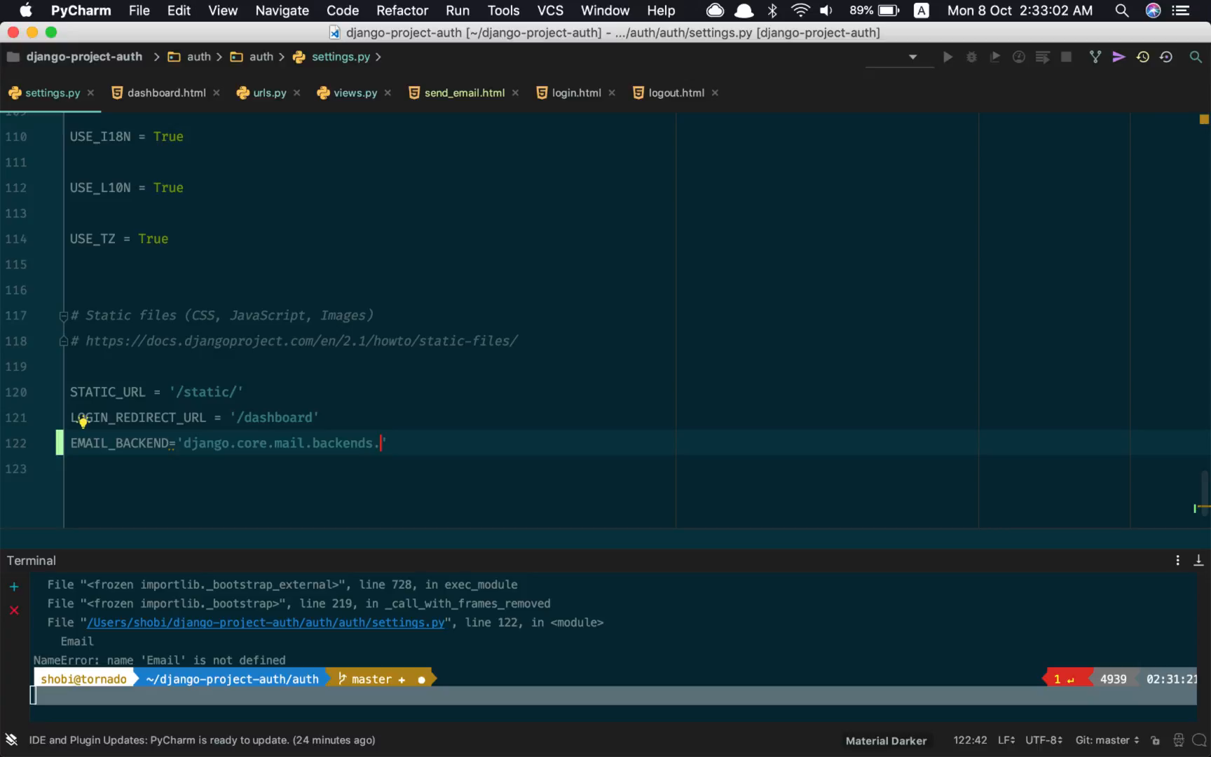
type("console")
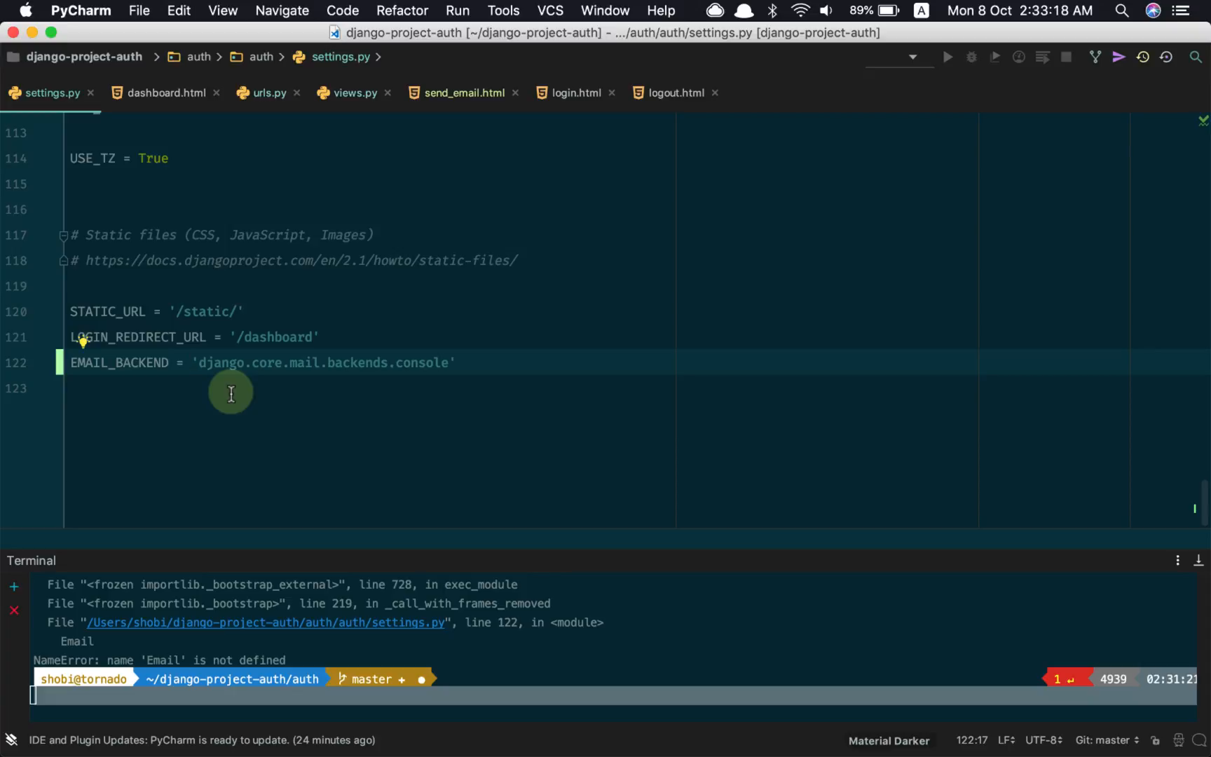
- In views.py, add a send_mail() call below the email lookup, auto-importing it from django.core.mail
left_click(355, 93)
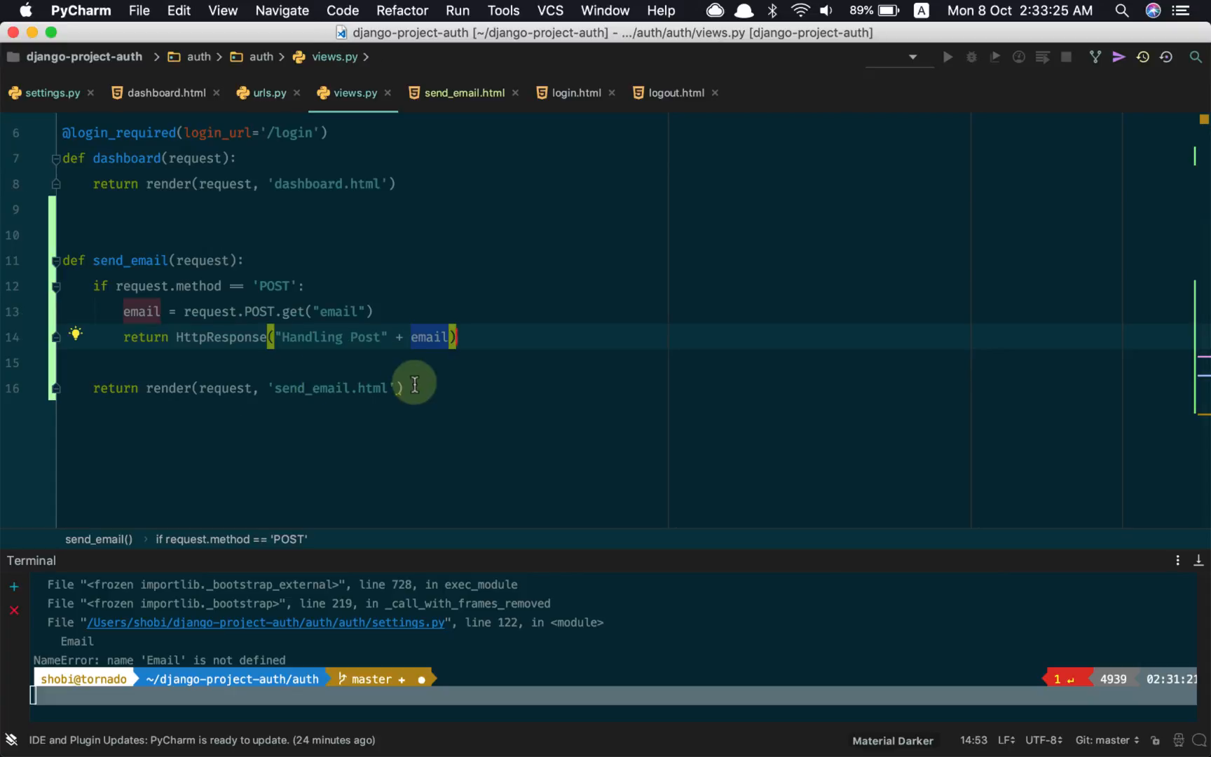
mouse_move(501, 336)
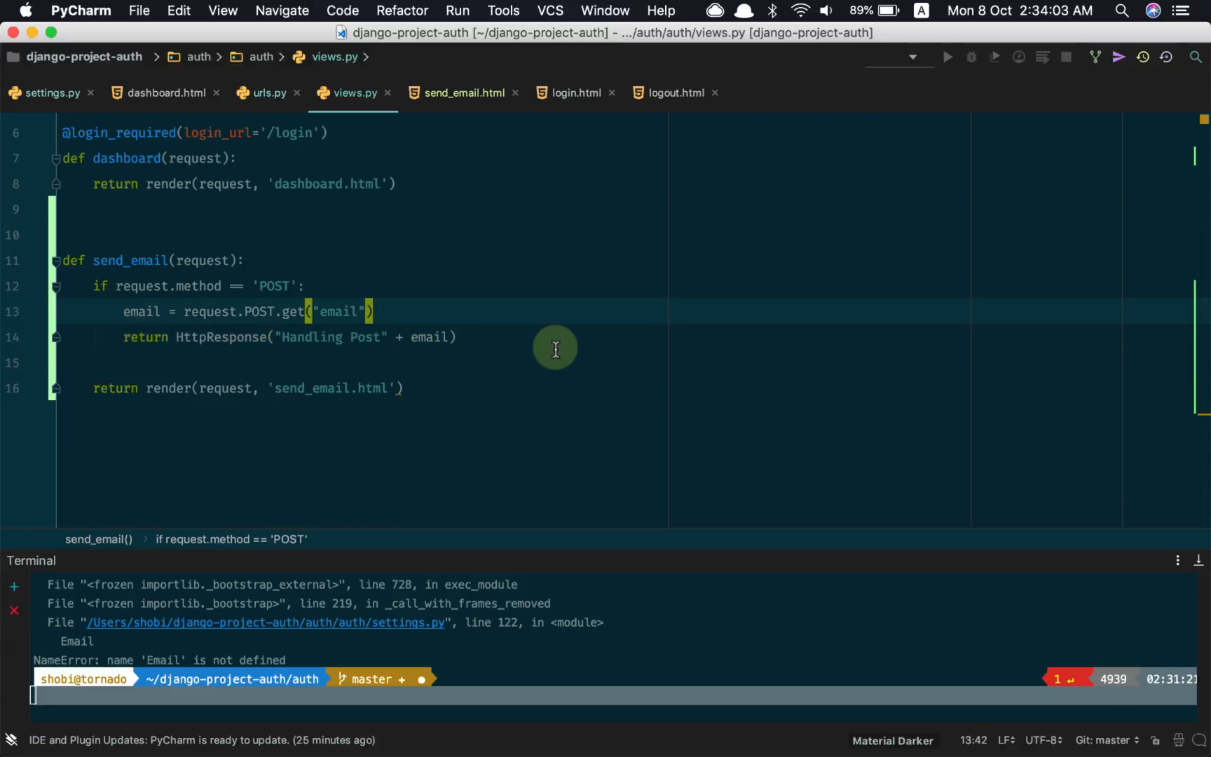
mouse_move(580, 653)
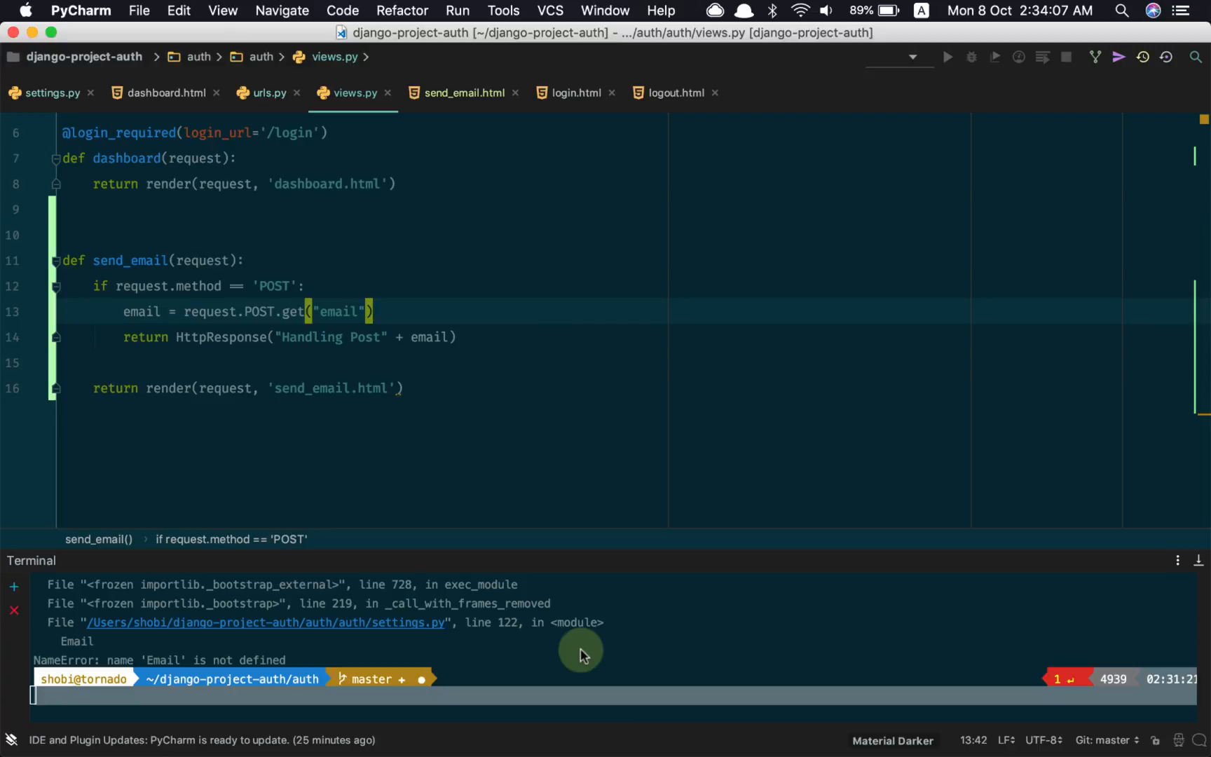
mouse_move(569, 643)
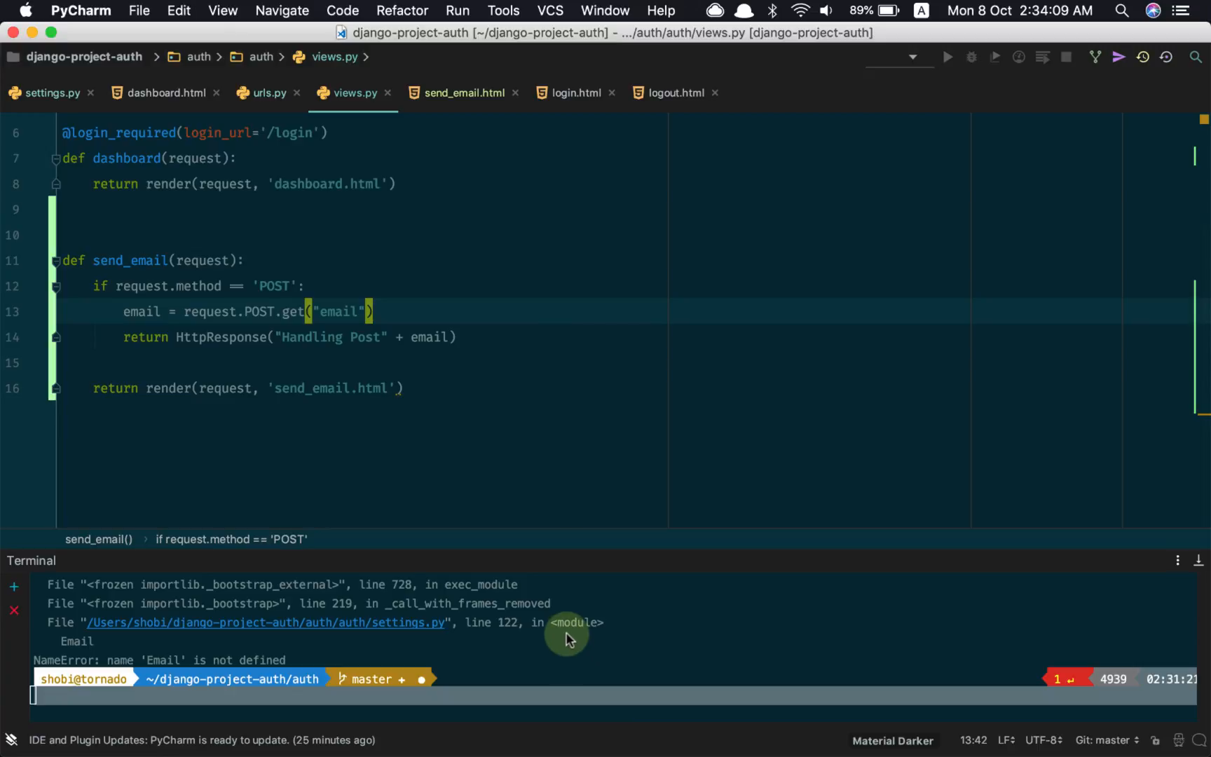
key("Enter")
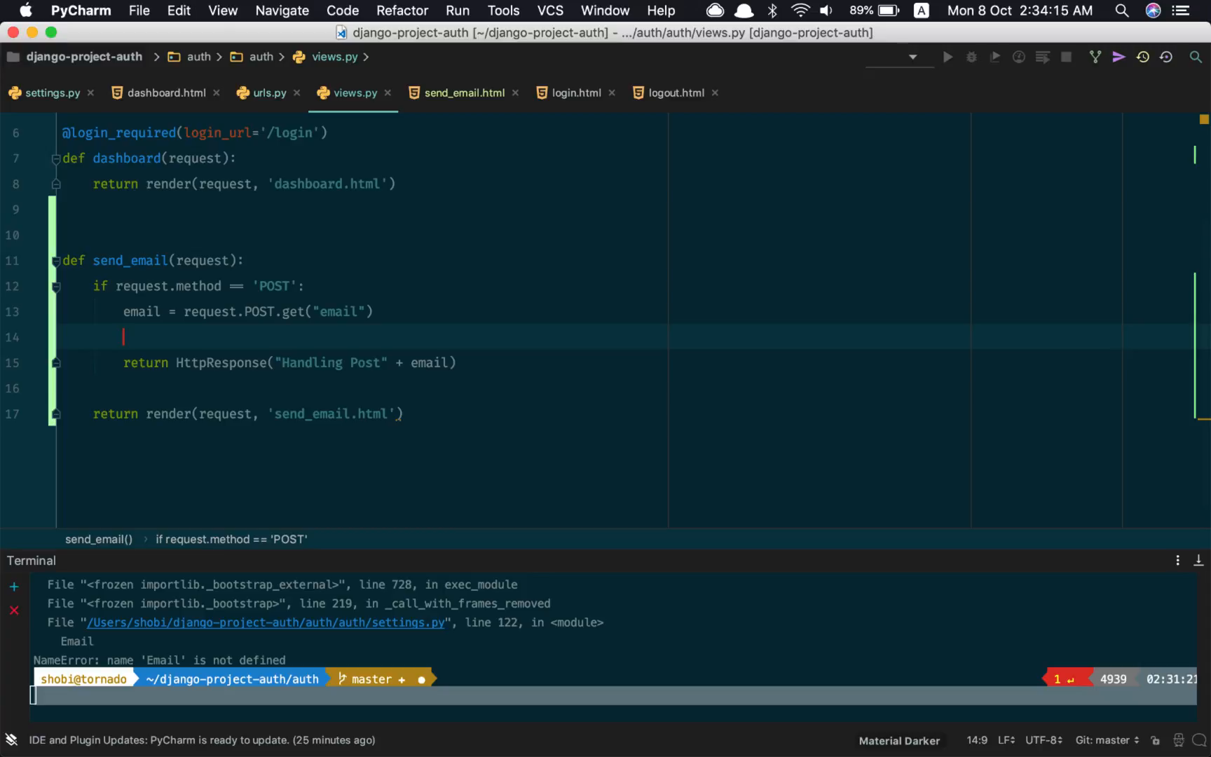
type("send")
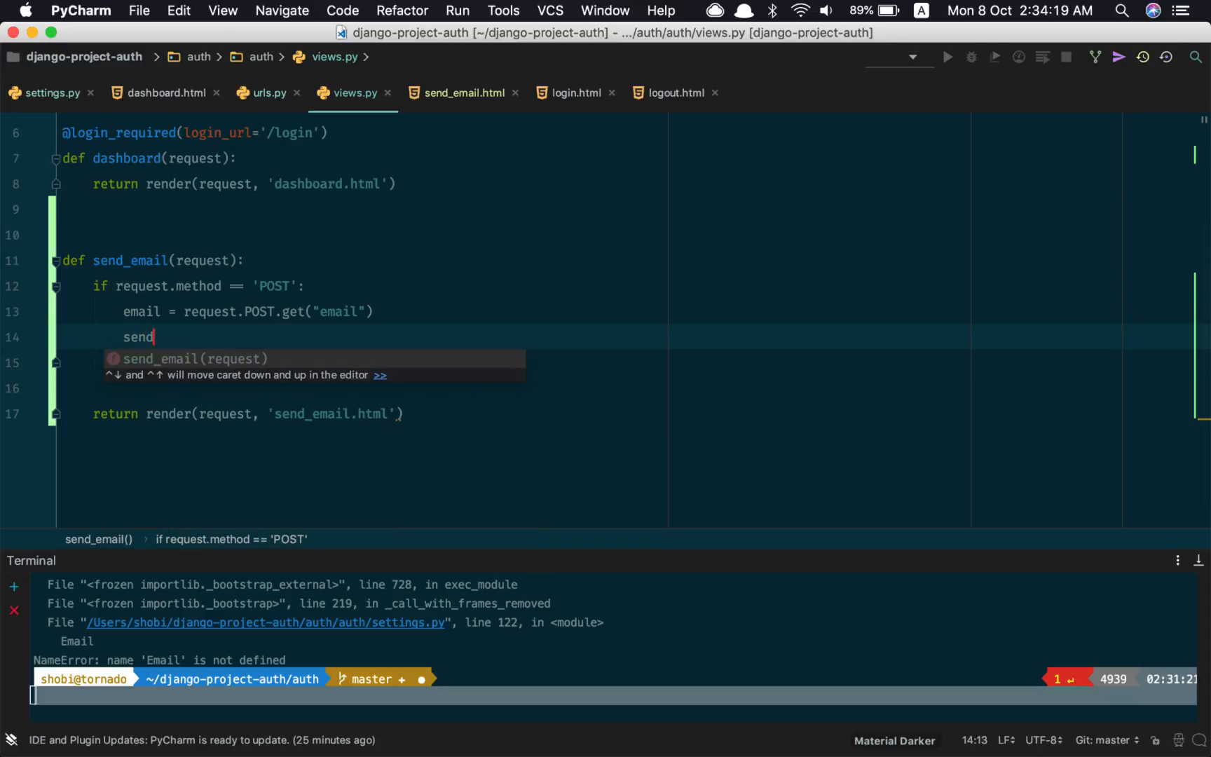
type("_mail(")
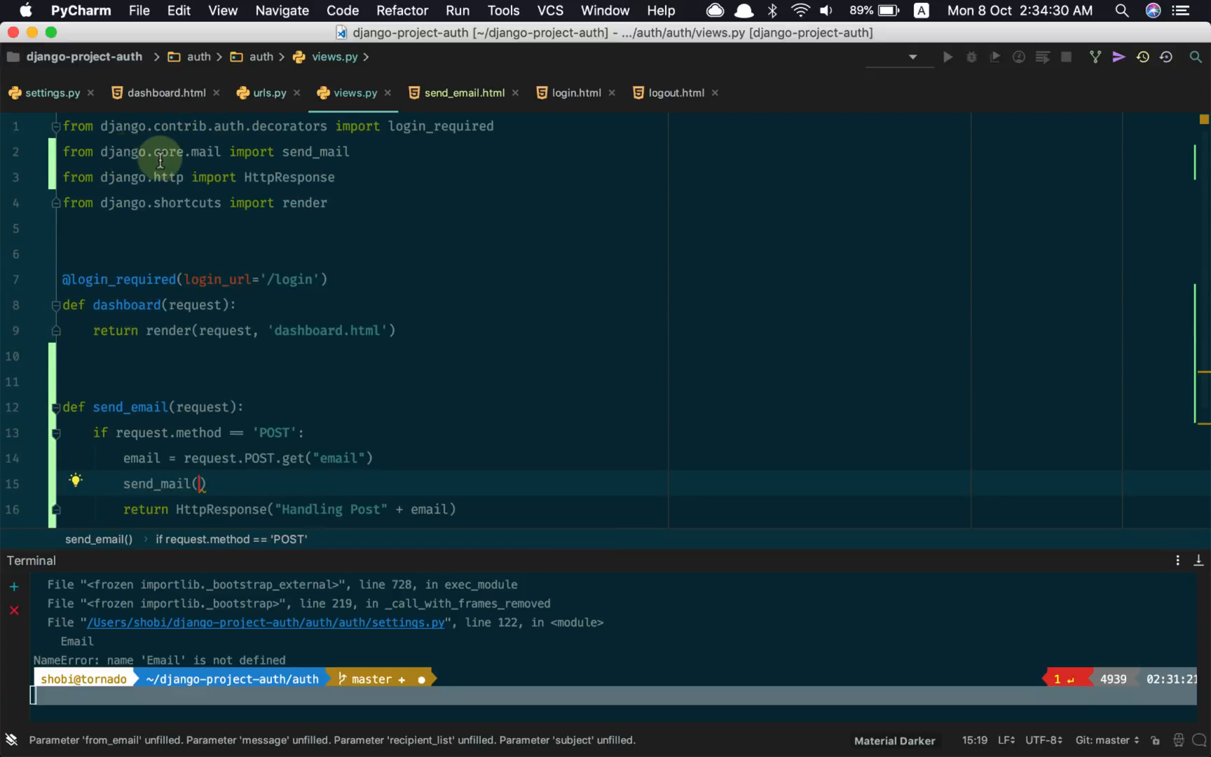
- Pass 'Subject goes here' and 'Message goes here' as send_mail's first arguments
scroll("down", 3)
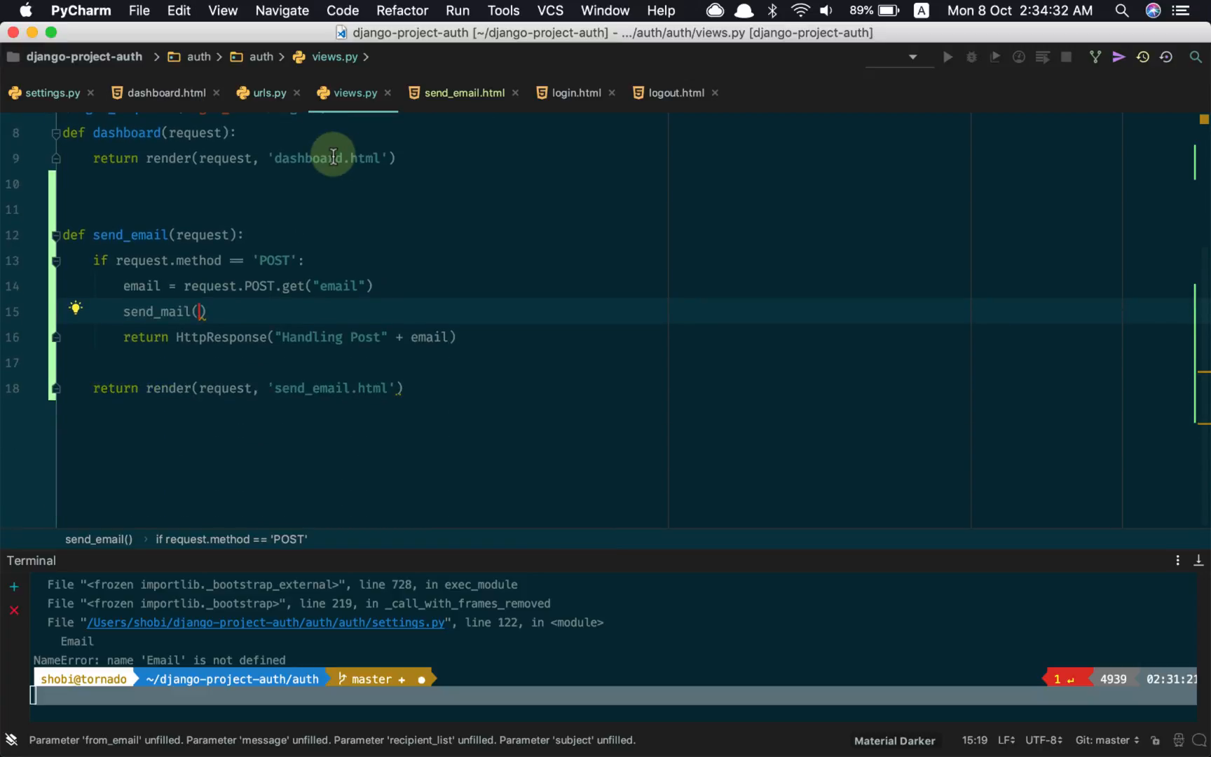
mouse_move(388, 303)
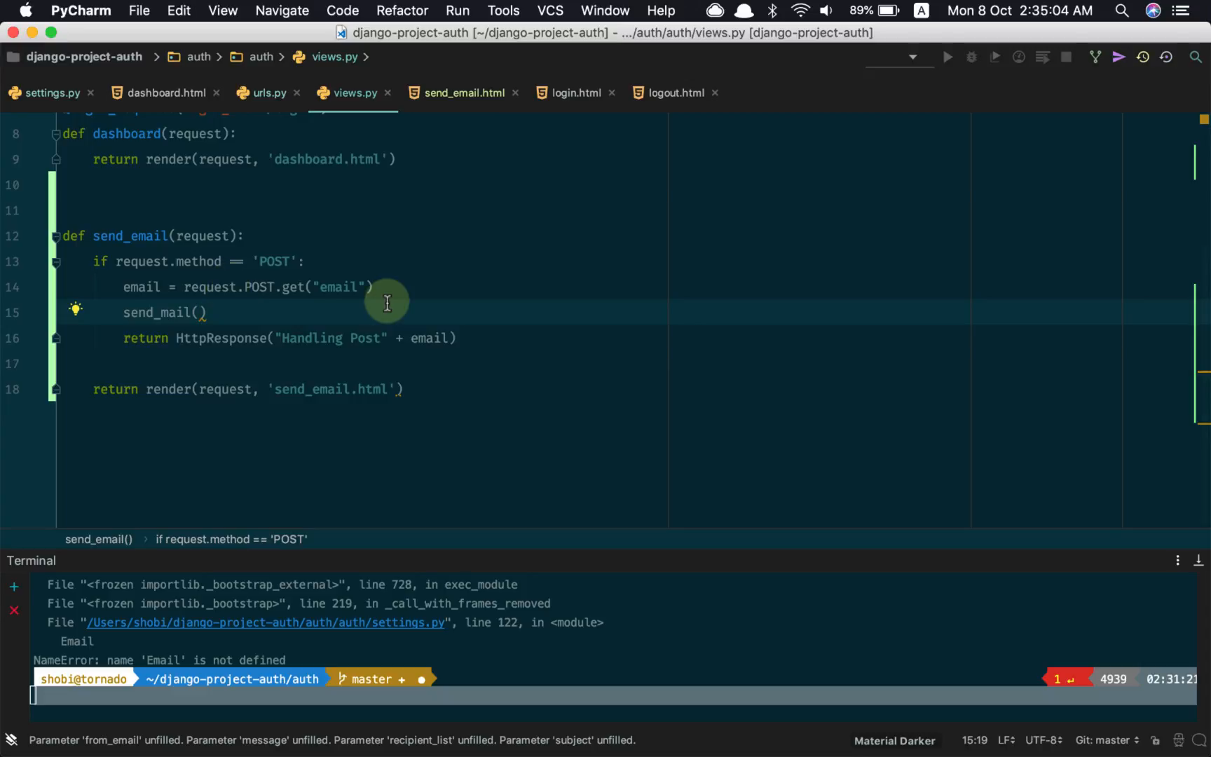
type("'Subj'")
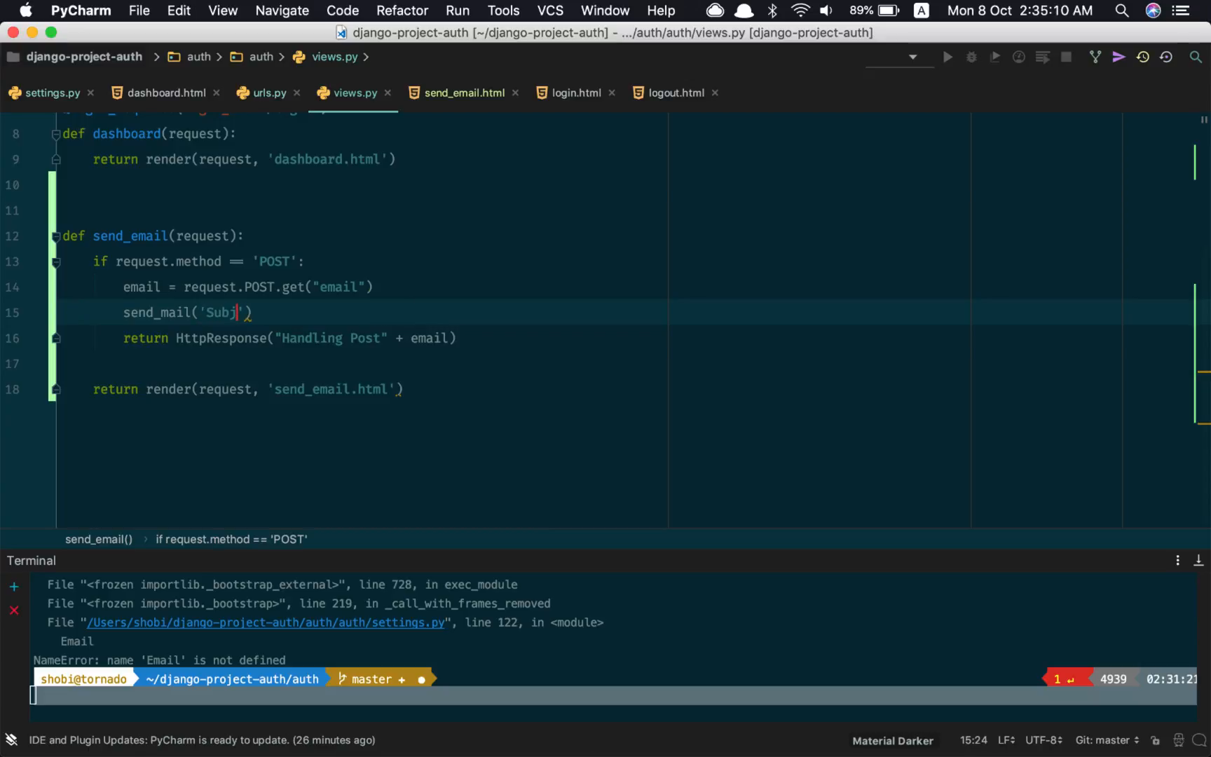
type("ect',")
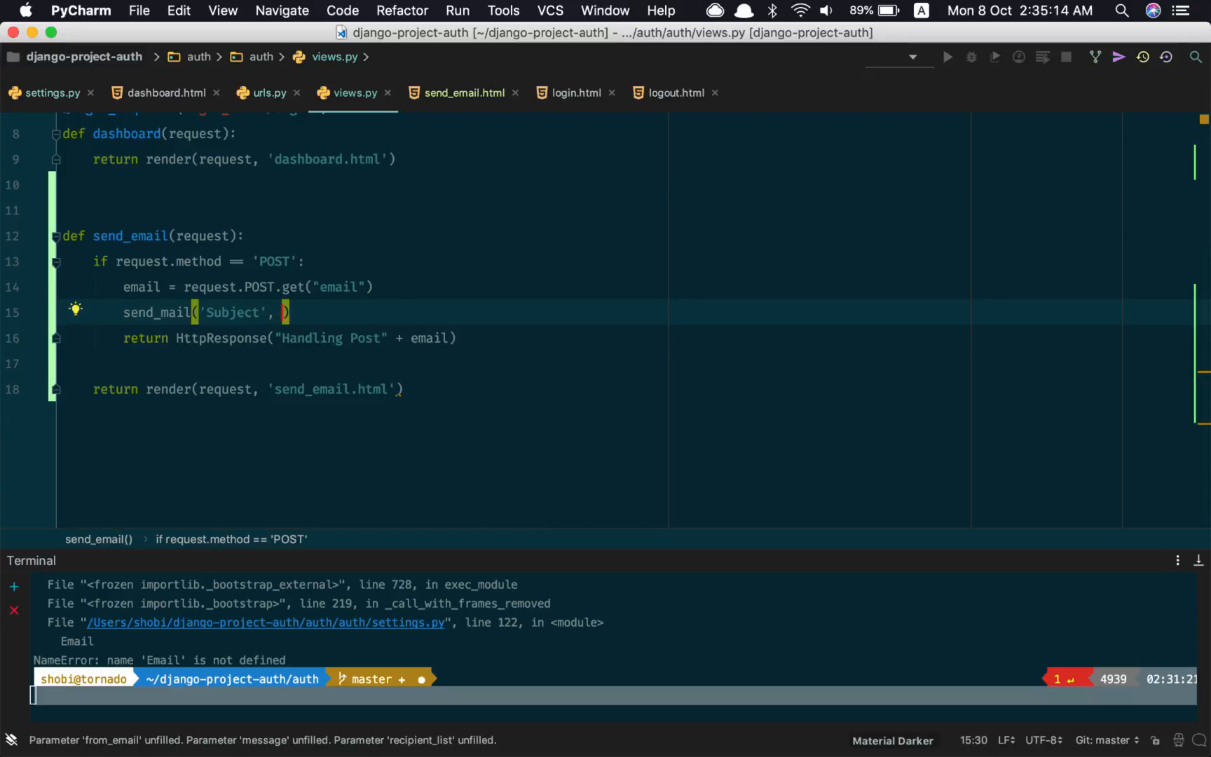
type("'Message goes here', ''")
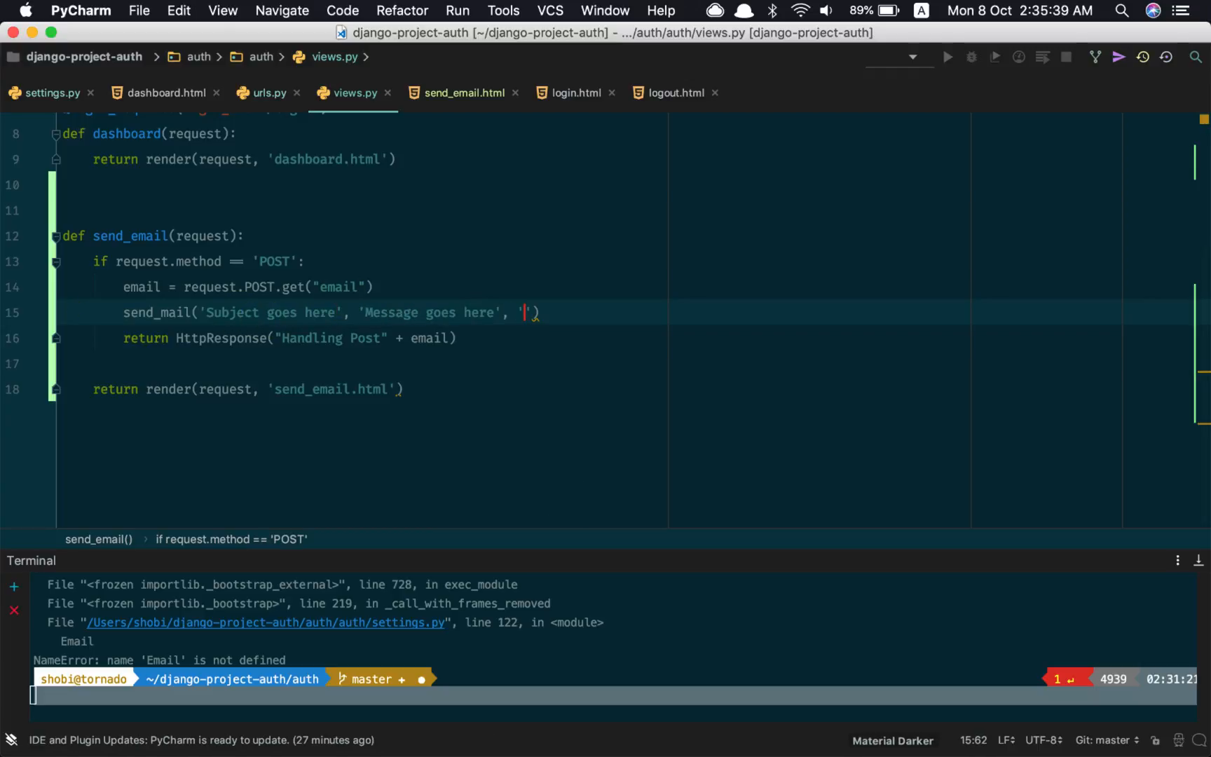
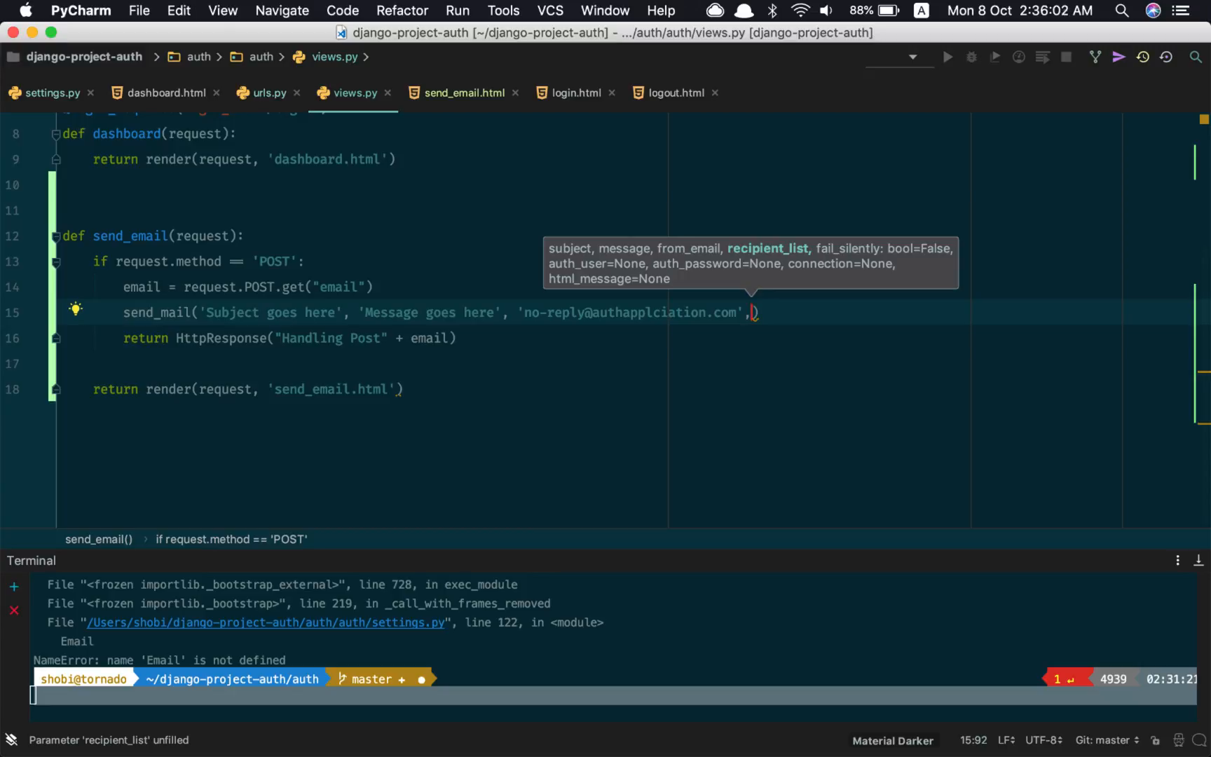
- Add the no-reply@authapplication sender address and an empty [] recipient list
type("[]")
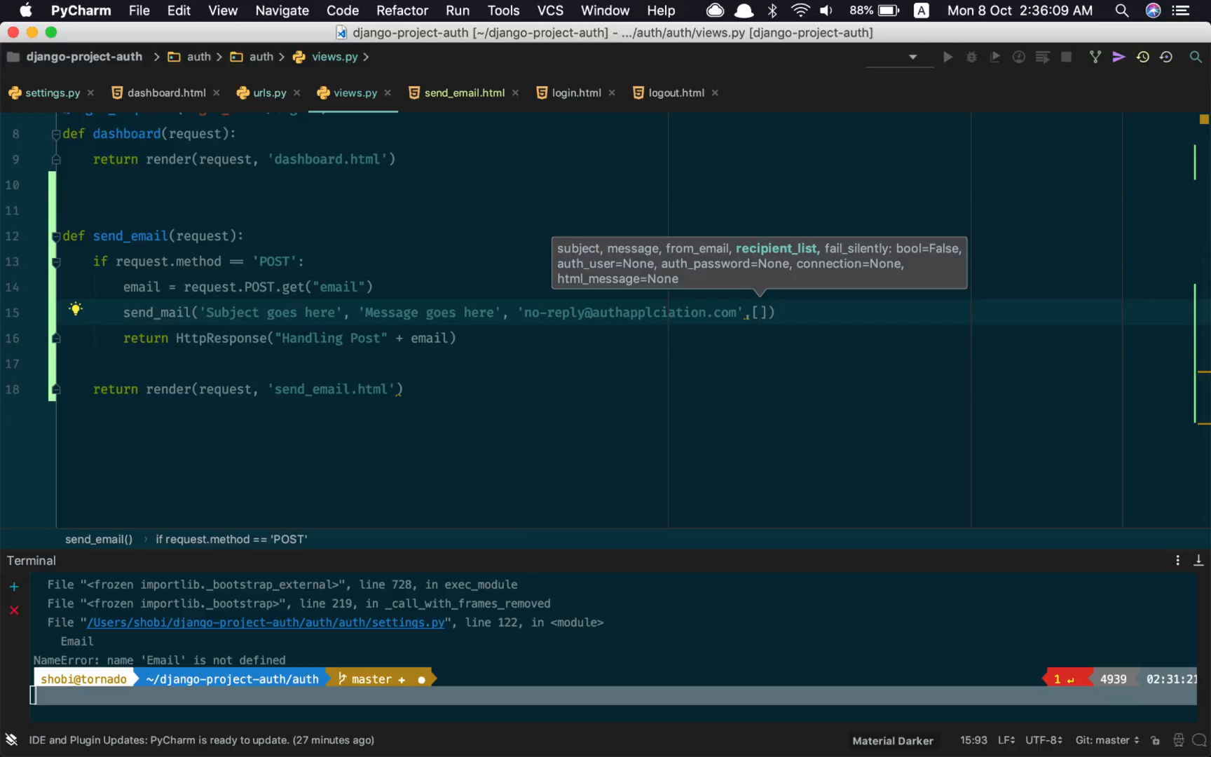
- Send to [email] with fail_silently=False and return 'Mail Sent to ' + email
type("em")
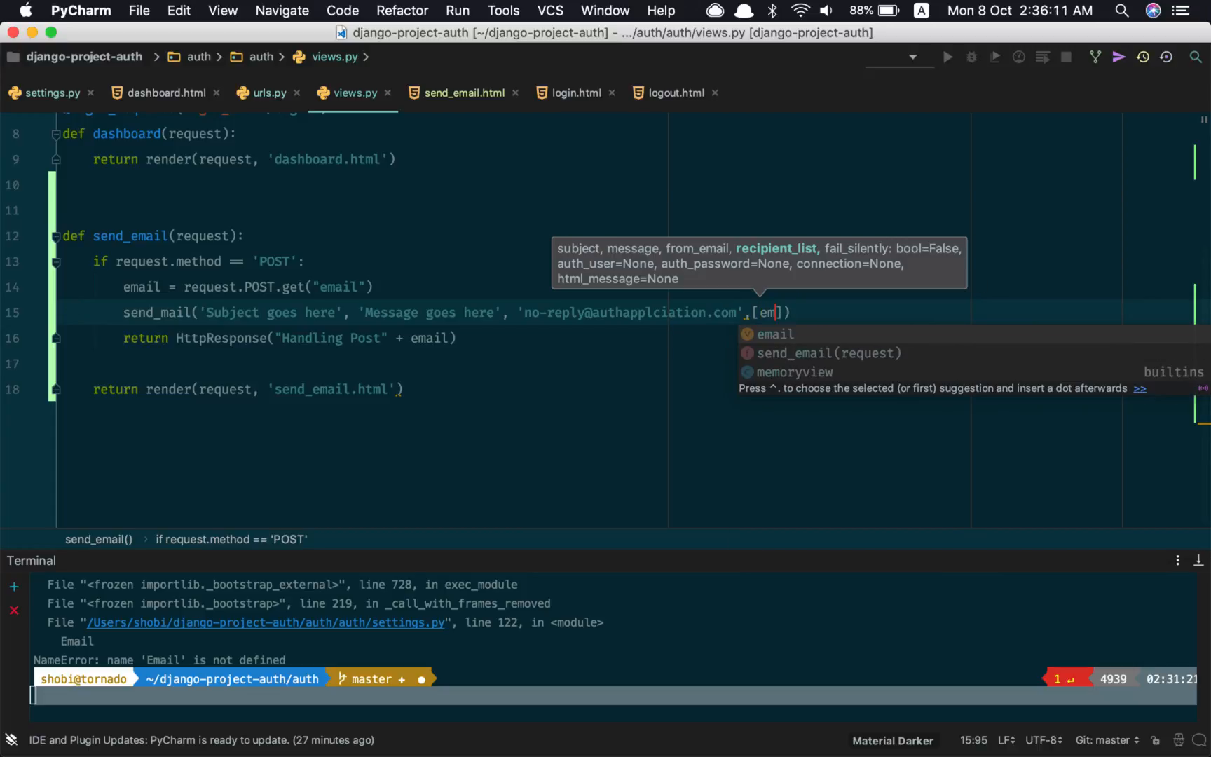
type("ail")
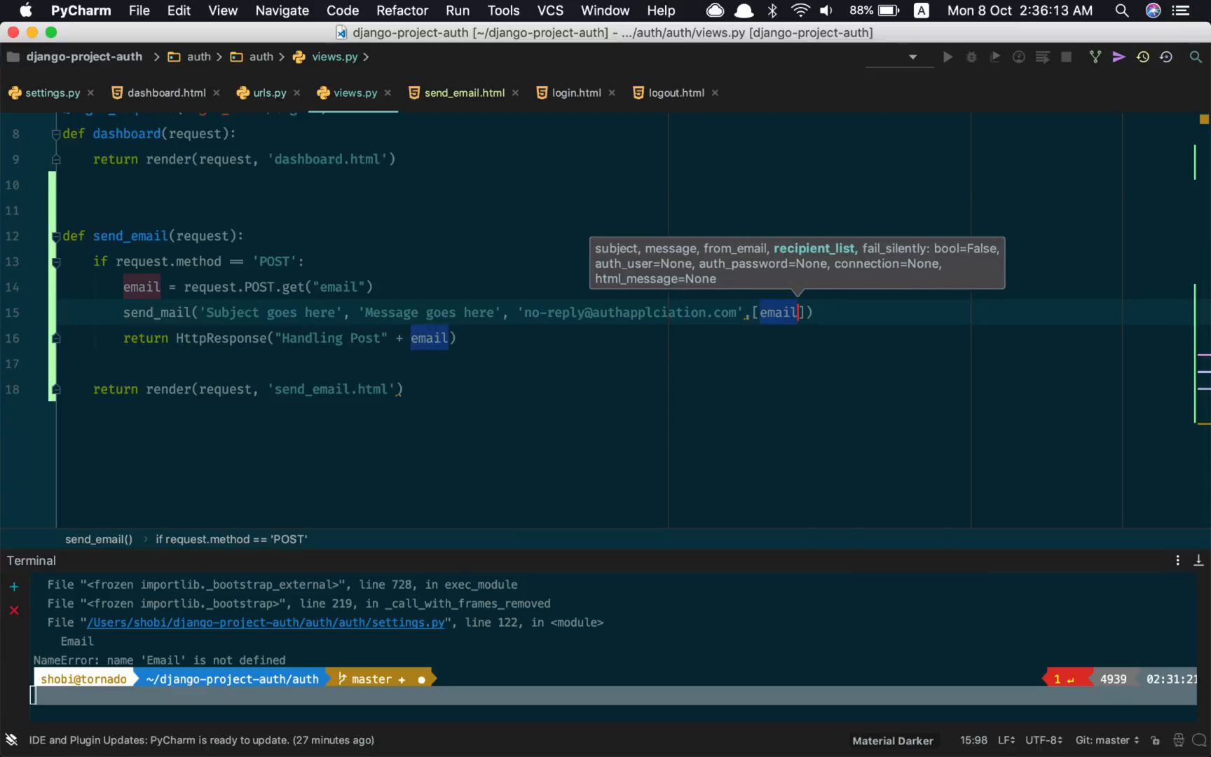
type(",")
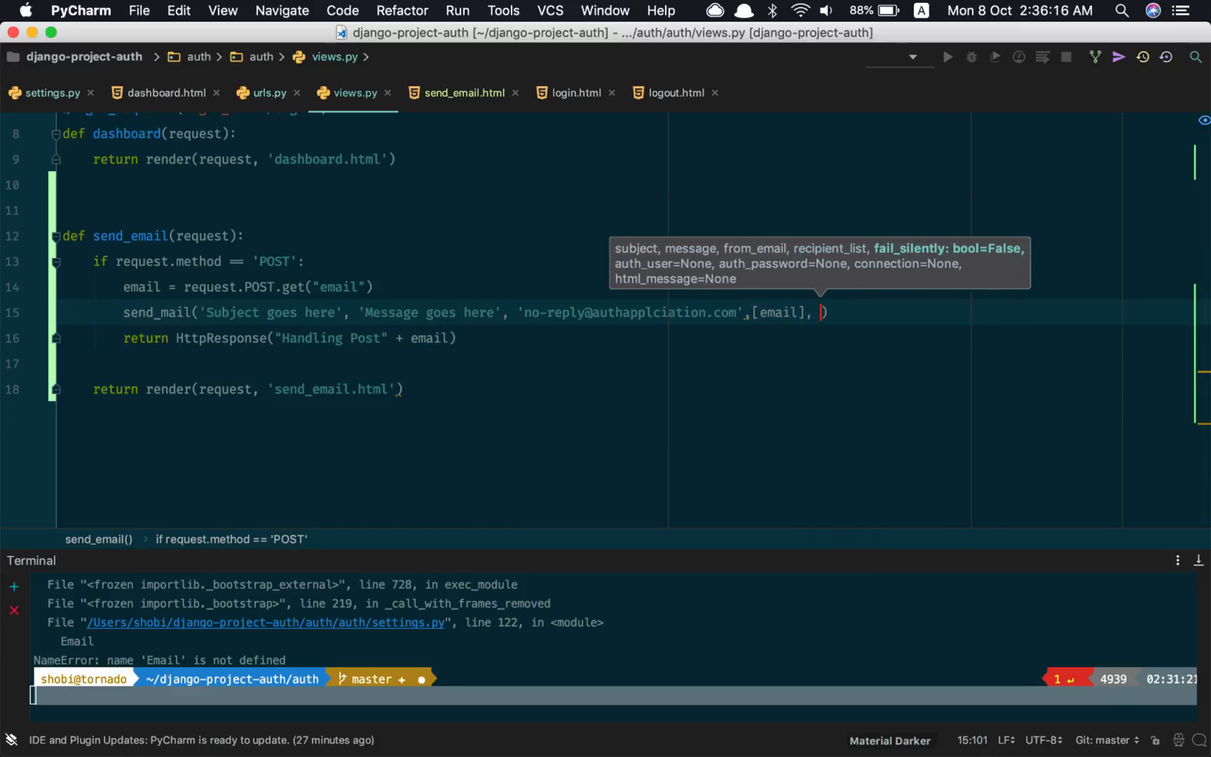
type("fail_silently=")
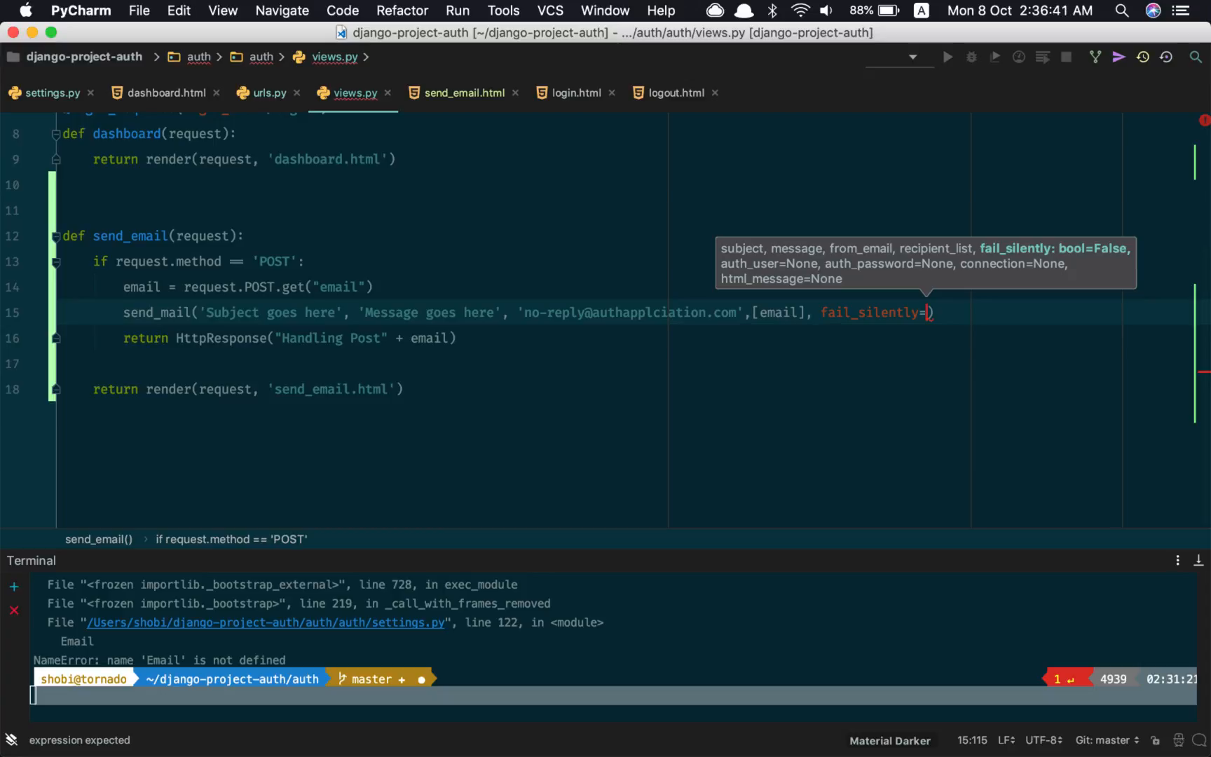
type("f")
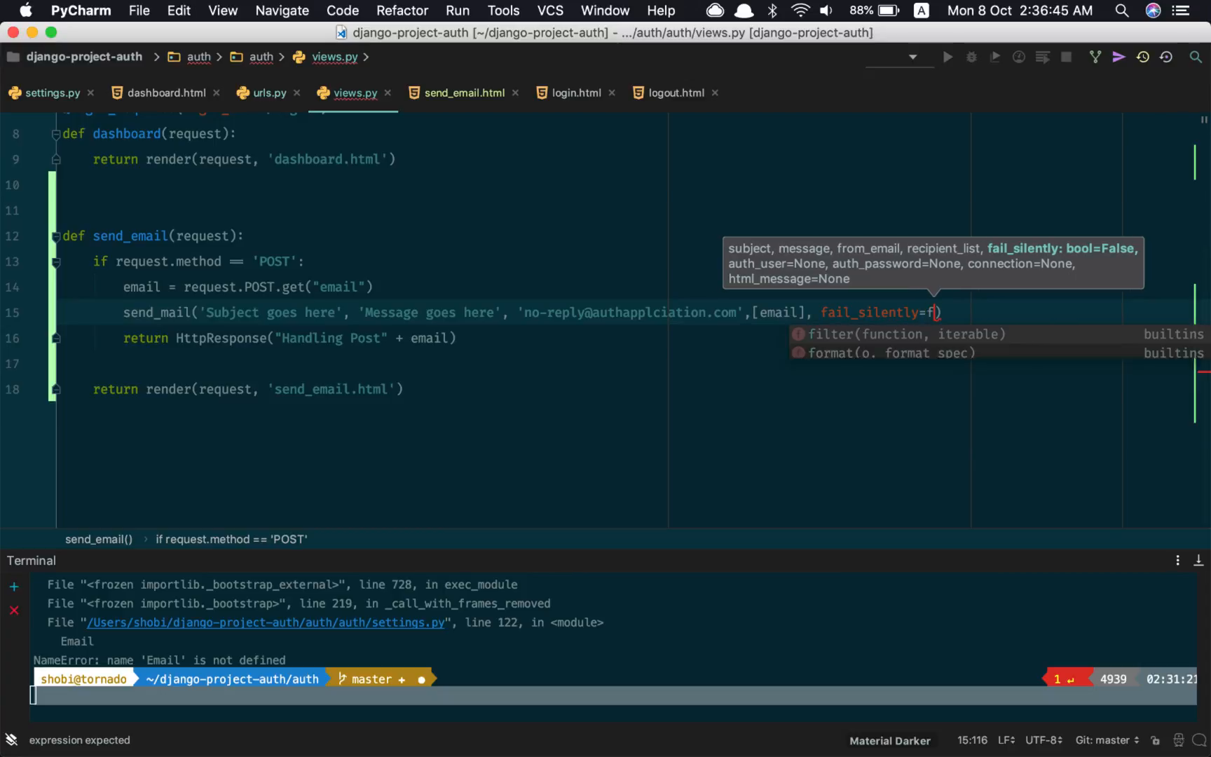
type("alse")
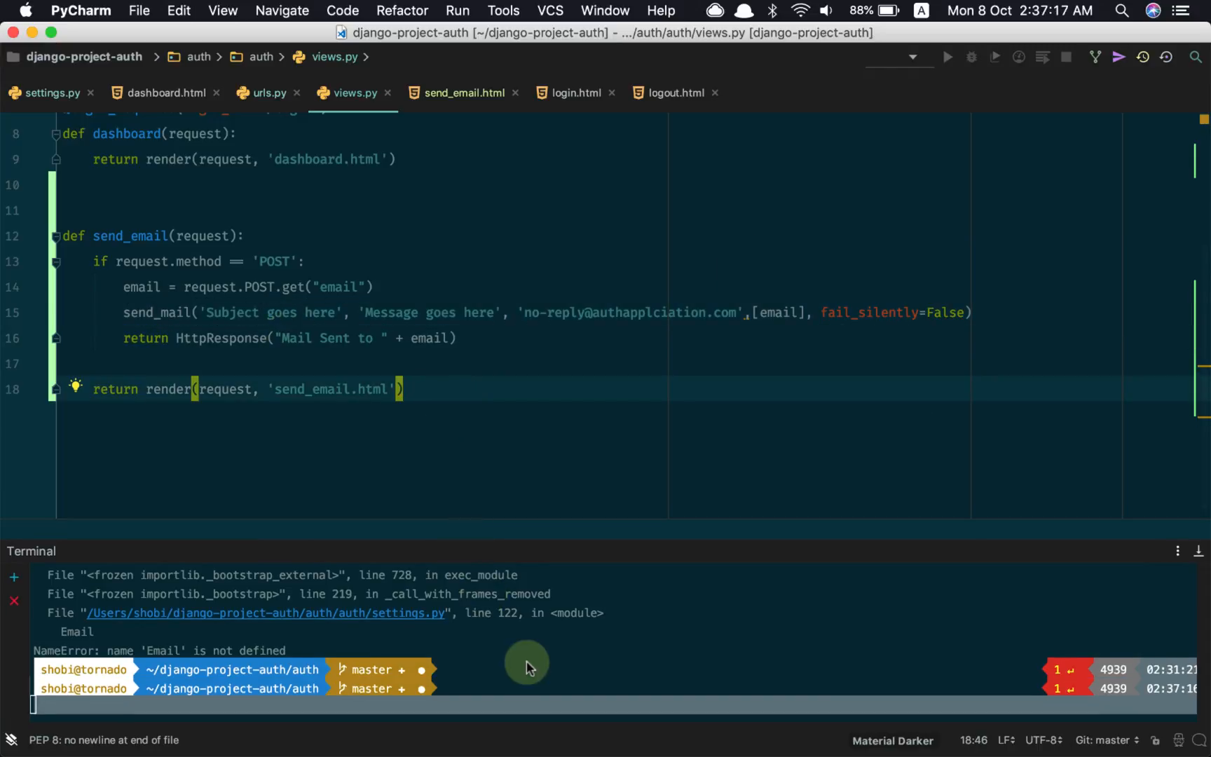
mouse_move(544, 547)
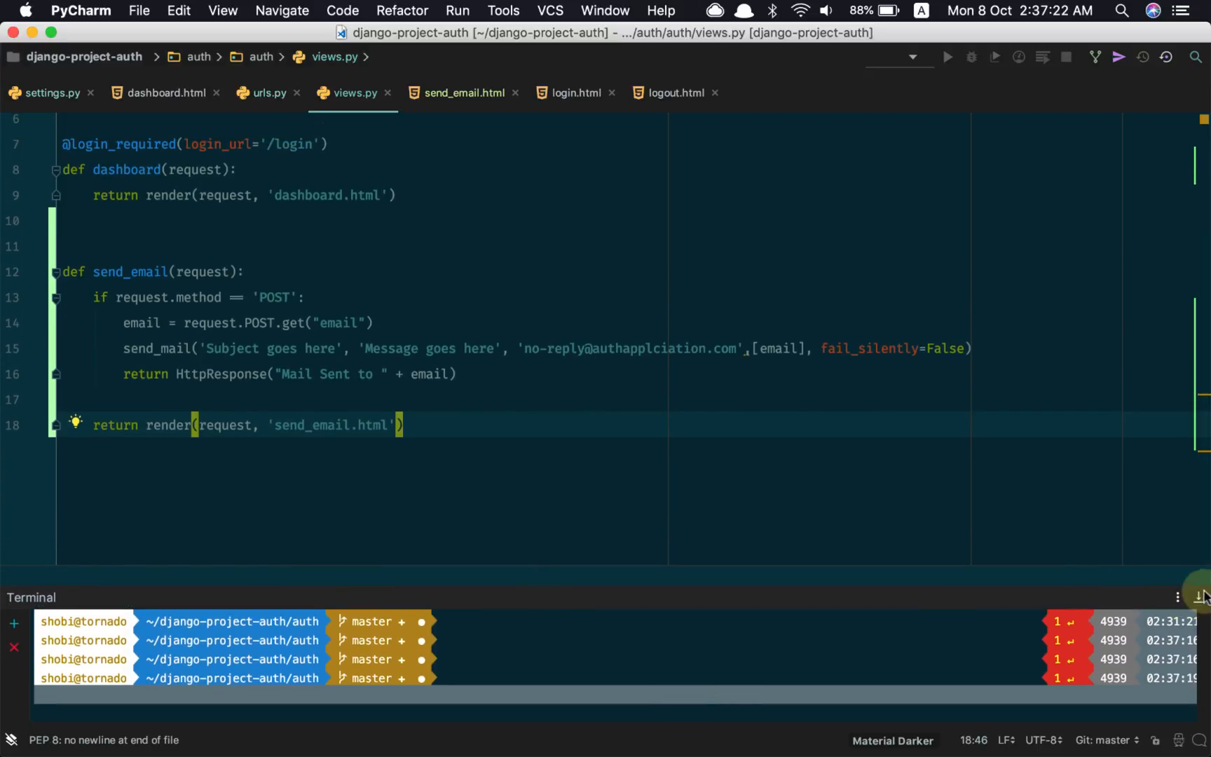
mouse_move(1203, 597)
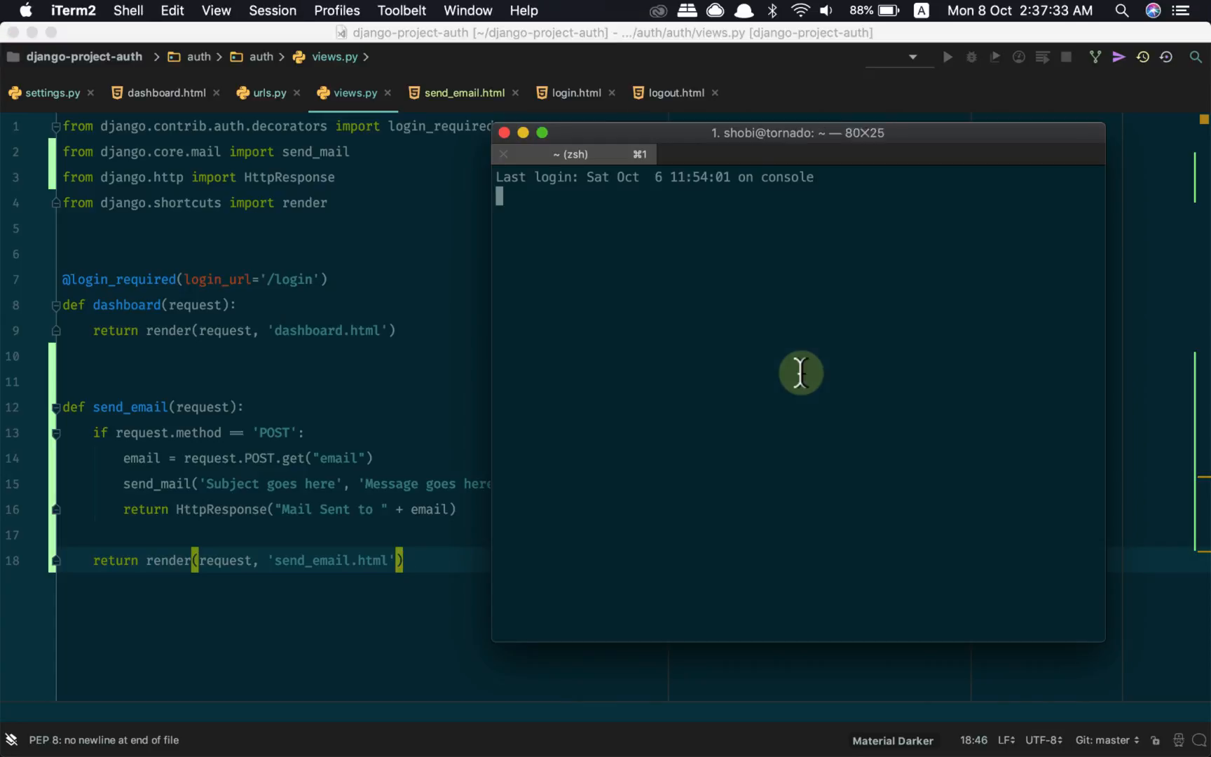
- Switch to iTerm2 and run python manage.py runserver in the project folder
key("cmd+tab")
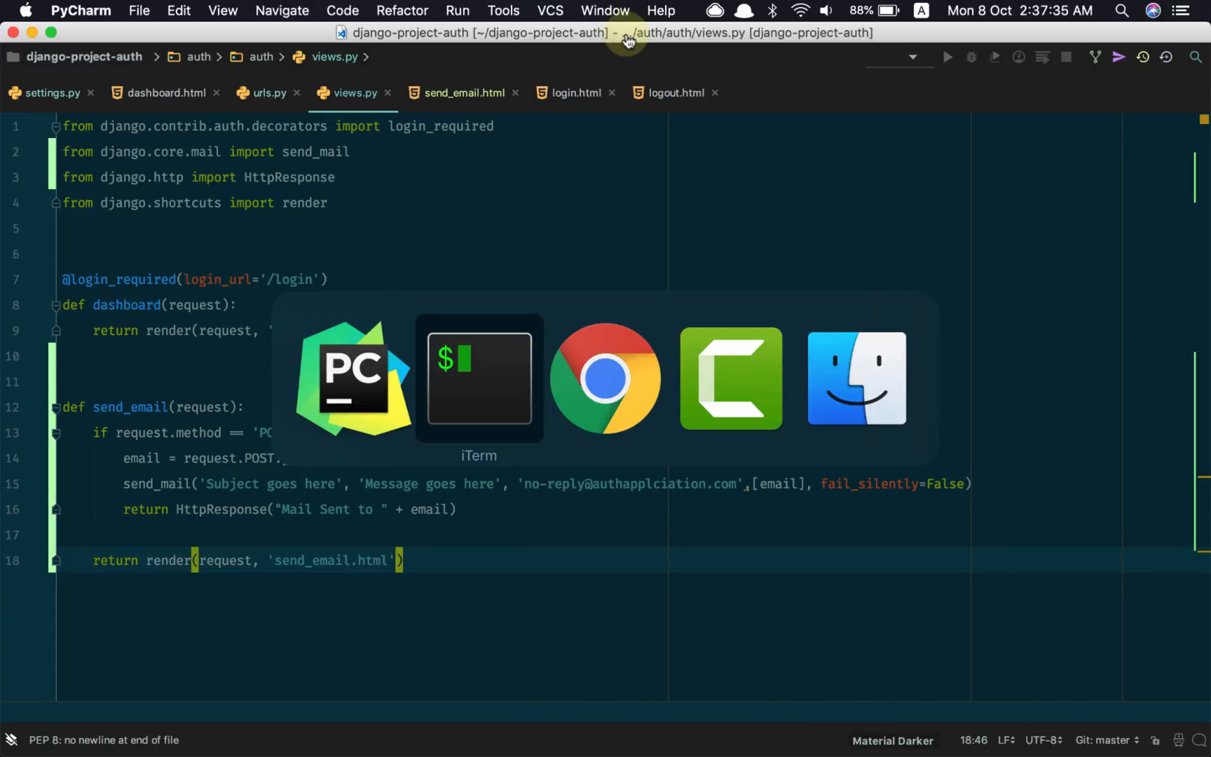
left_click(479, 377)
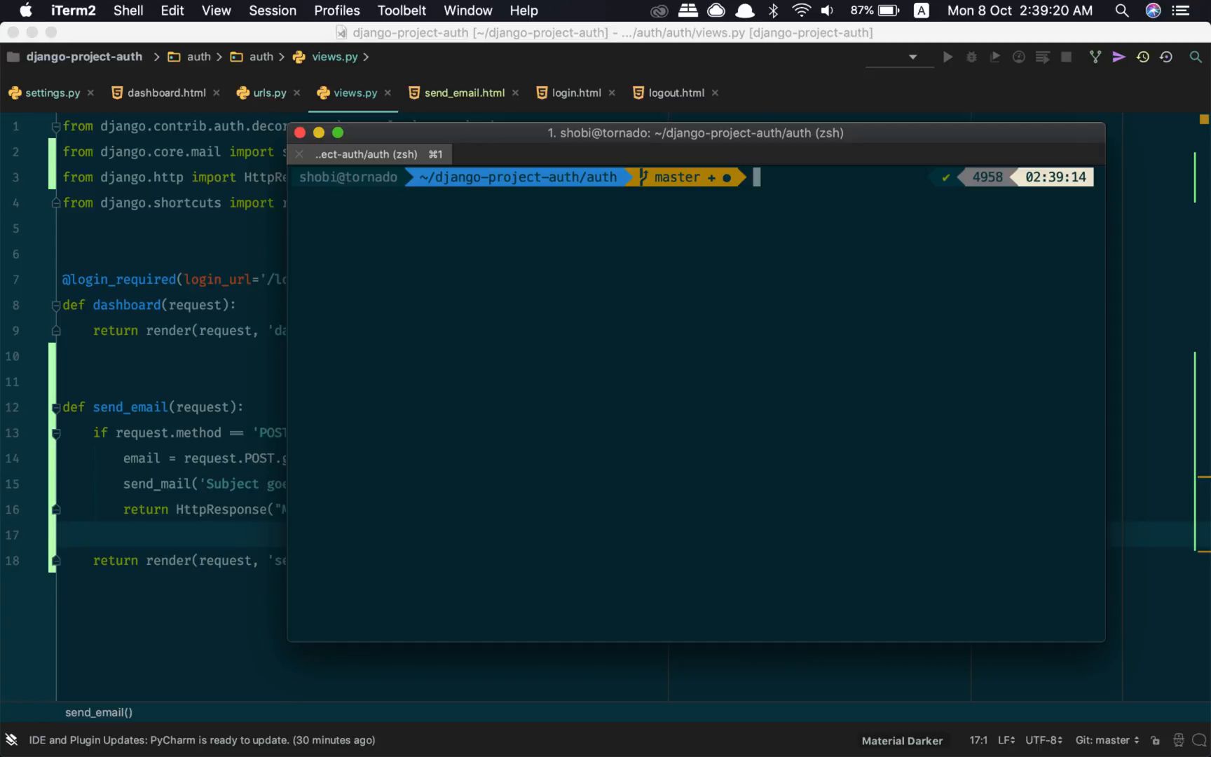
type("python manage.py runserver")
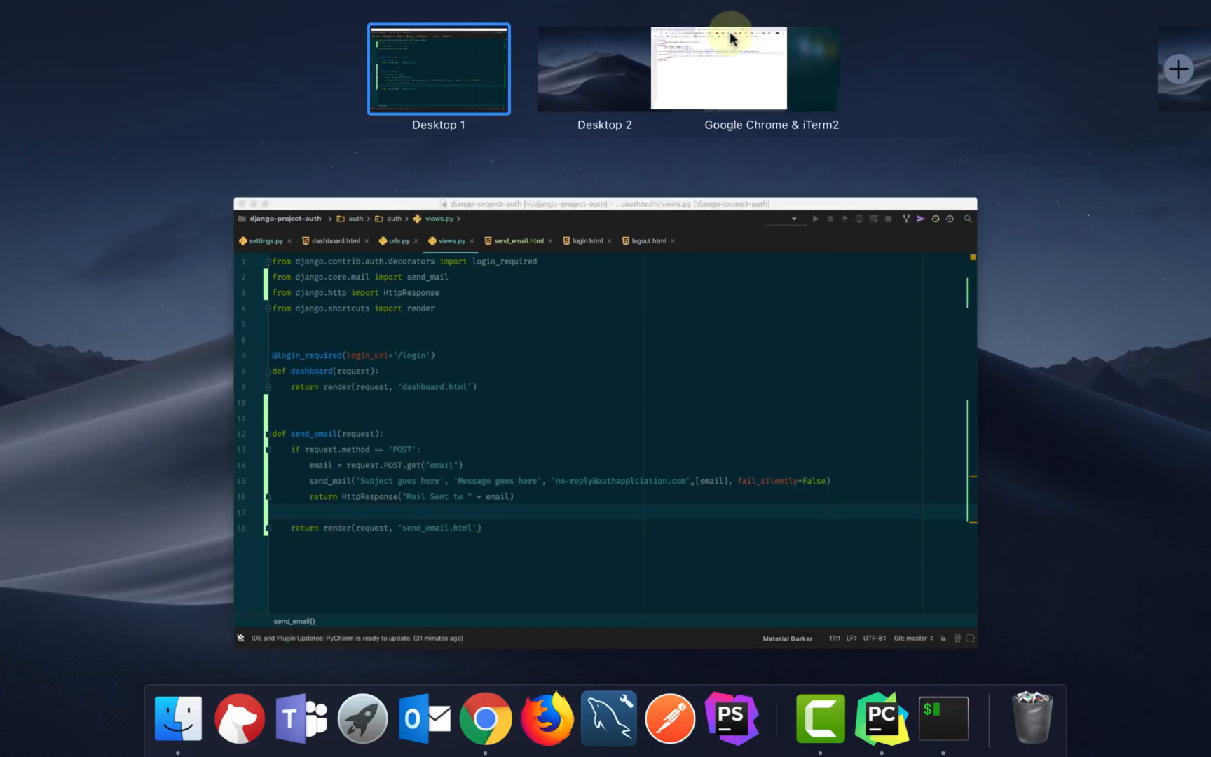
left_click(716, 63)
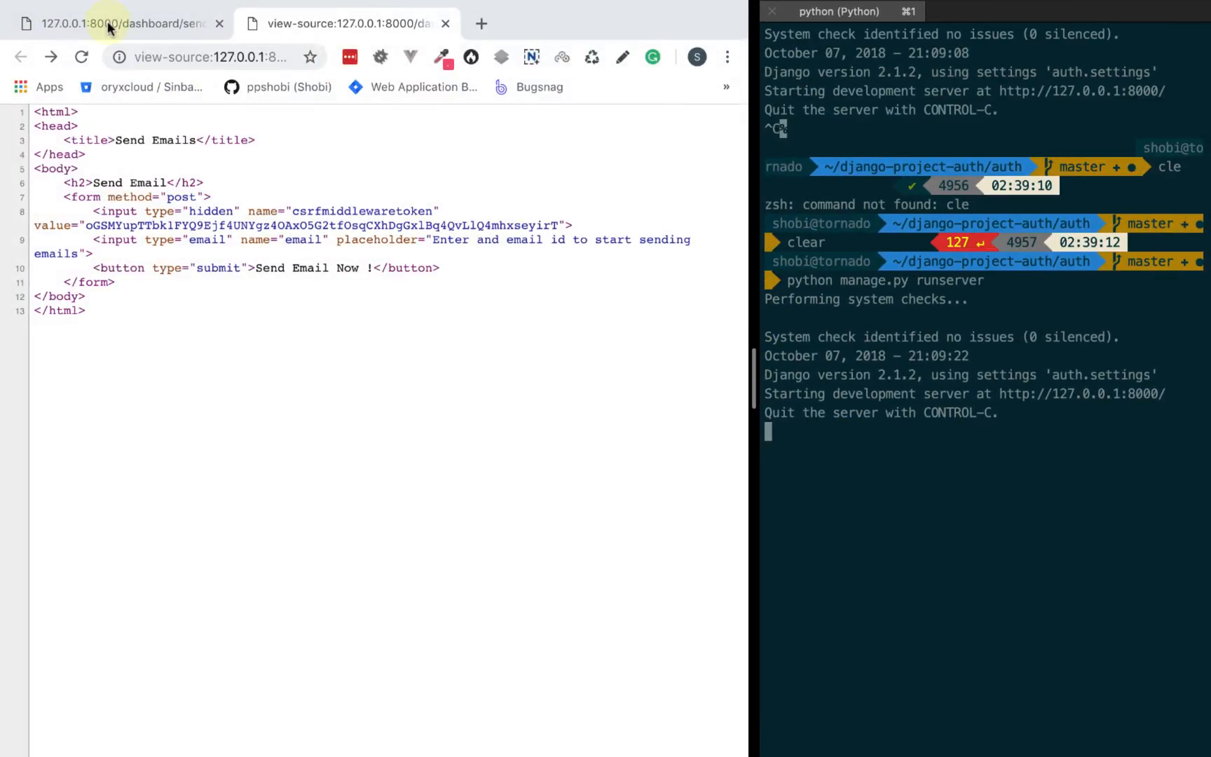
left_click(112, 22)
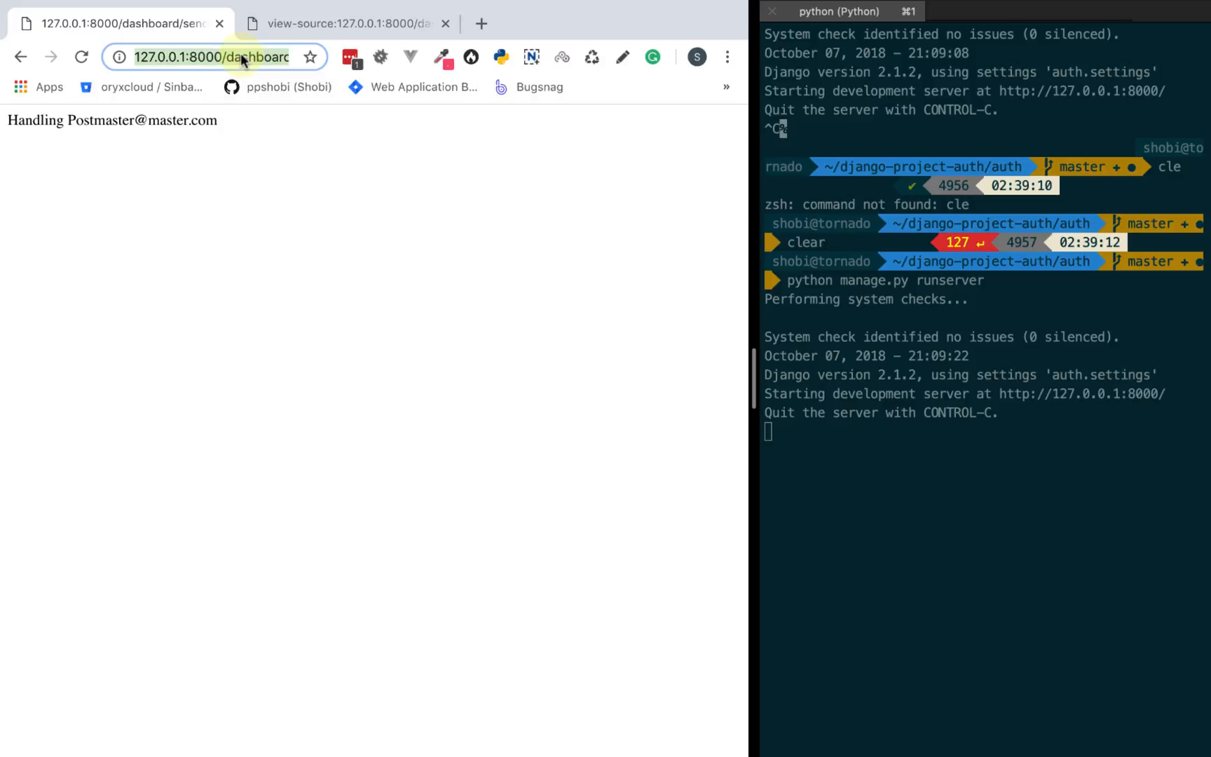
left_click(70, 167)
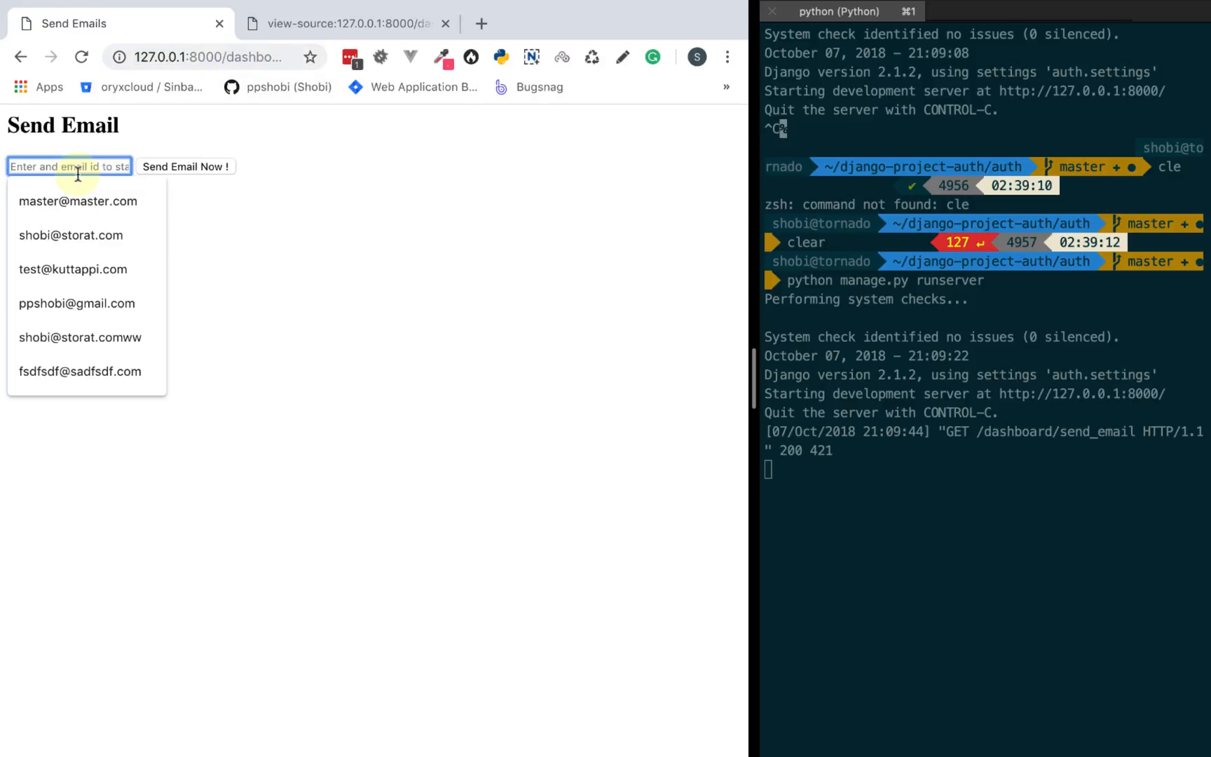
left_click(186, 167)
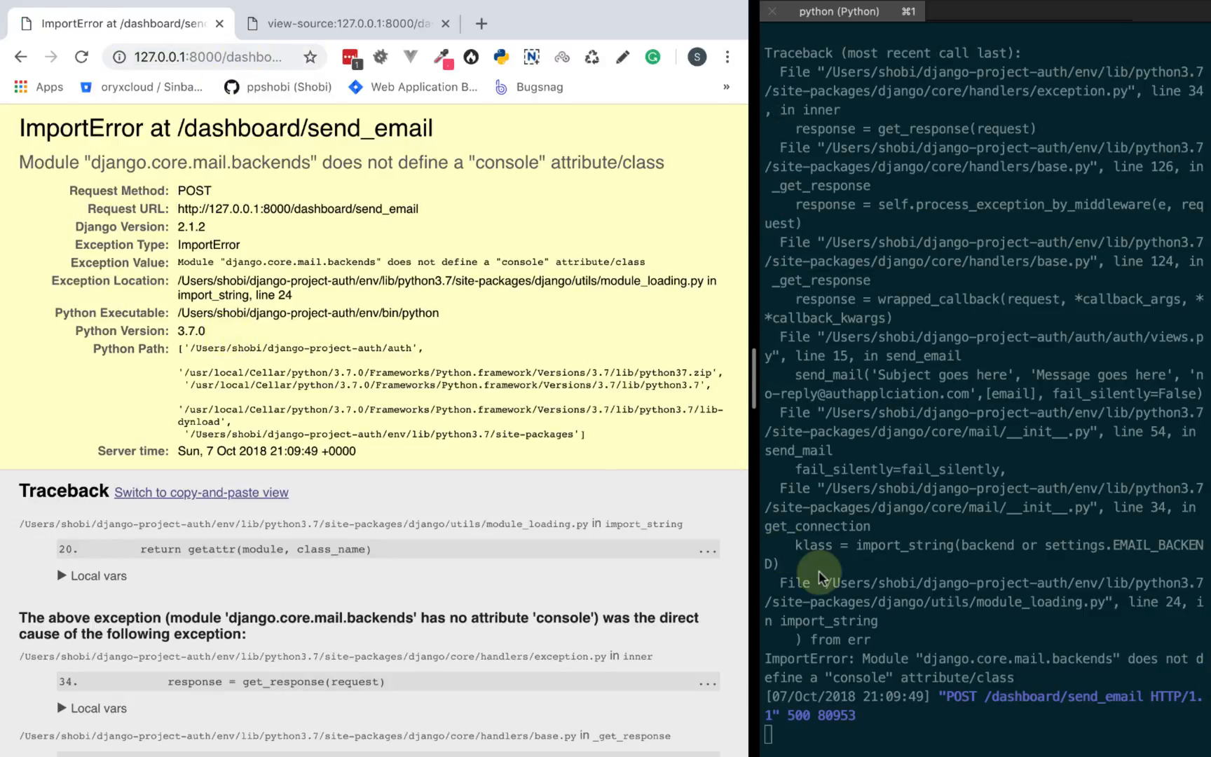
mouse_move(137, 185)
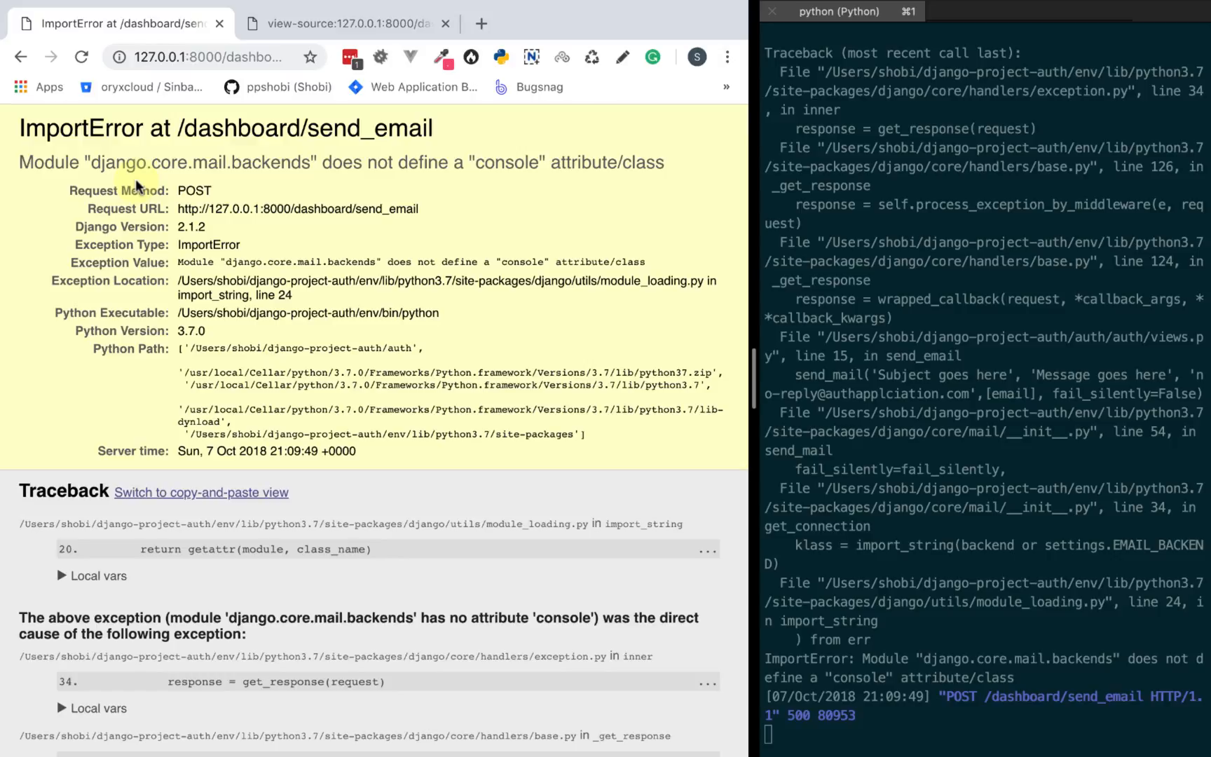
double_click(196, 163)
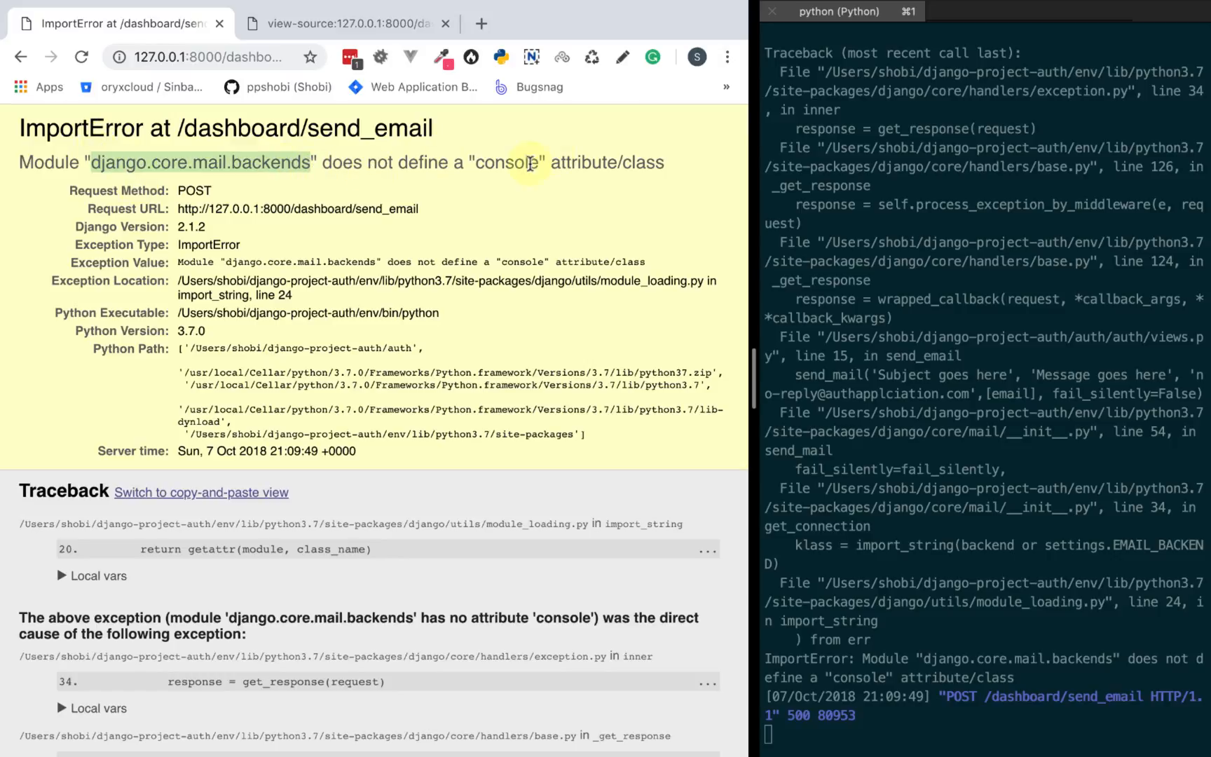
mouse_move(593, 162)
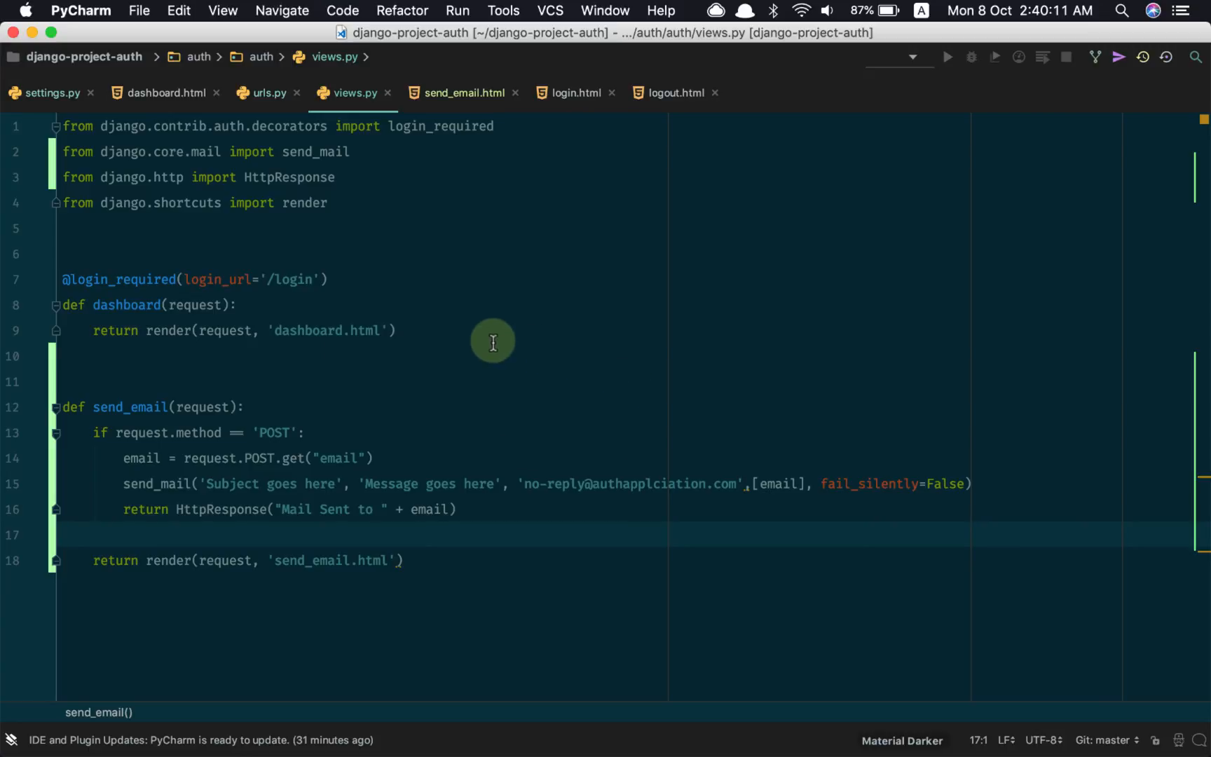
- Change EMAIL_BACKEND to 'django.core.mail.backends.console.EmailBackend' and save settings.py
left_click(44, 92)
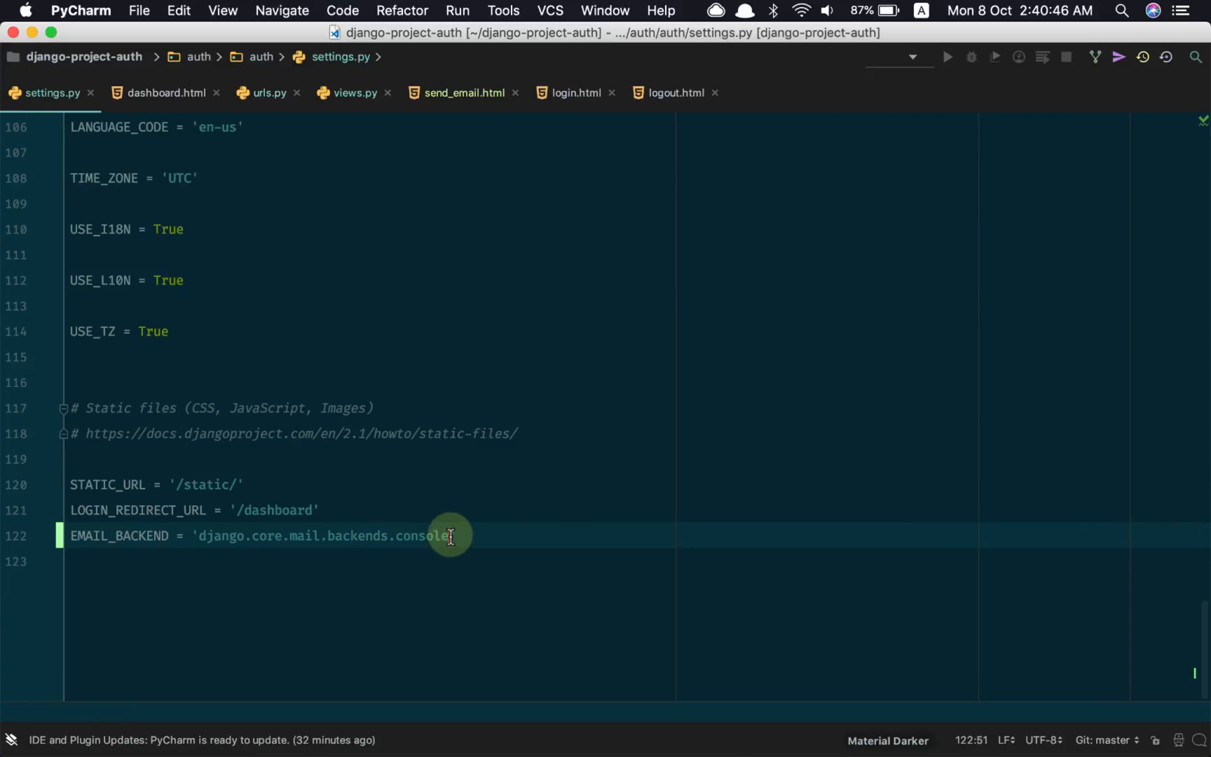
type(".EmailB")
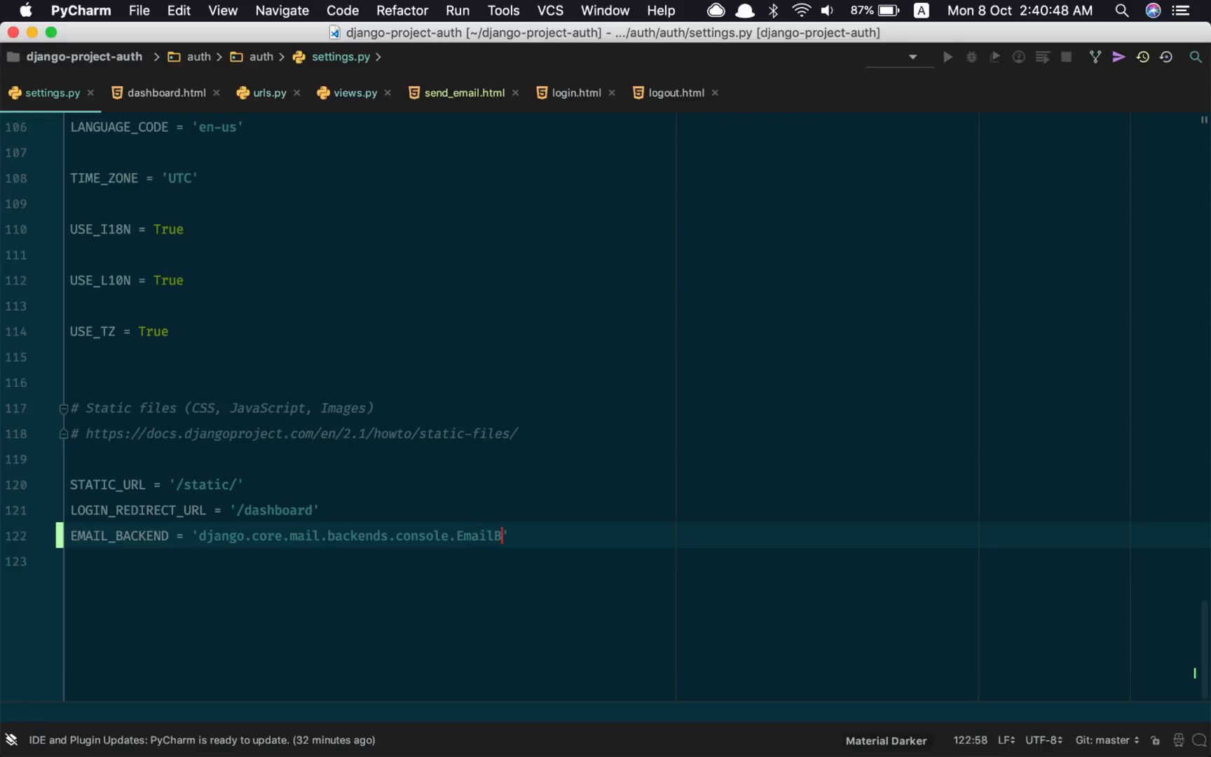
type("ackend'")
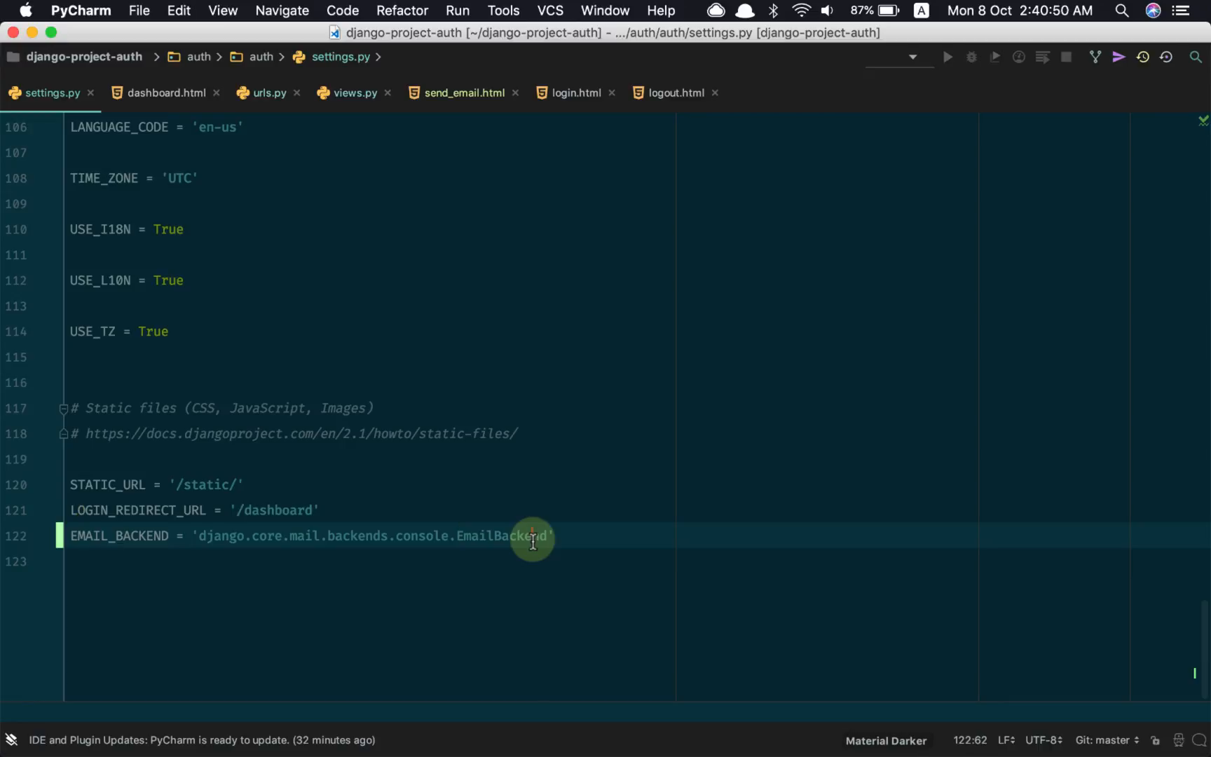
key("Enter")
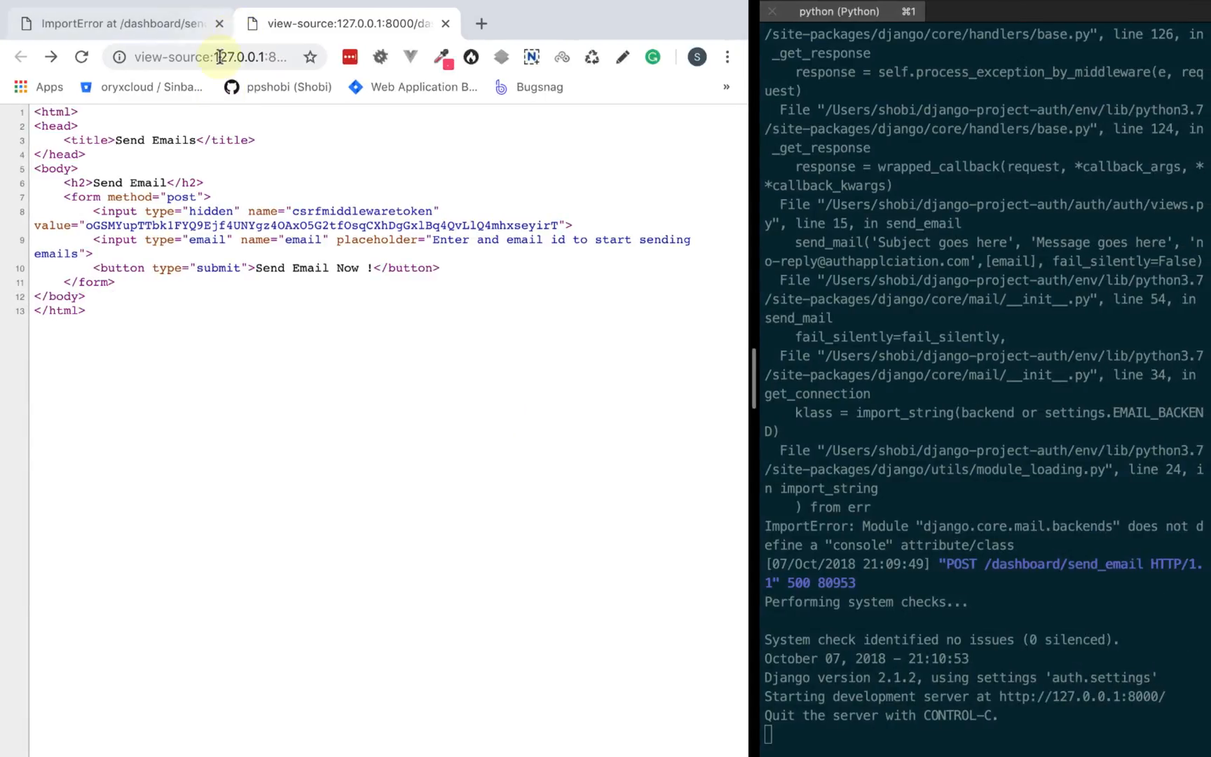
left_click(105, 22)
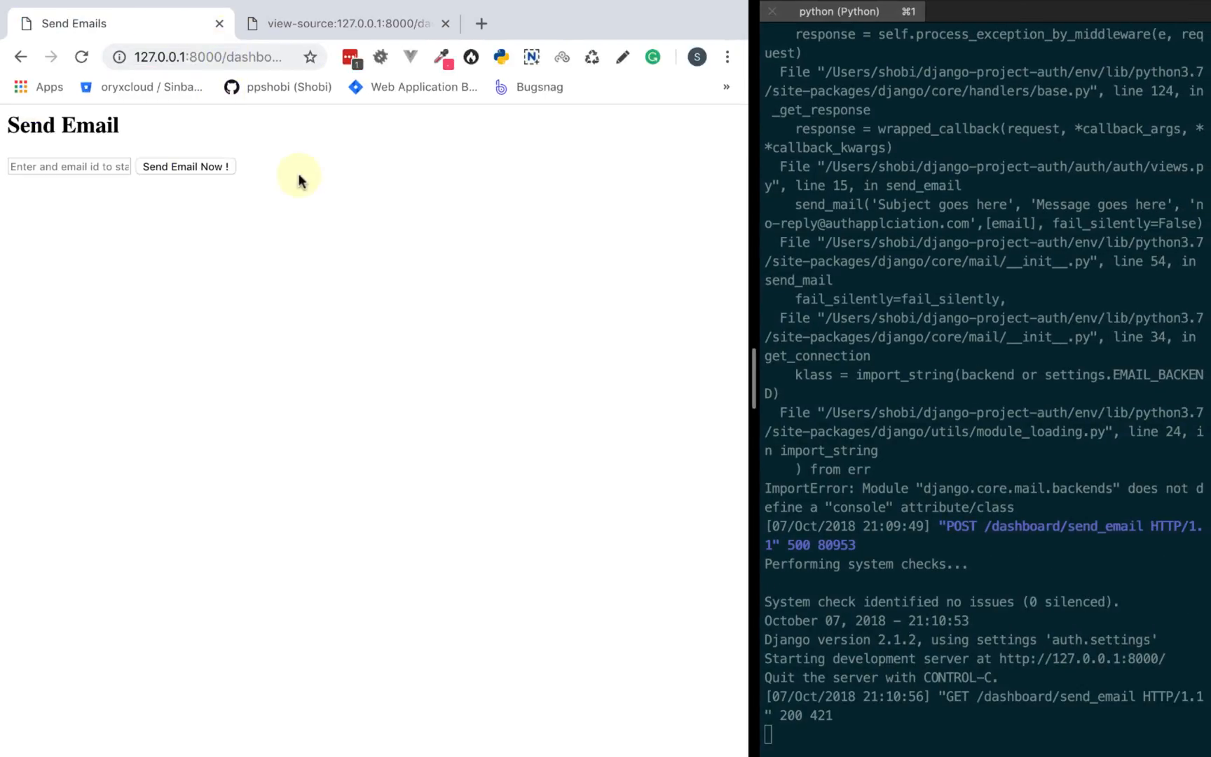
type("master@master.com")
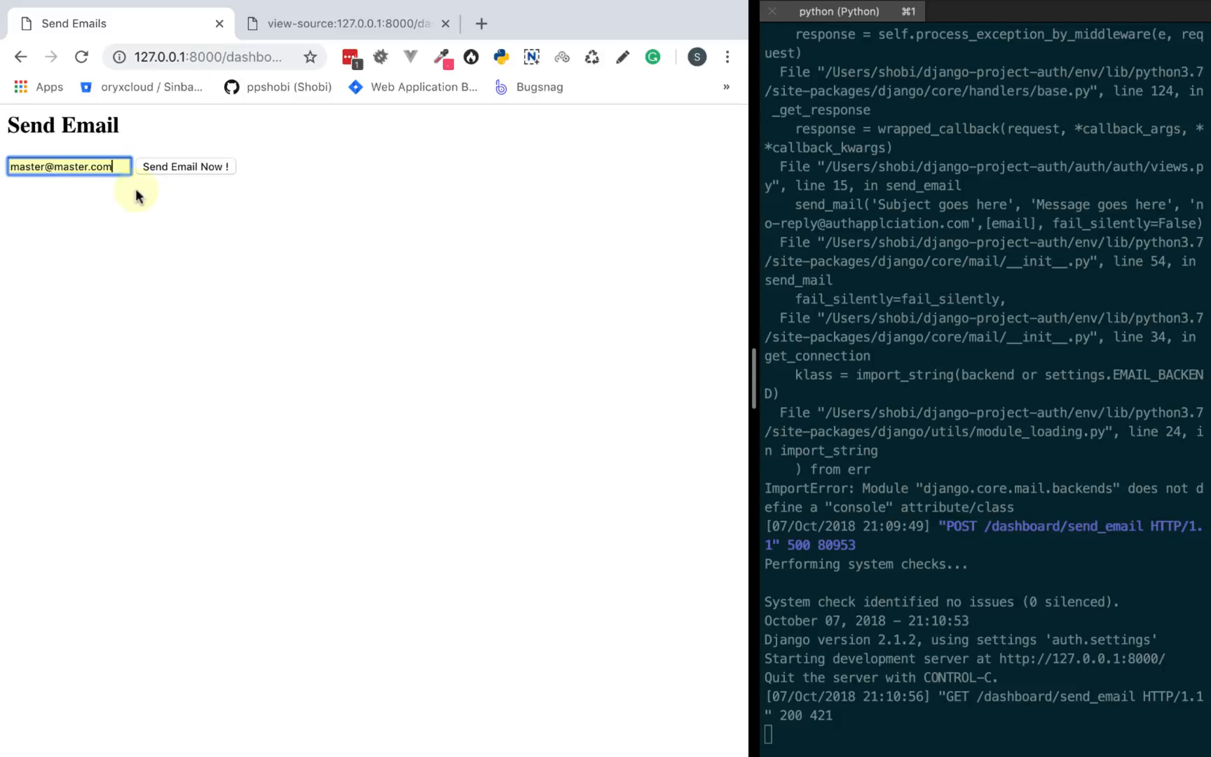
left_click(187, 167)
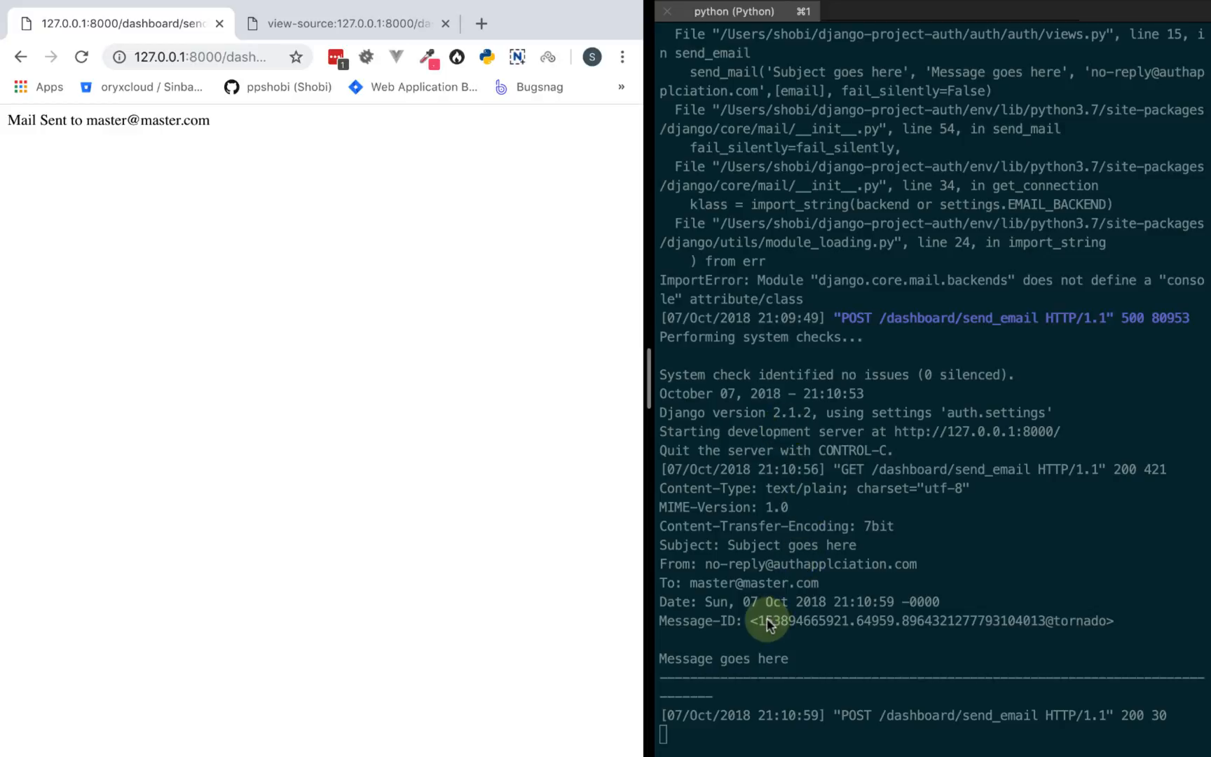
mouse_move(667, 469)
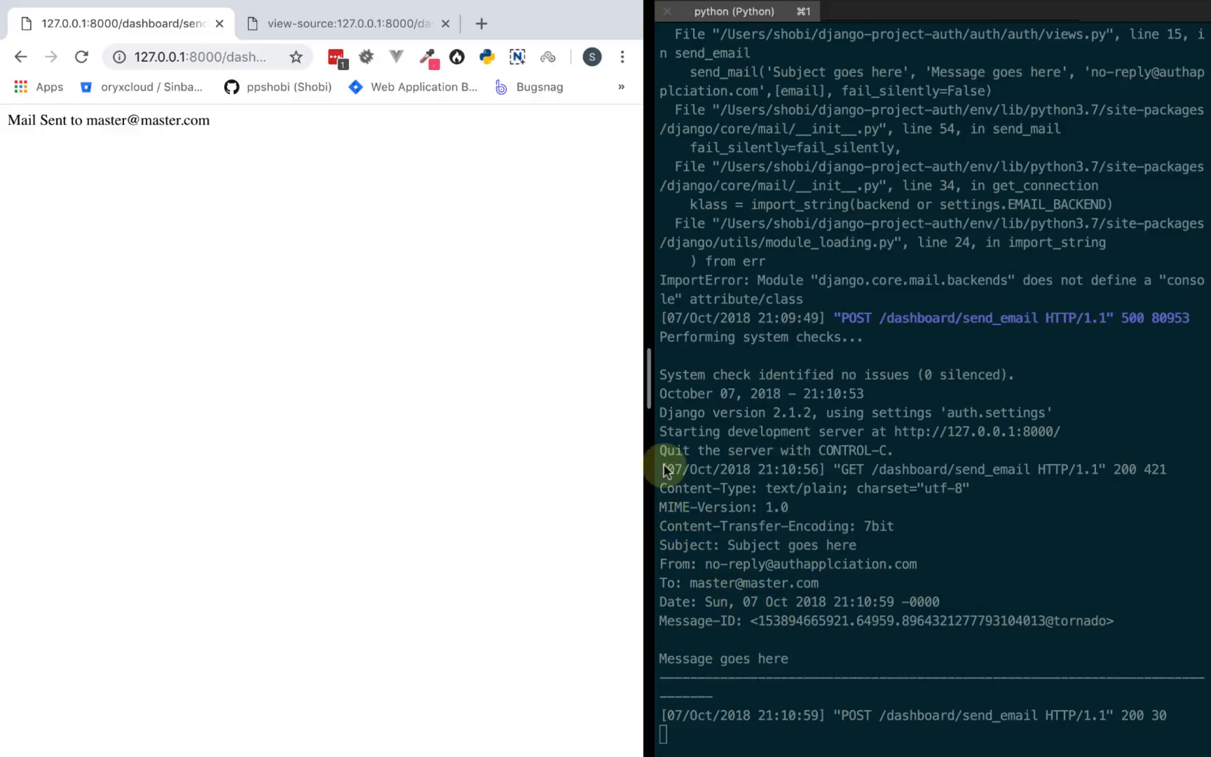
mouse_move(898, 456)
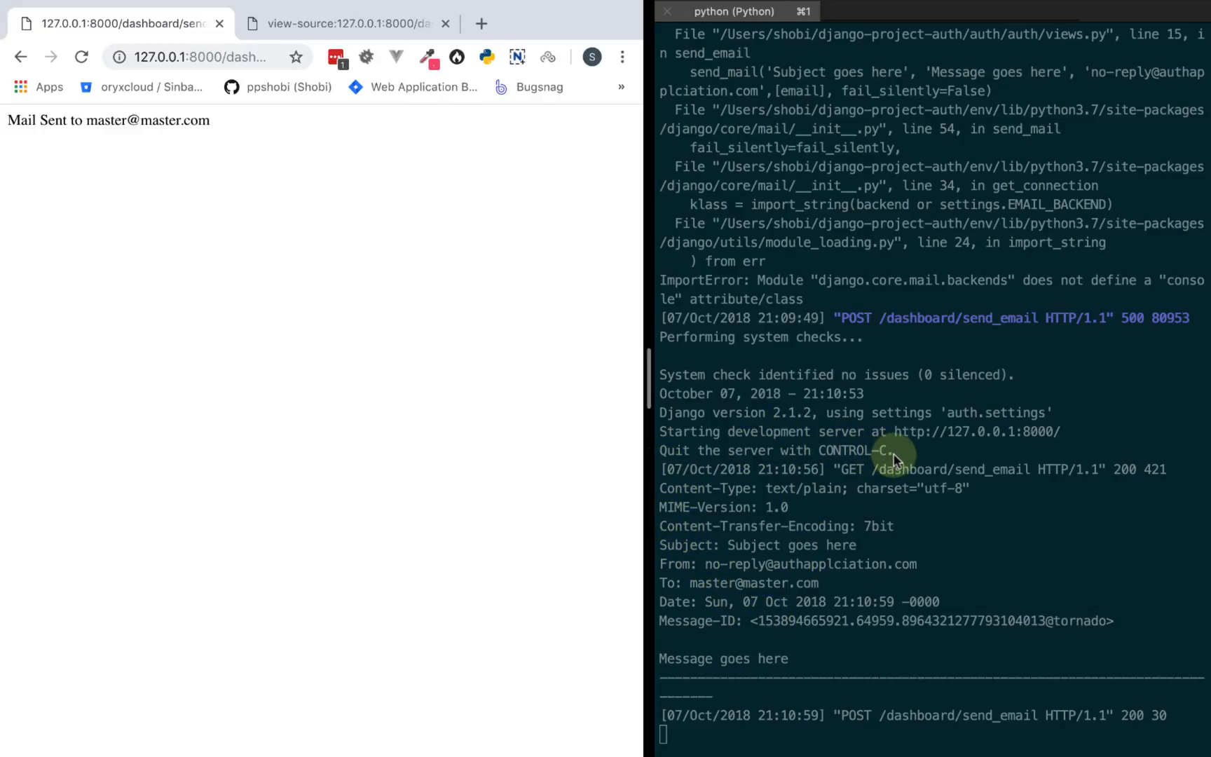
mouse_move(695, 517)
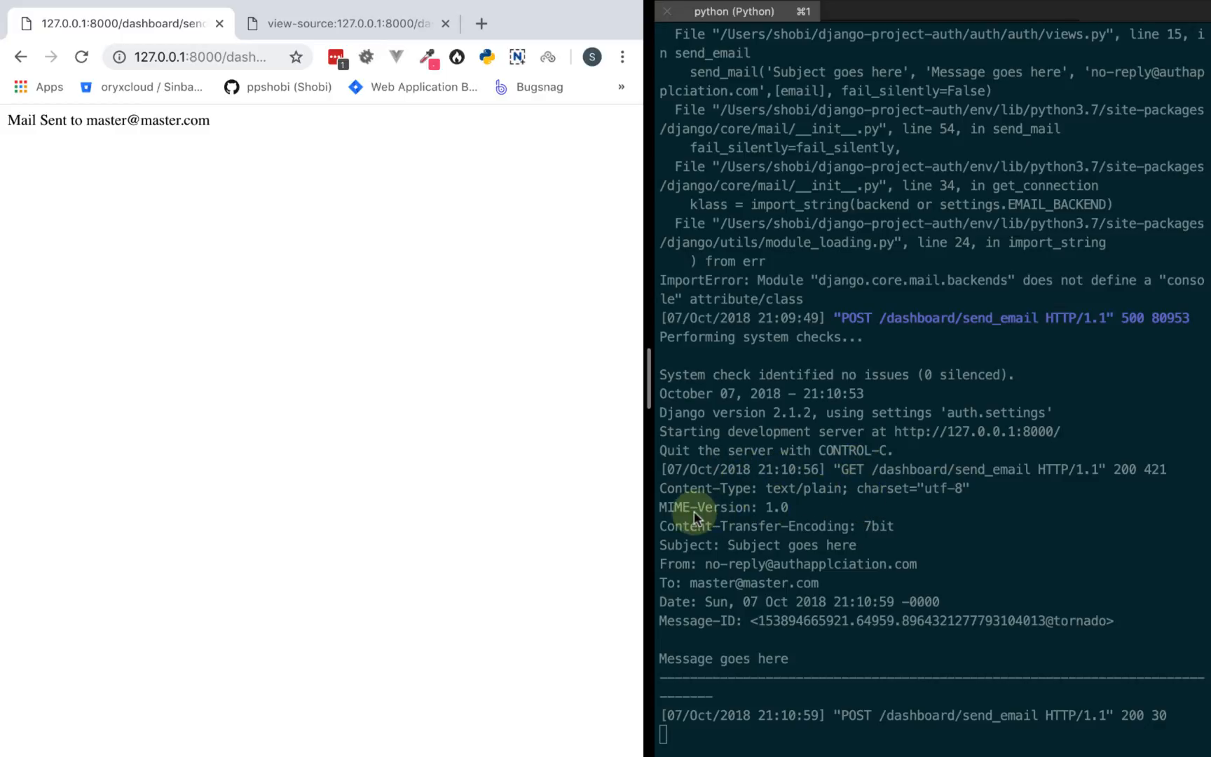
mouse_move(674, 518)
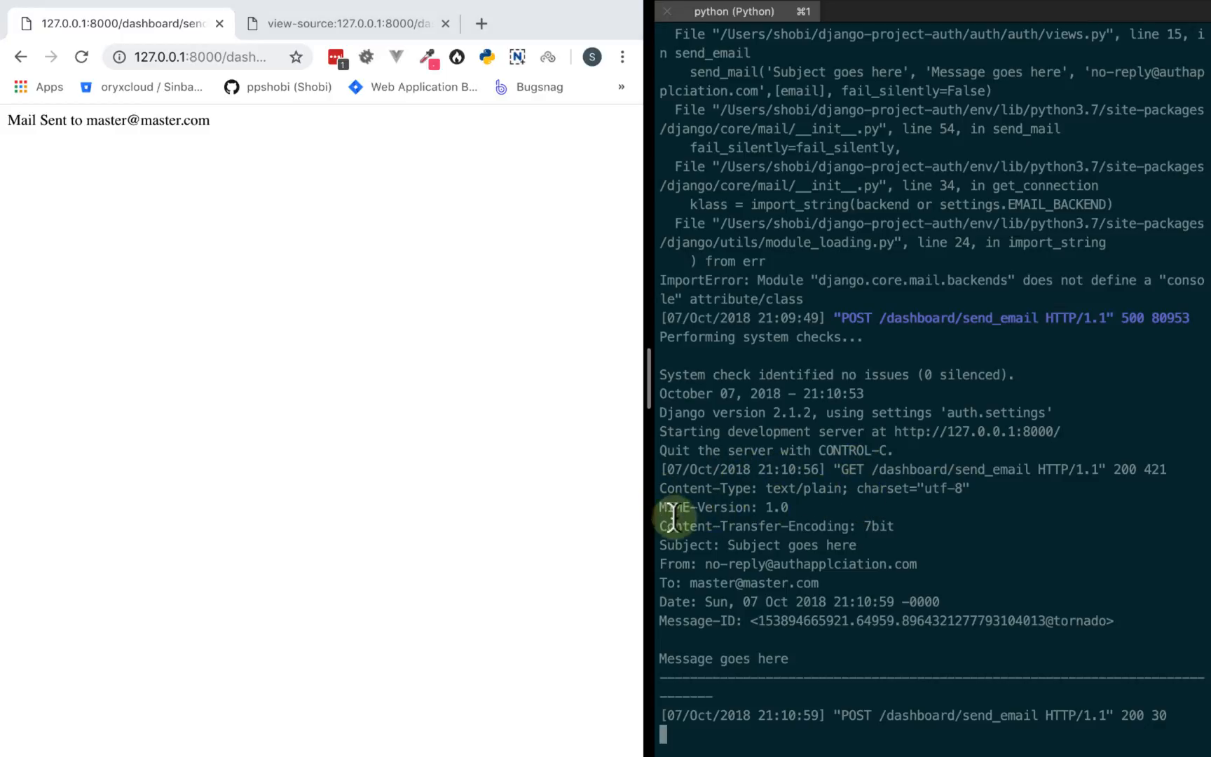
mouse_move(659, 555)
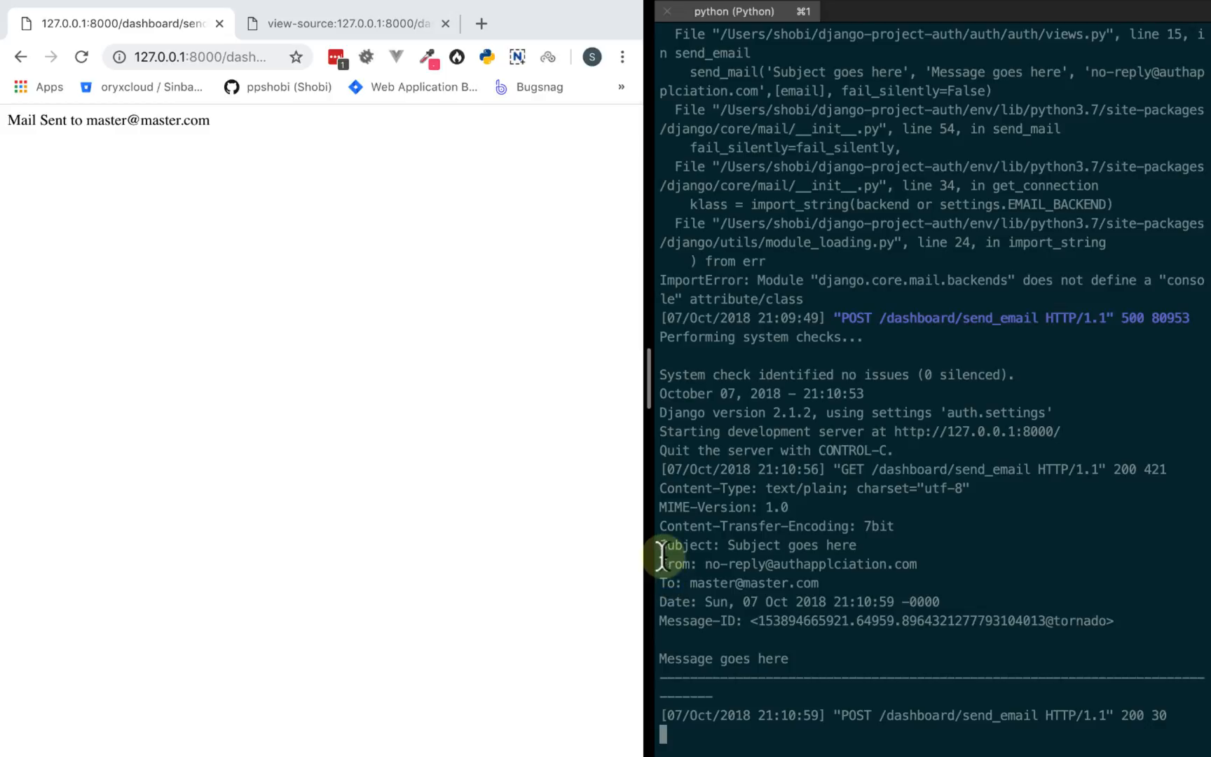